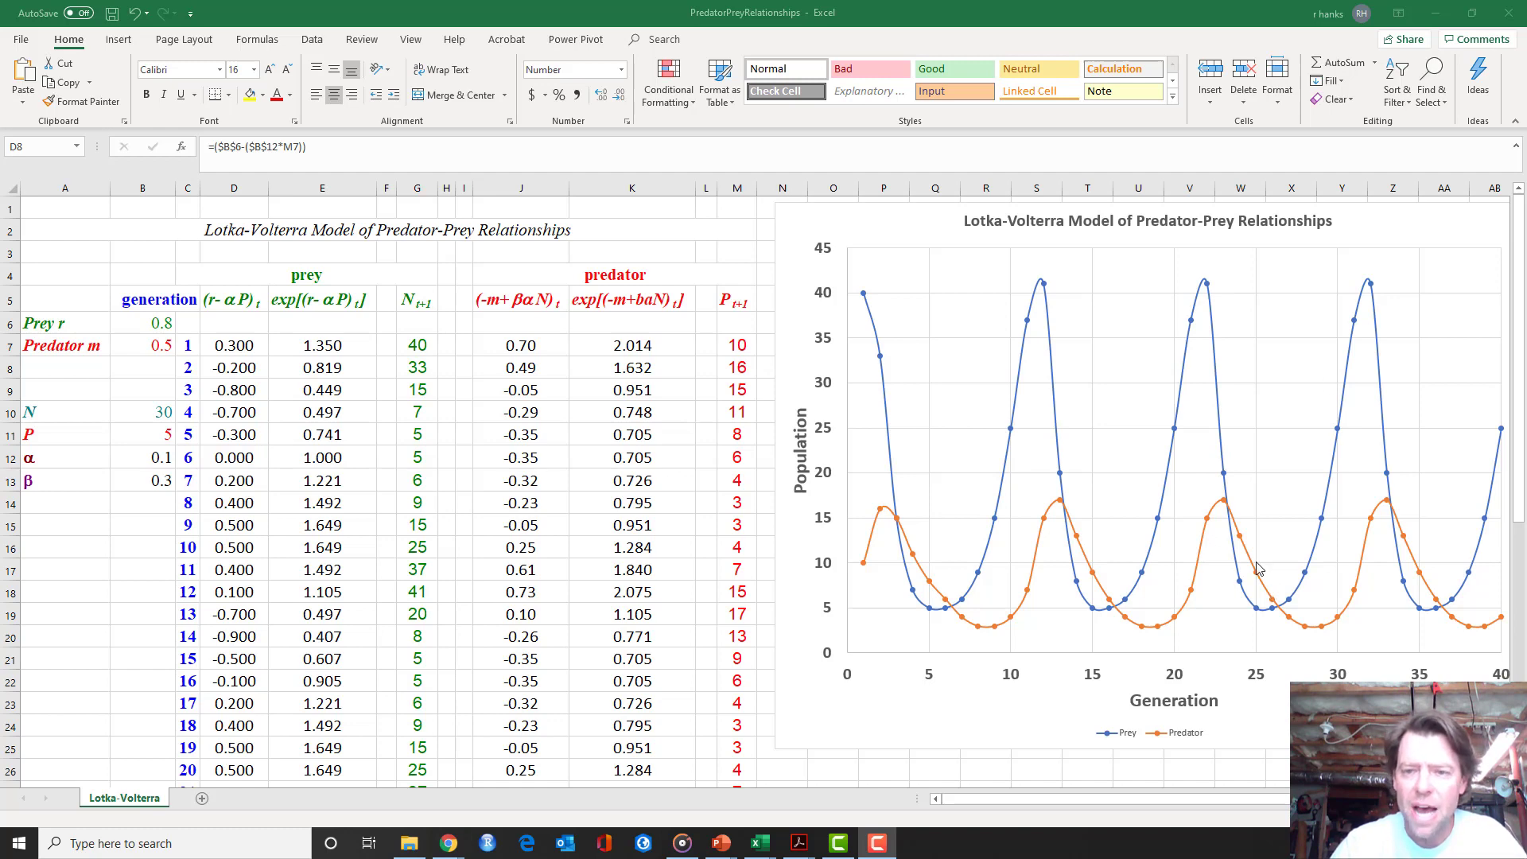
{"action": "mouse_move", "coordinate": [863, 300]}
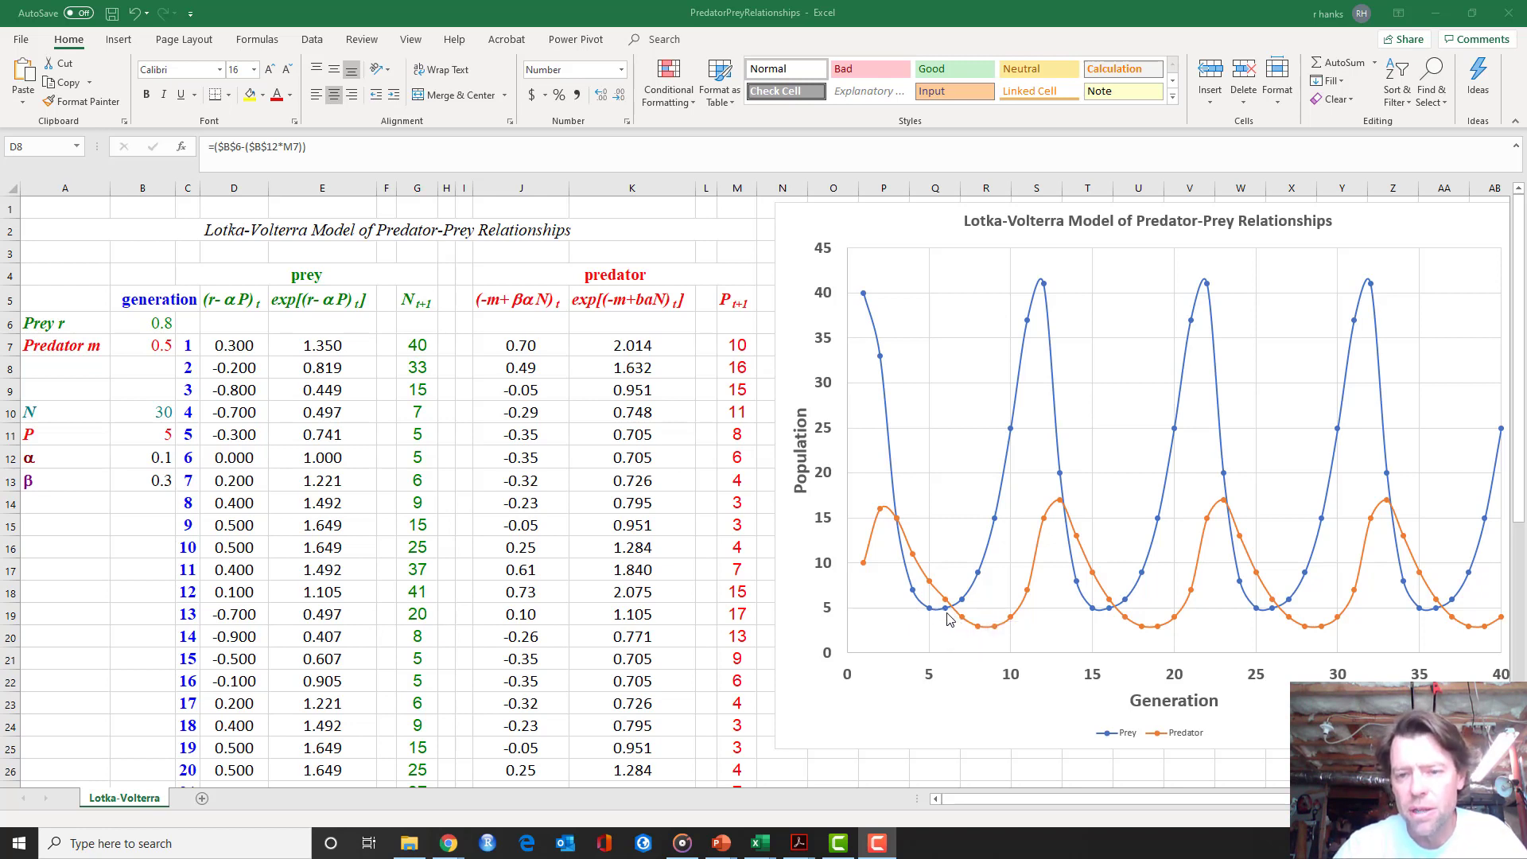
{"action": "mouse_move", "coordinate": [1012, 392]}
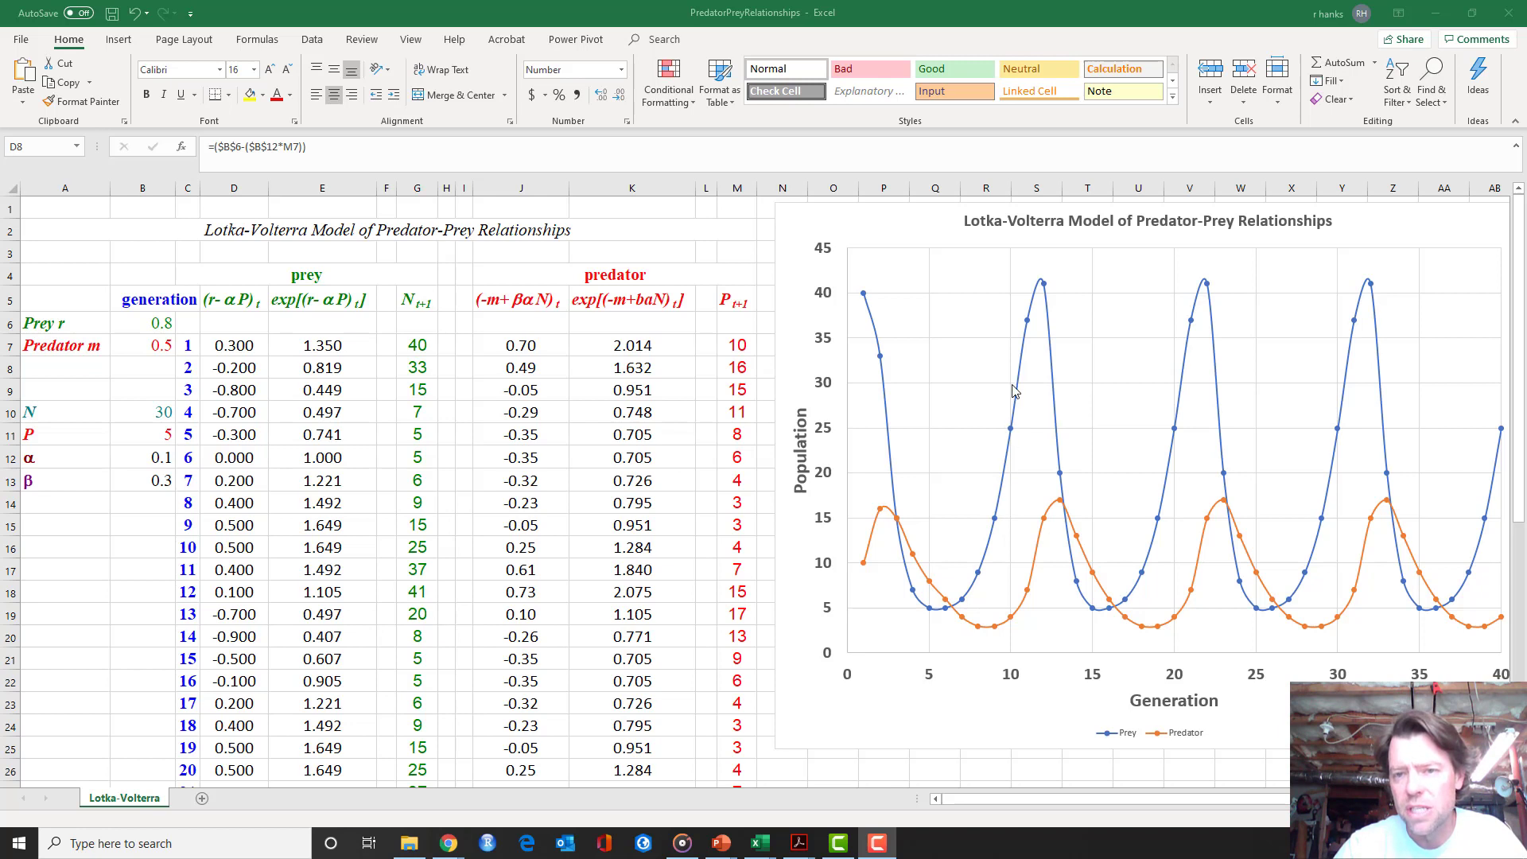
{"action": "mouse_move", "coordinate": [950, 581]}
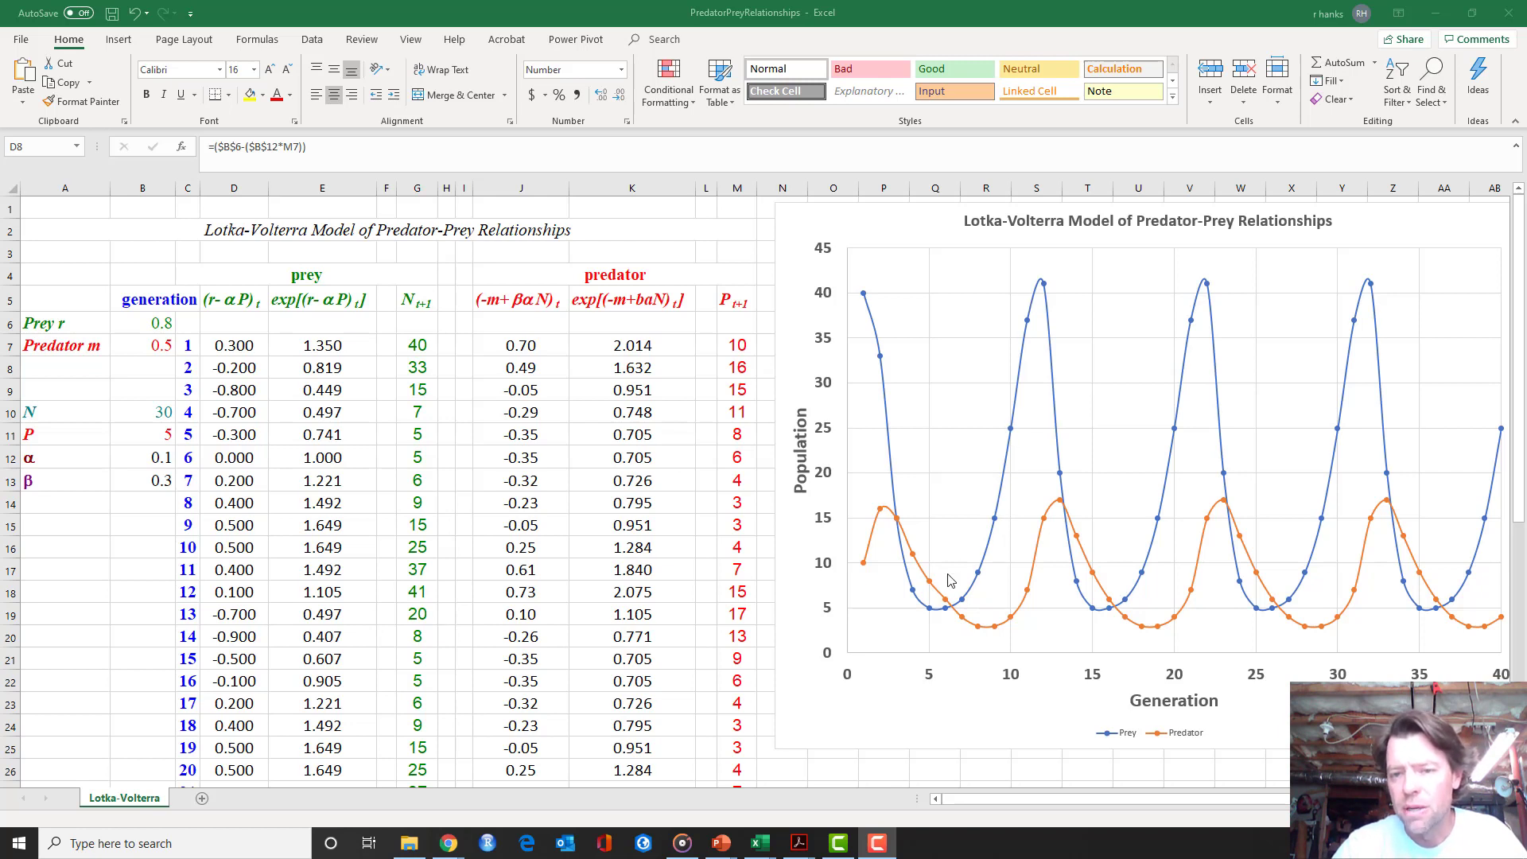
{"action": "mouse_move", "coordinate": [1003, 628]}
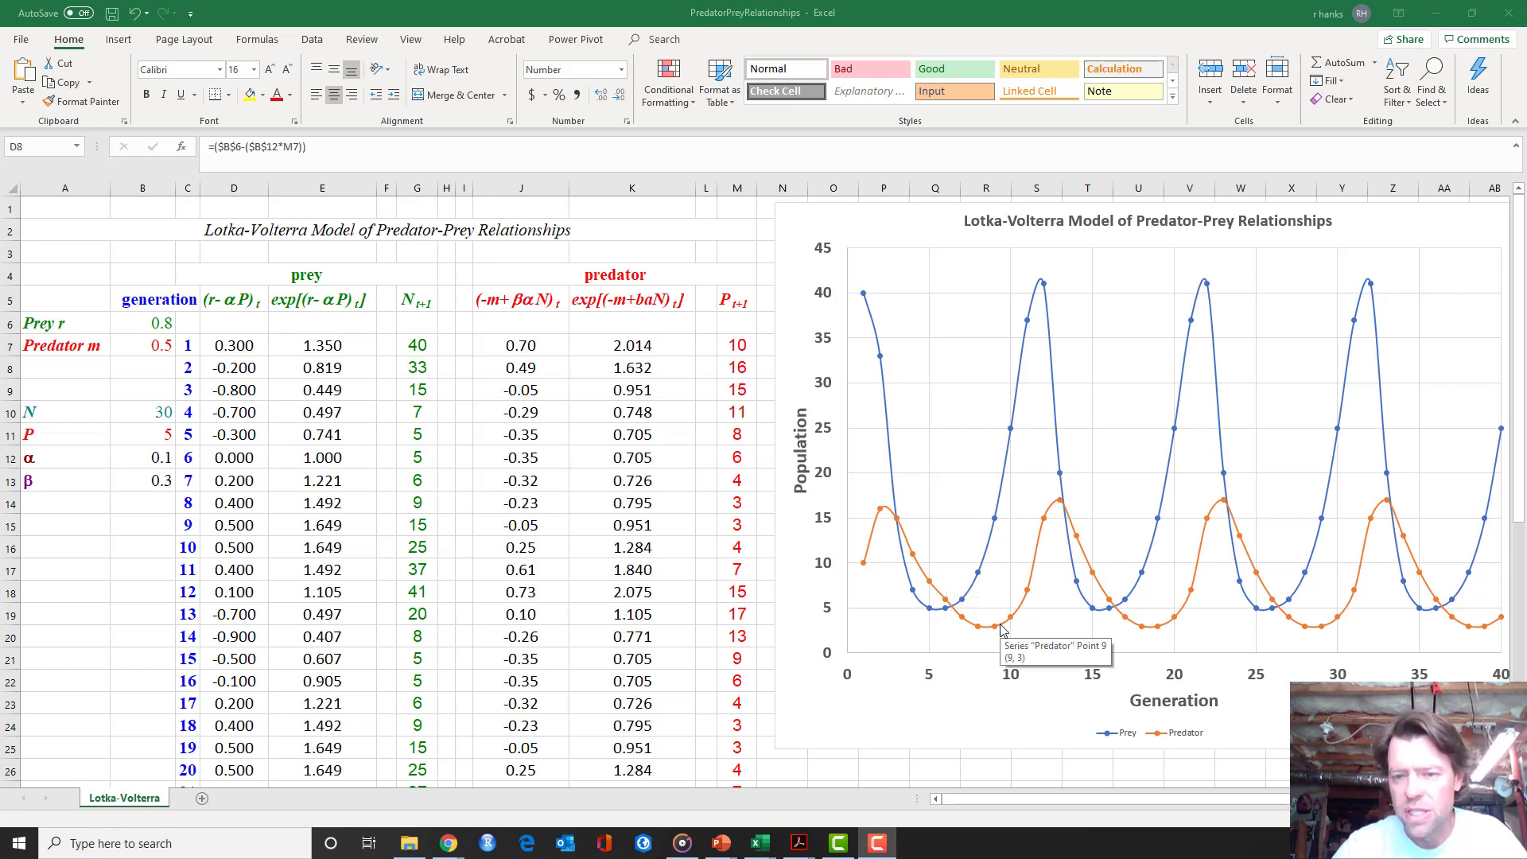
{"action": "mouse_move", "coordinate": [1012, 626]}
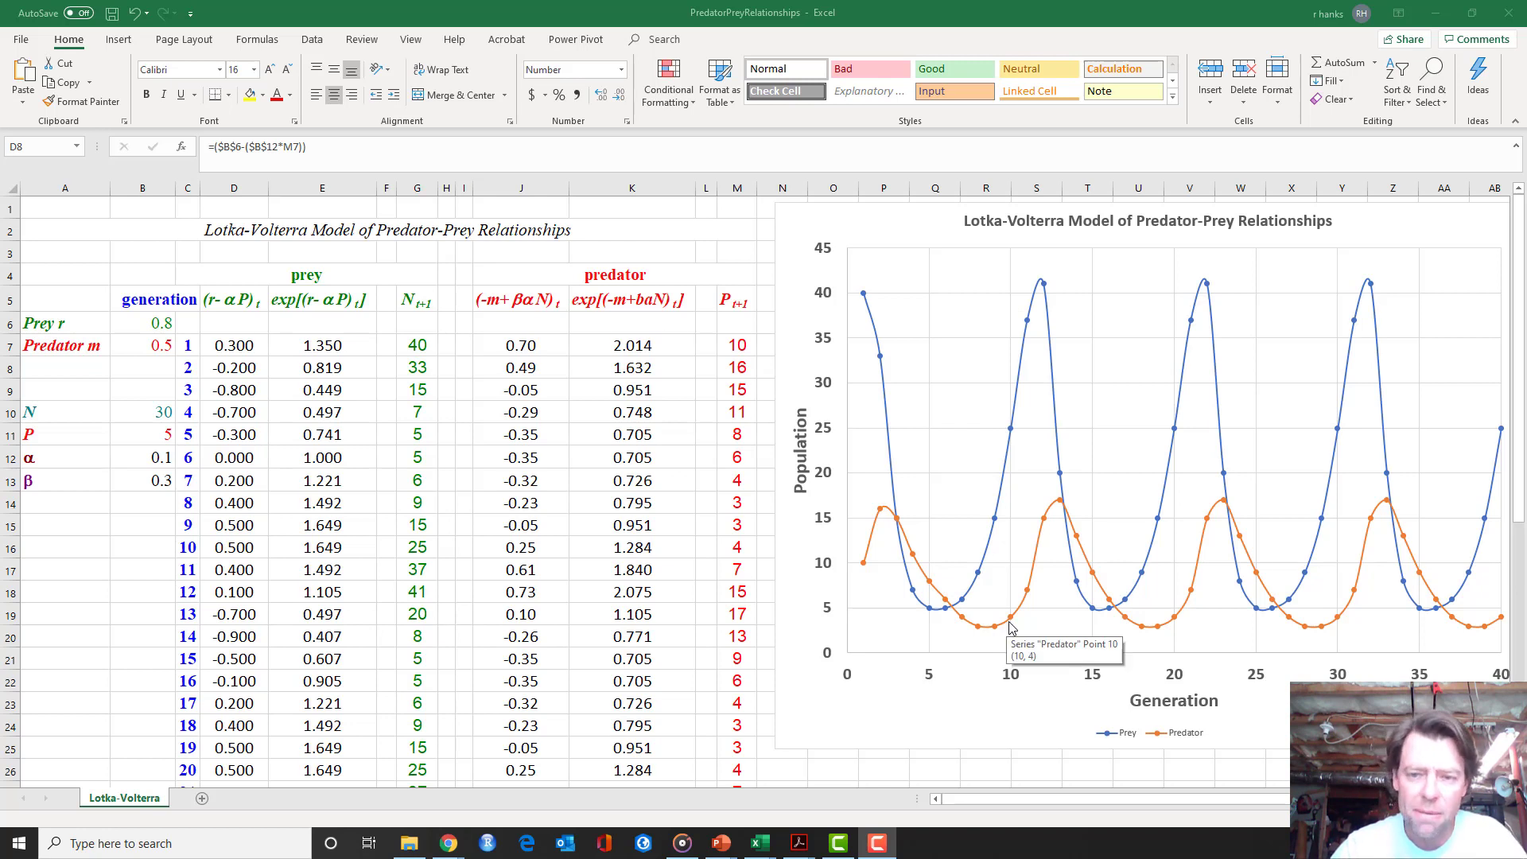
{"action": "mouse_move", "coordinate": [1055, 509]}
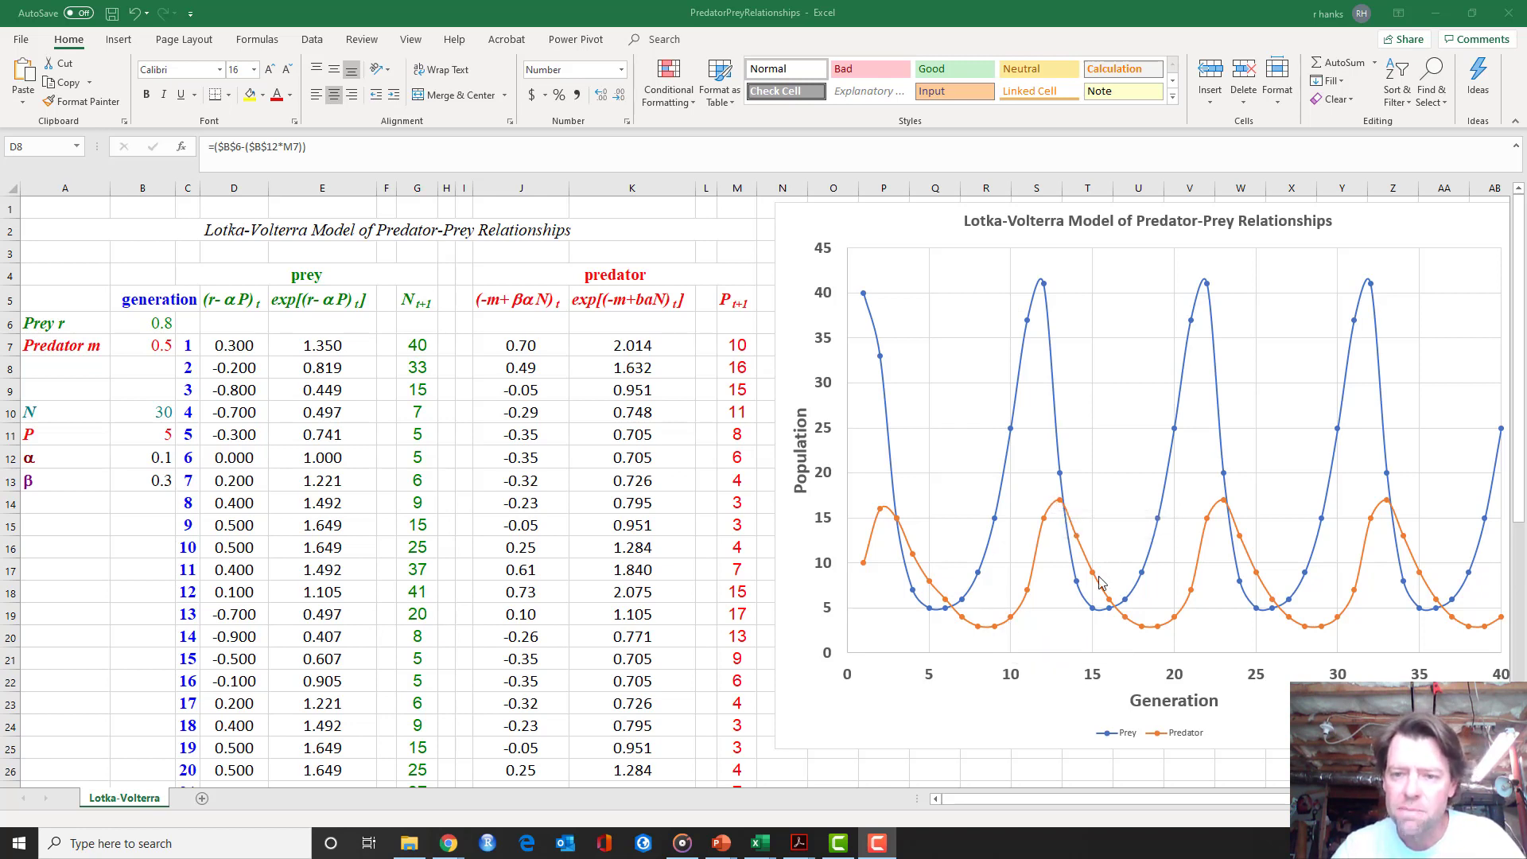
{"action": "mouse_move", "coordinate": [1154, 620]}
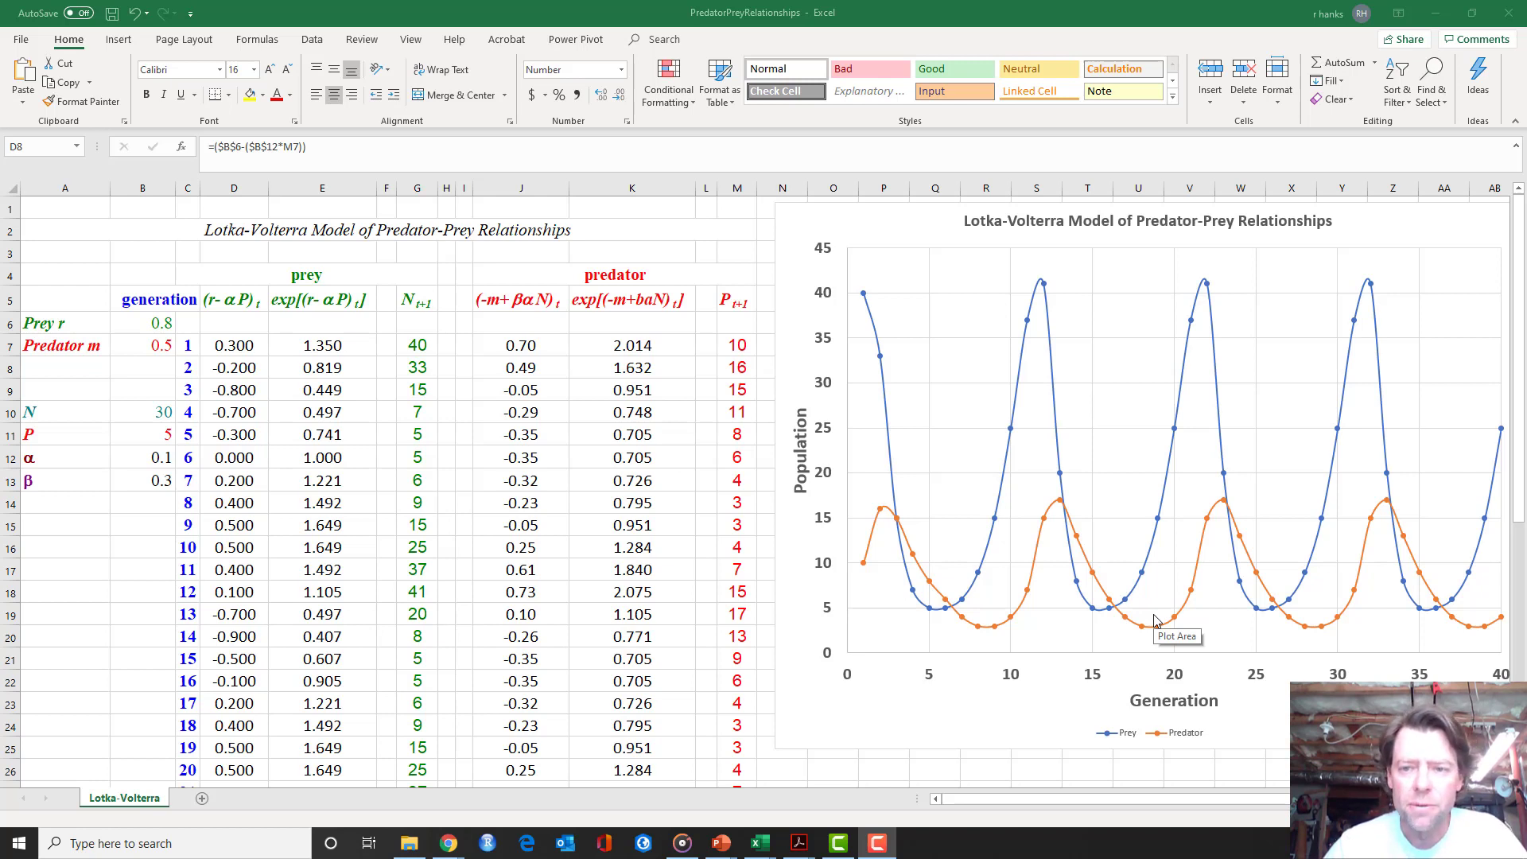
{"action": "mouse_move", "coordinate": [110, 363]}
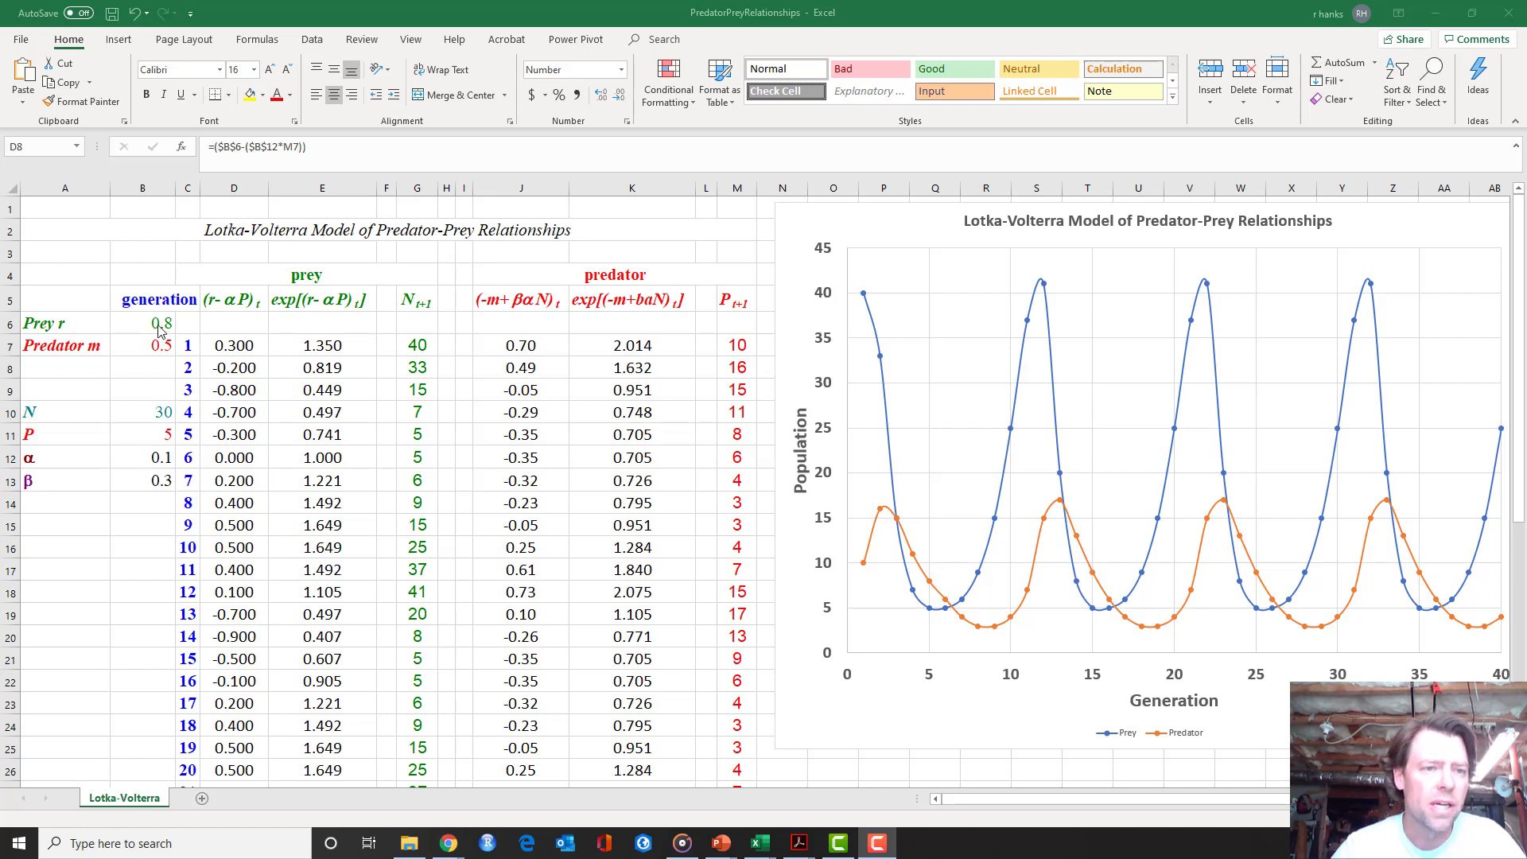
Step: Point out the parameter labels: prey growth r, predator mortality m, initial N and P
{"action": "left_click", "coordinate": [234, 368]}
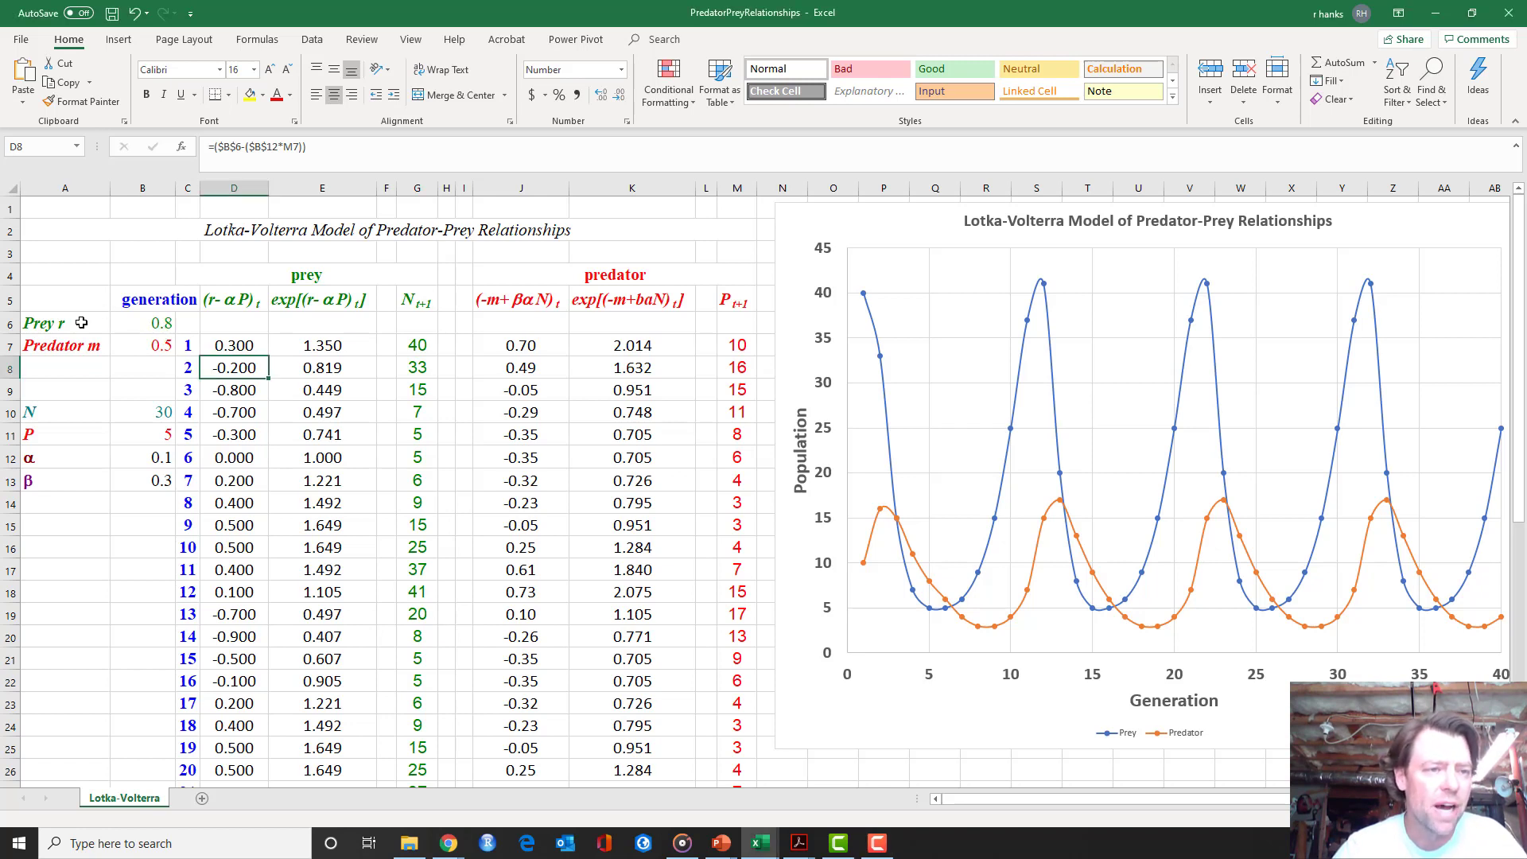
{"action": "left_click", "coordinate": [43, 322]}
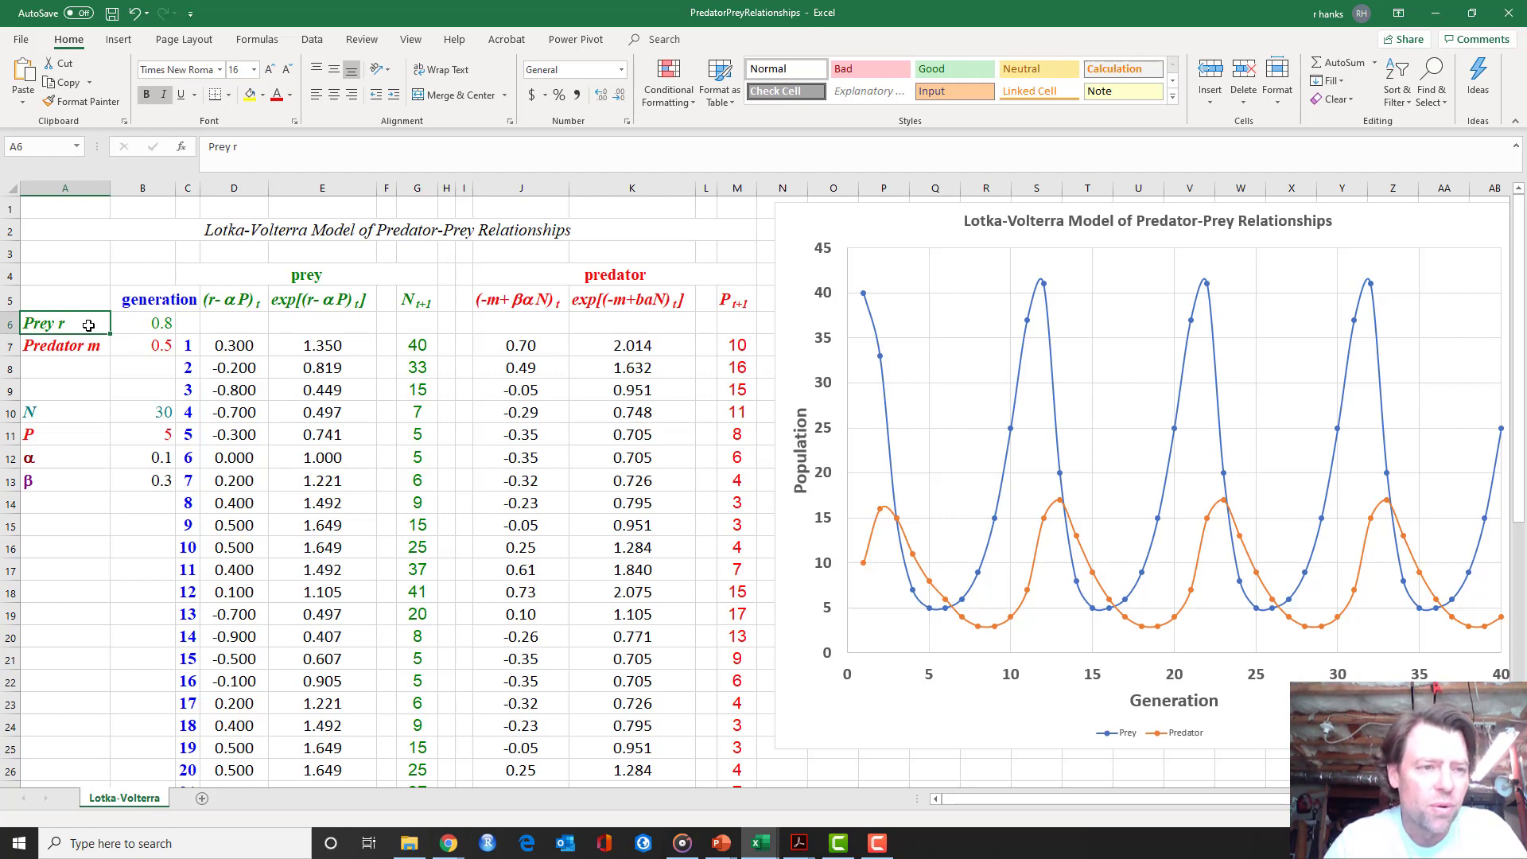
{"action": "left_click", "coordinate": [64, 344]}
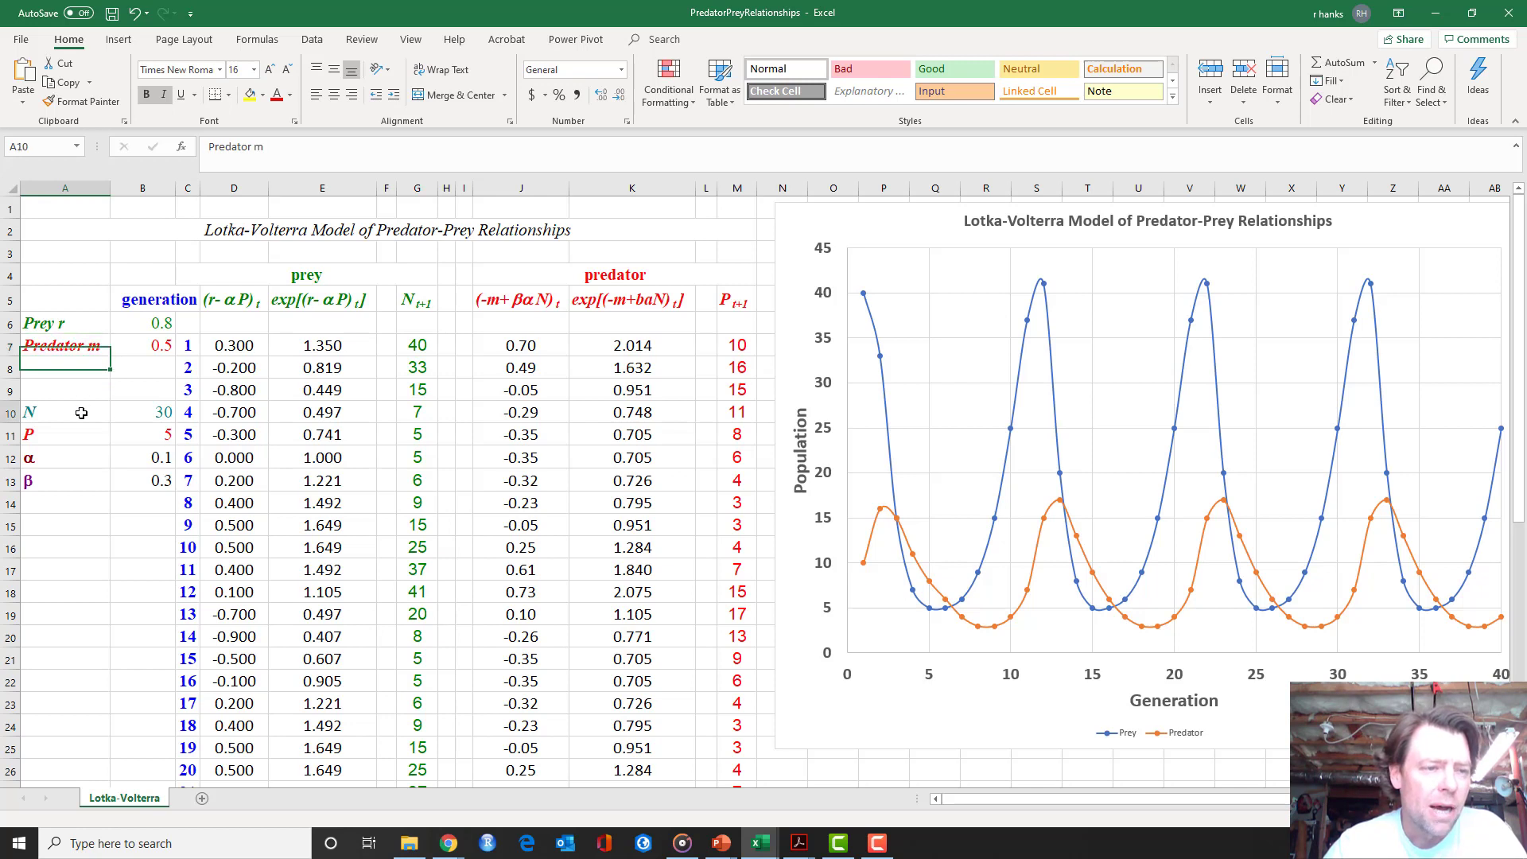
{"action": "left_click", "coordinate": [64, 413]}
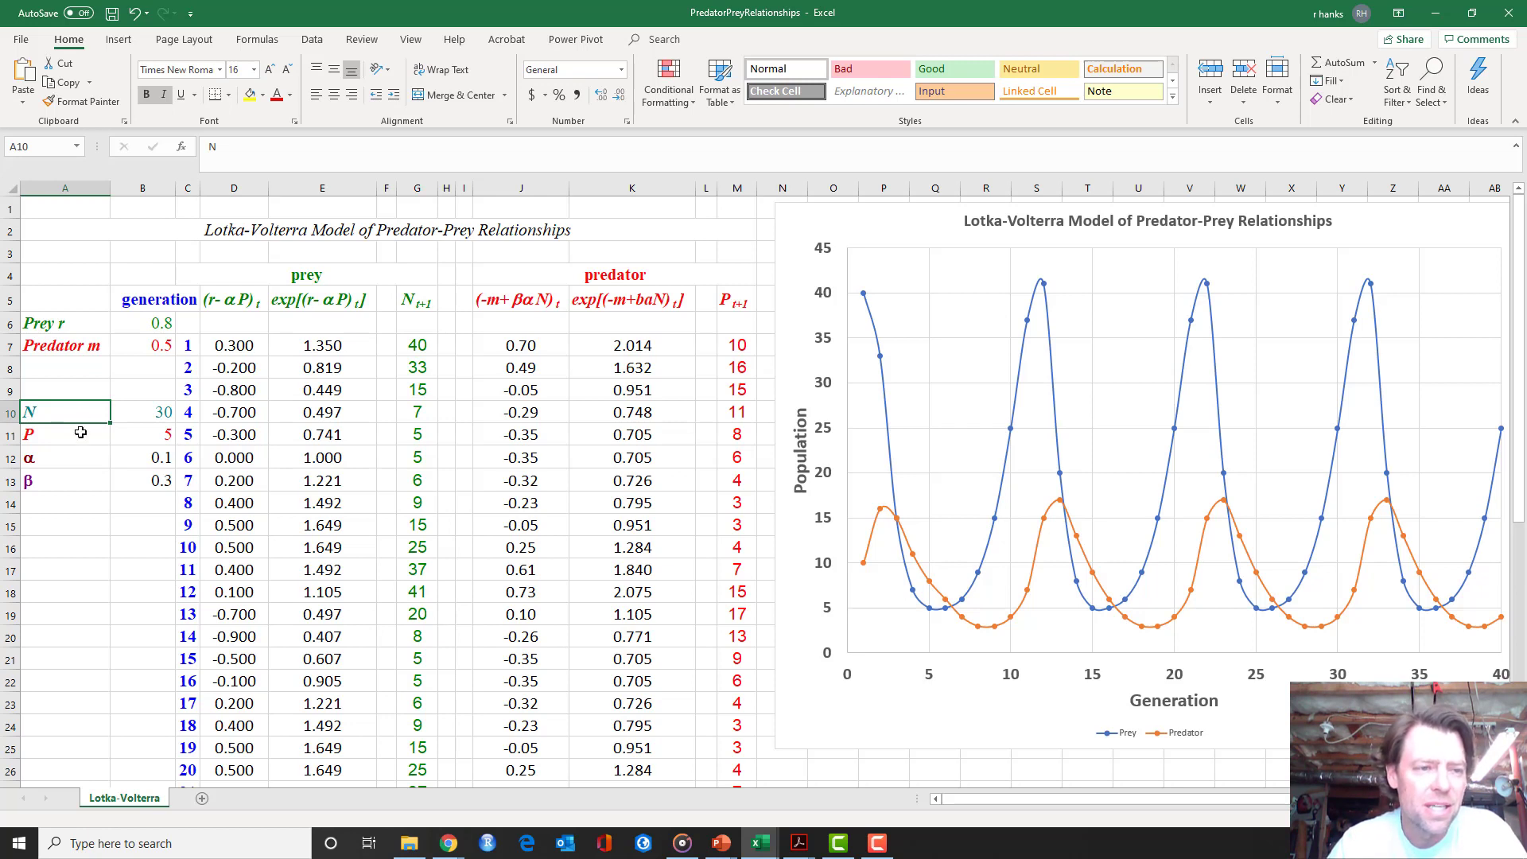
{"action": "left_click", "coordinate": [65, 435]}
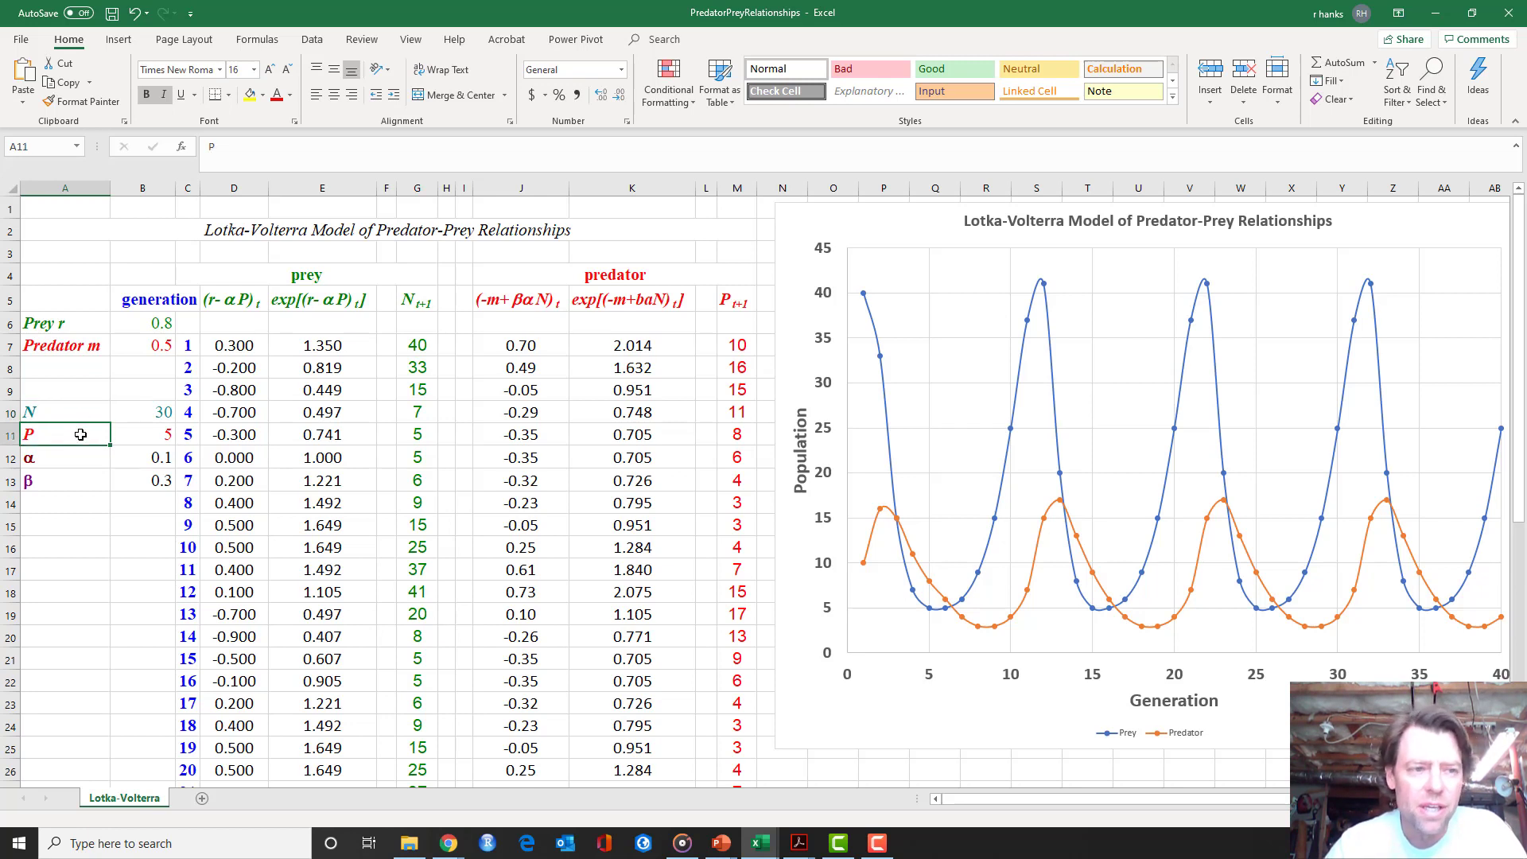
{"action": "mouse_move", "coordinate": [81, 452]}
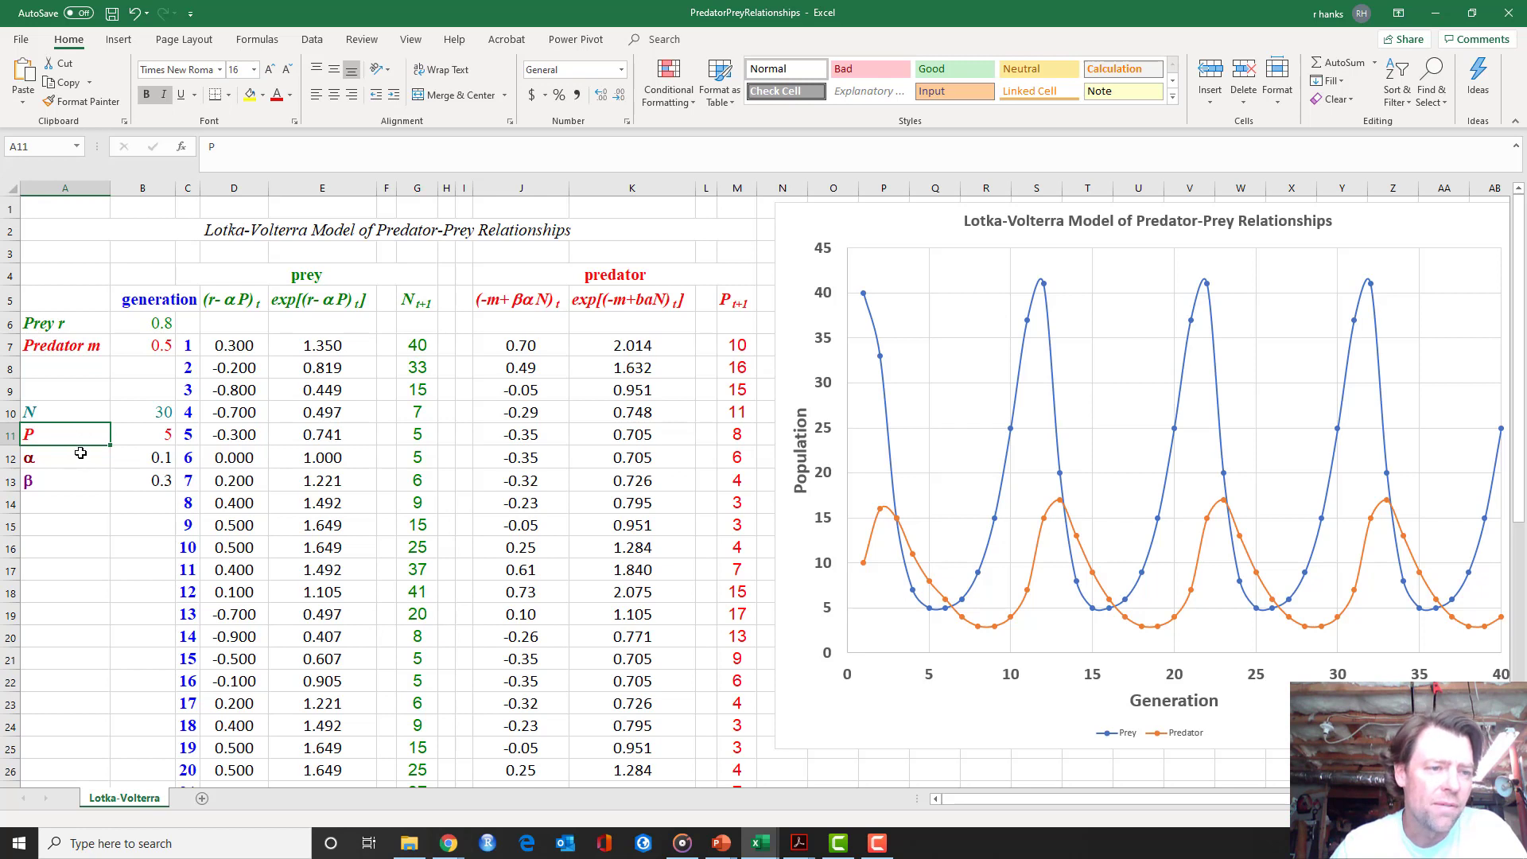
Step: Point out the α and β labels, then reset initial prey count N to 30
{"action": "left_click", "coordinate": [65, 457]}
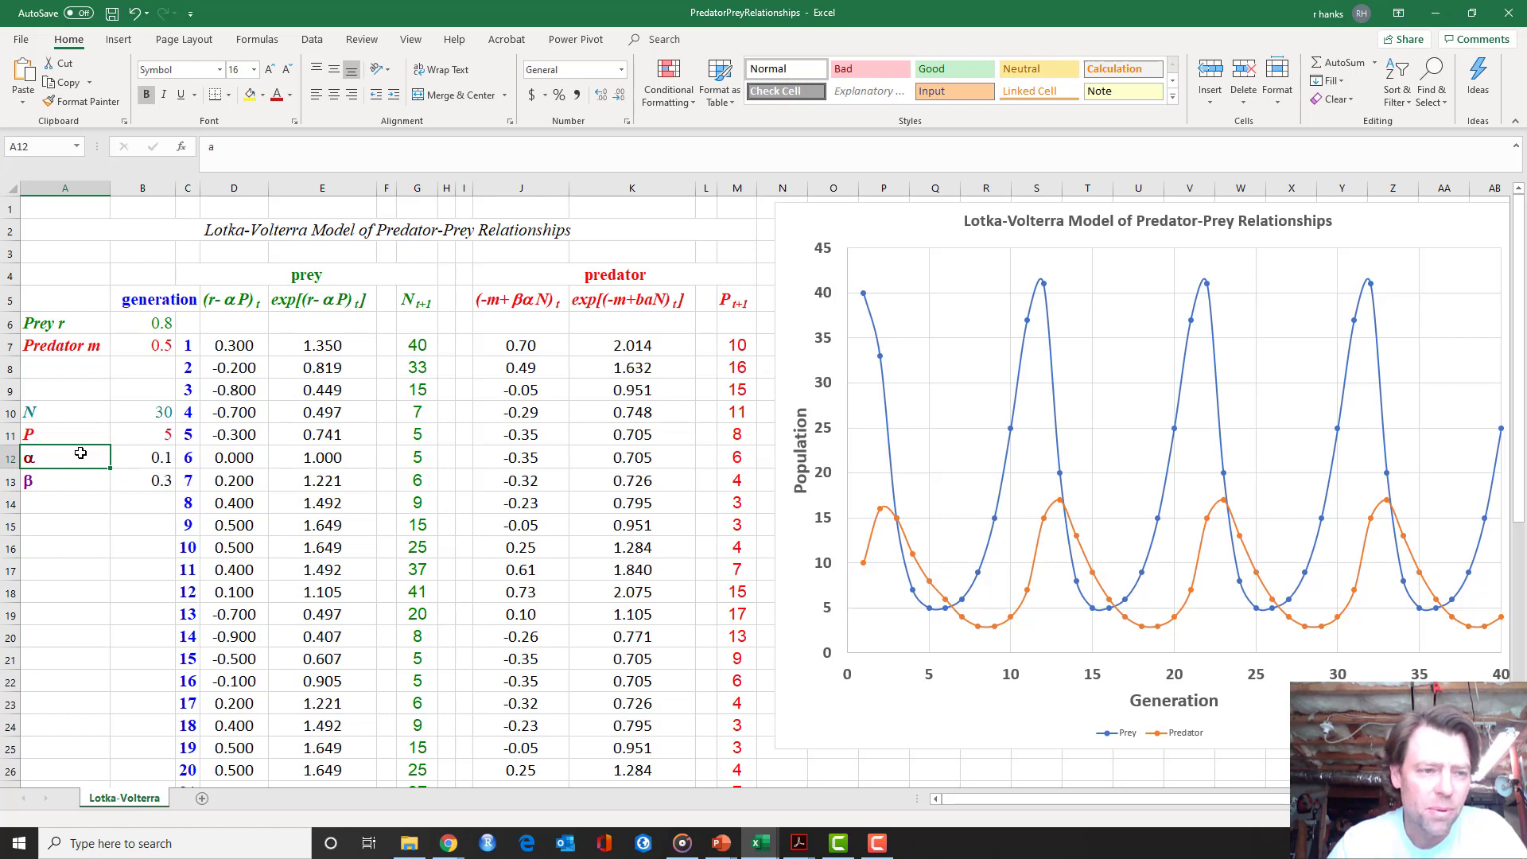
{"action": "left_click", "coordinate": [65, 480]}
{"action": "type", "text": "15"}
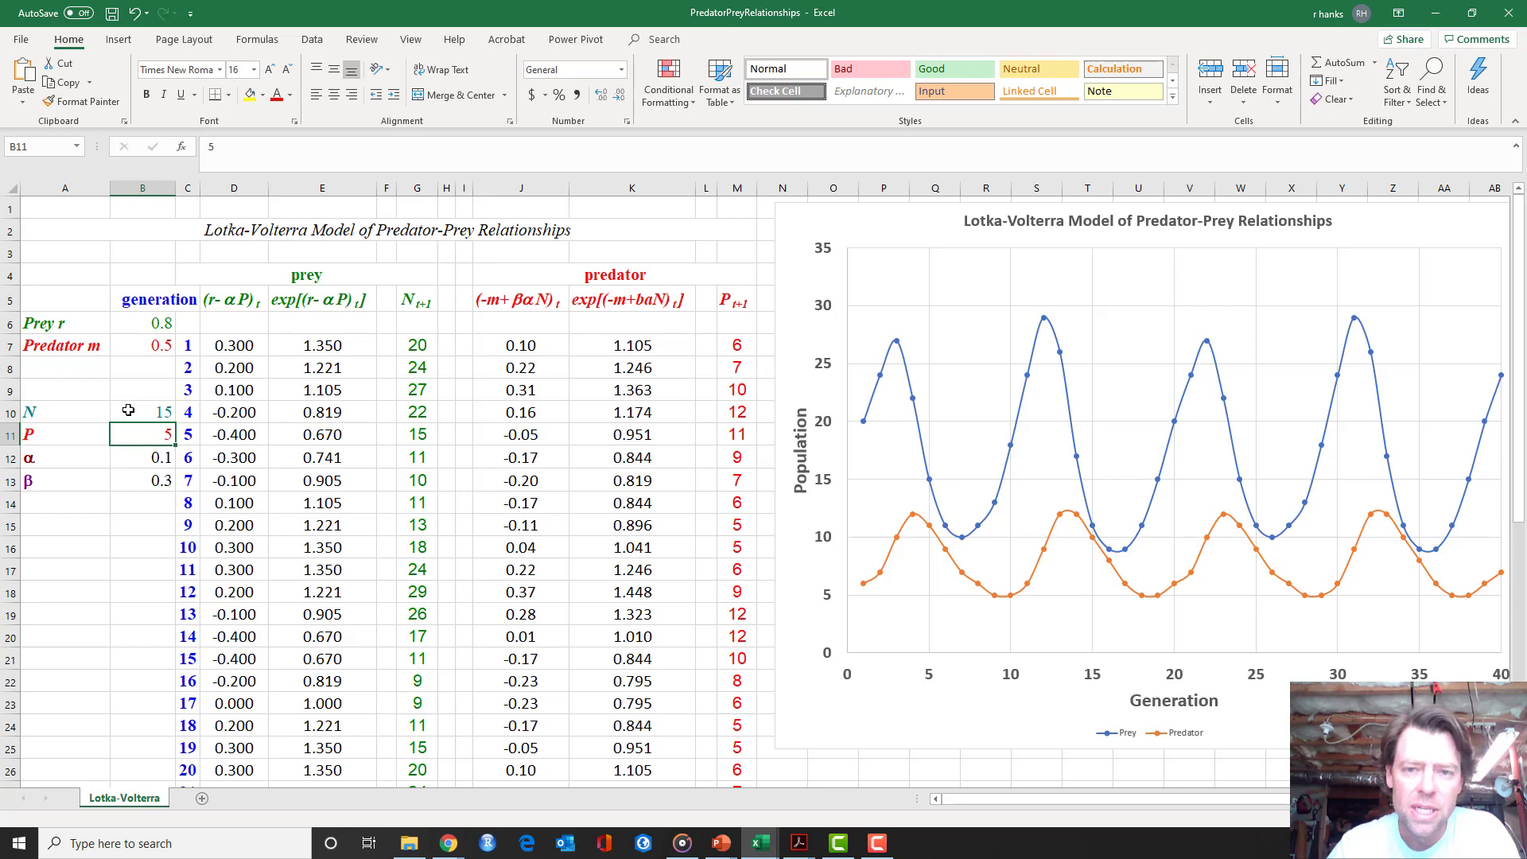
{"action": "mouse_move", "coordinate": [134, 411]}
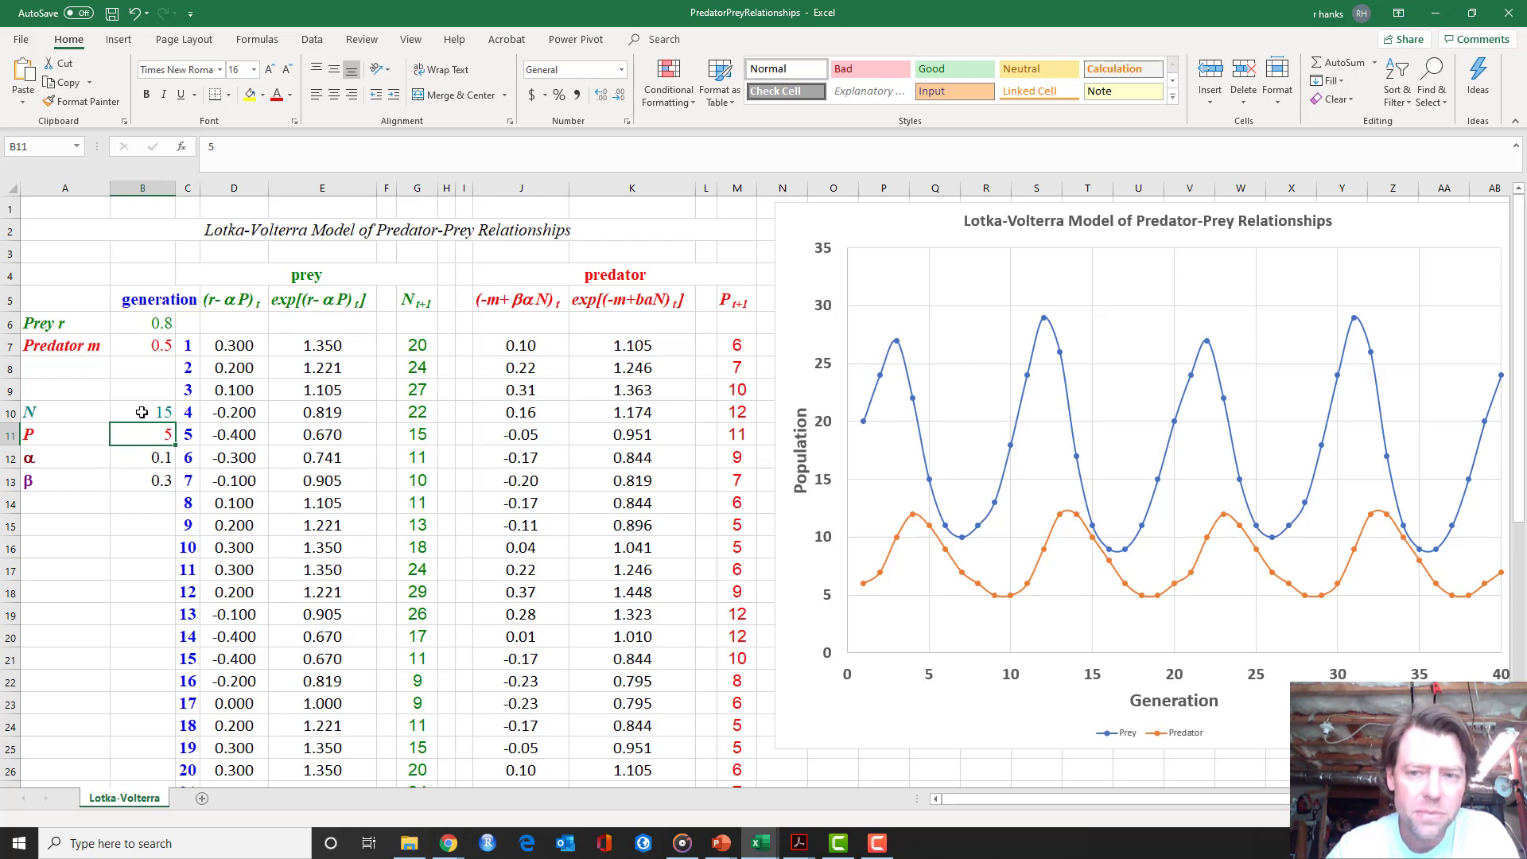
{"action": "left_click", "coordinate": [142, 412]}
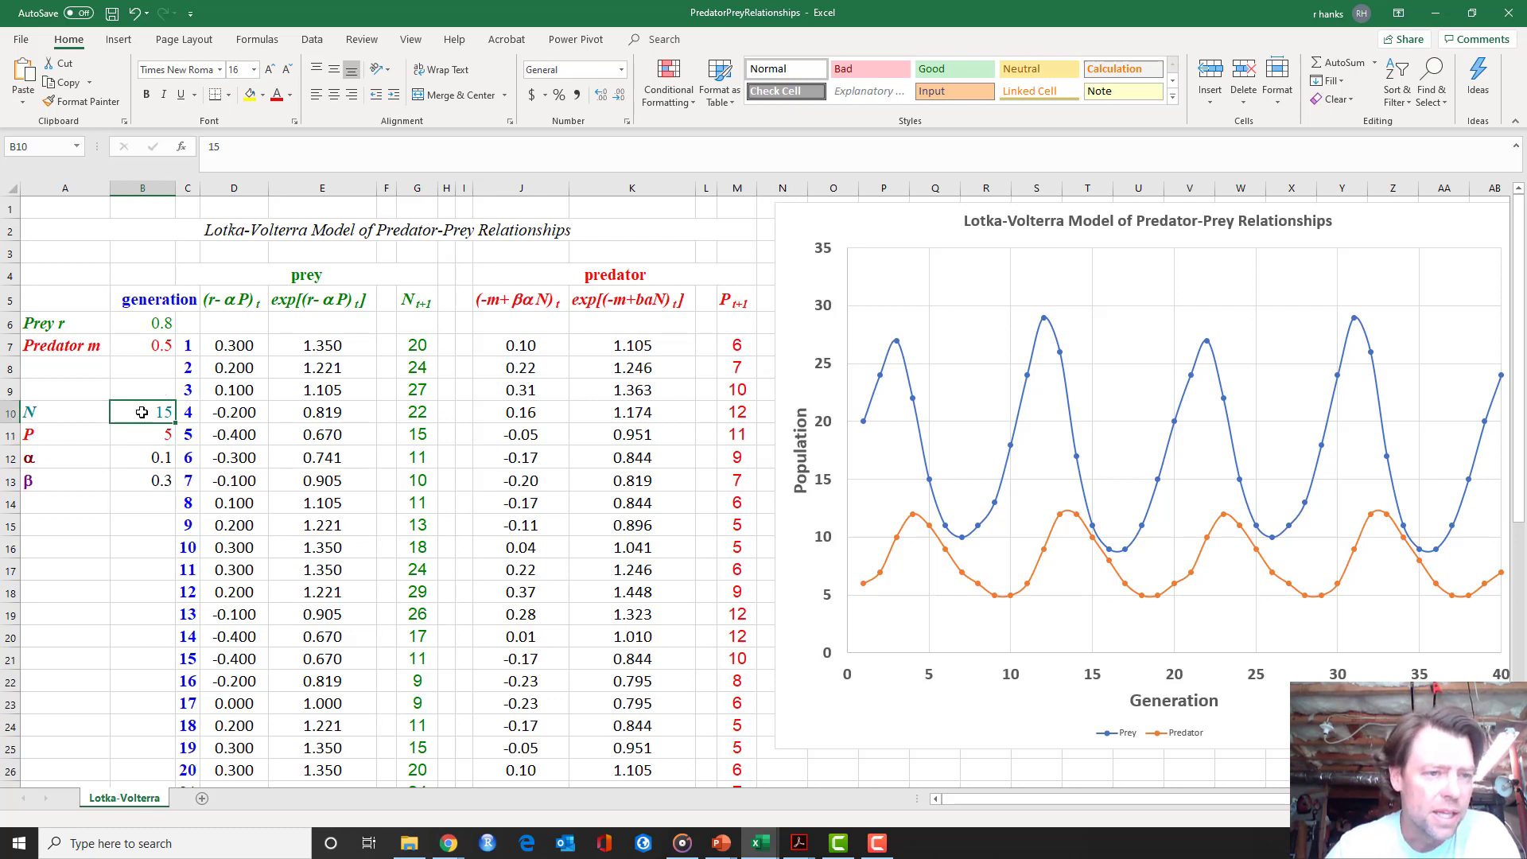
{"action": "type", "text": "30"}
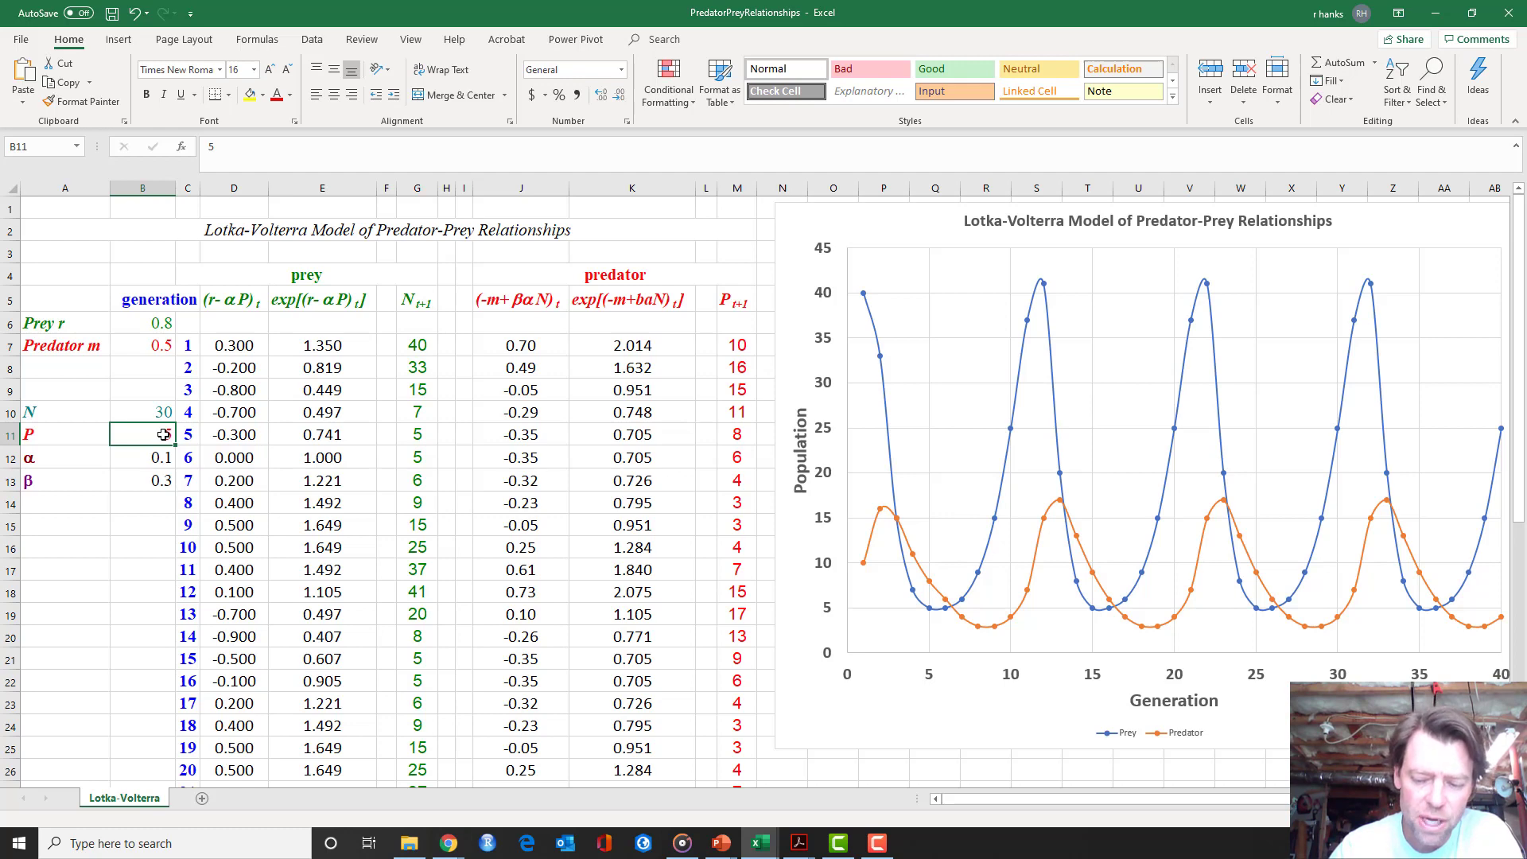
{"action": "type", "text": "2.5"}
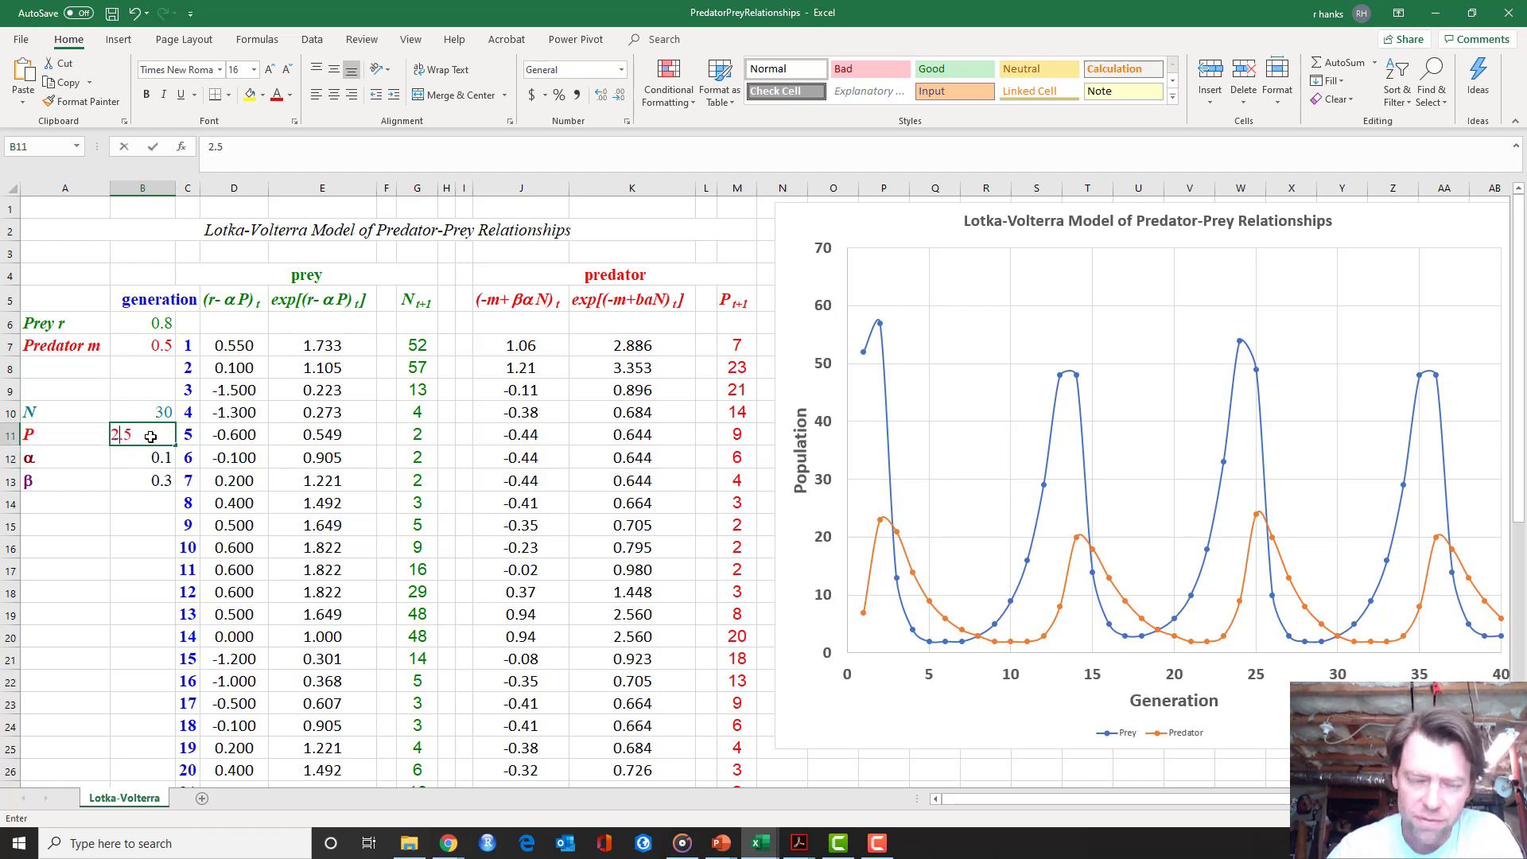
{"action": "left_click", "coordinate": [142, 412]}
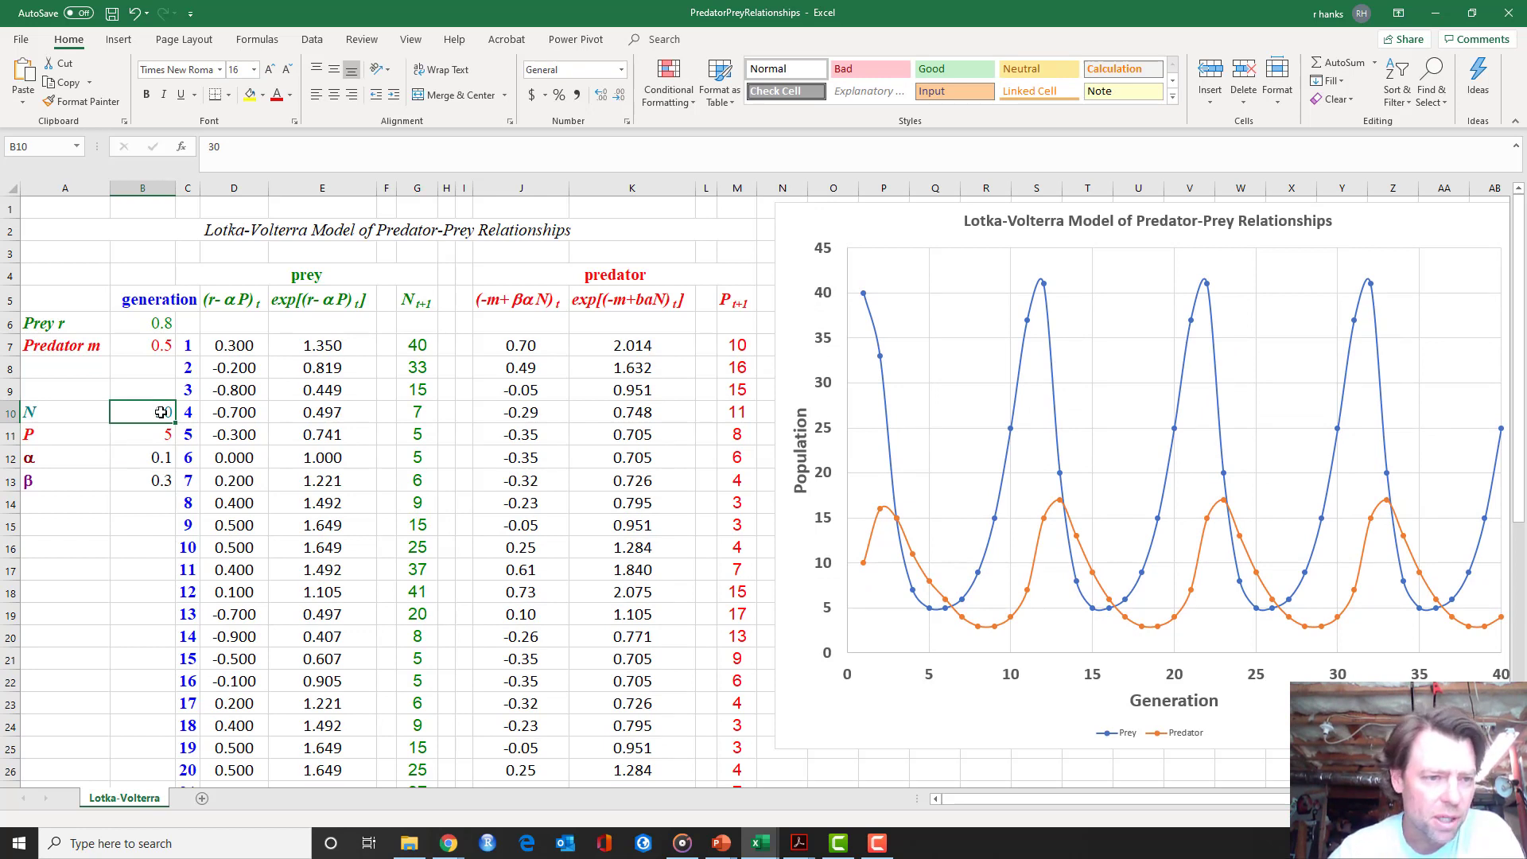
{"action": "type", "text": "45"}
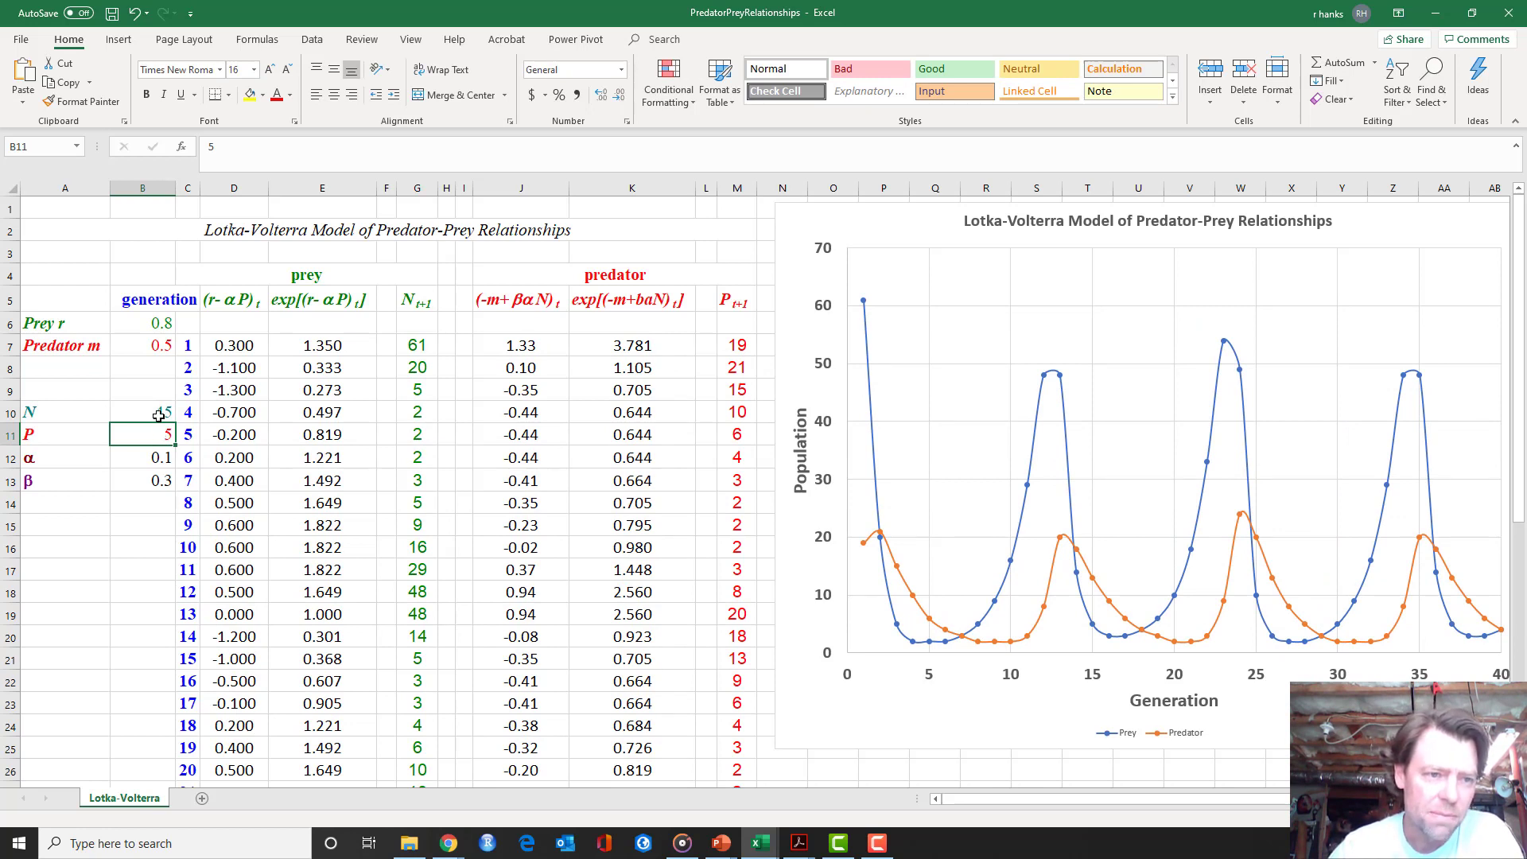
{"action": "left_click", "coordinate": [142, 412]}
{"action": "type", "text": "30"}
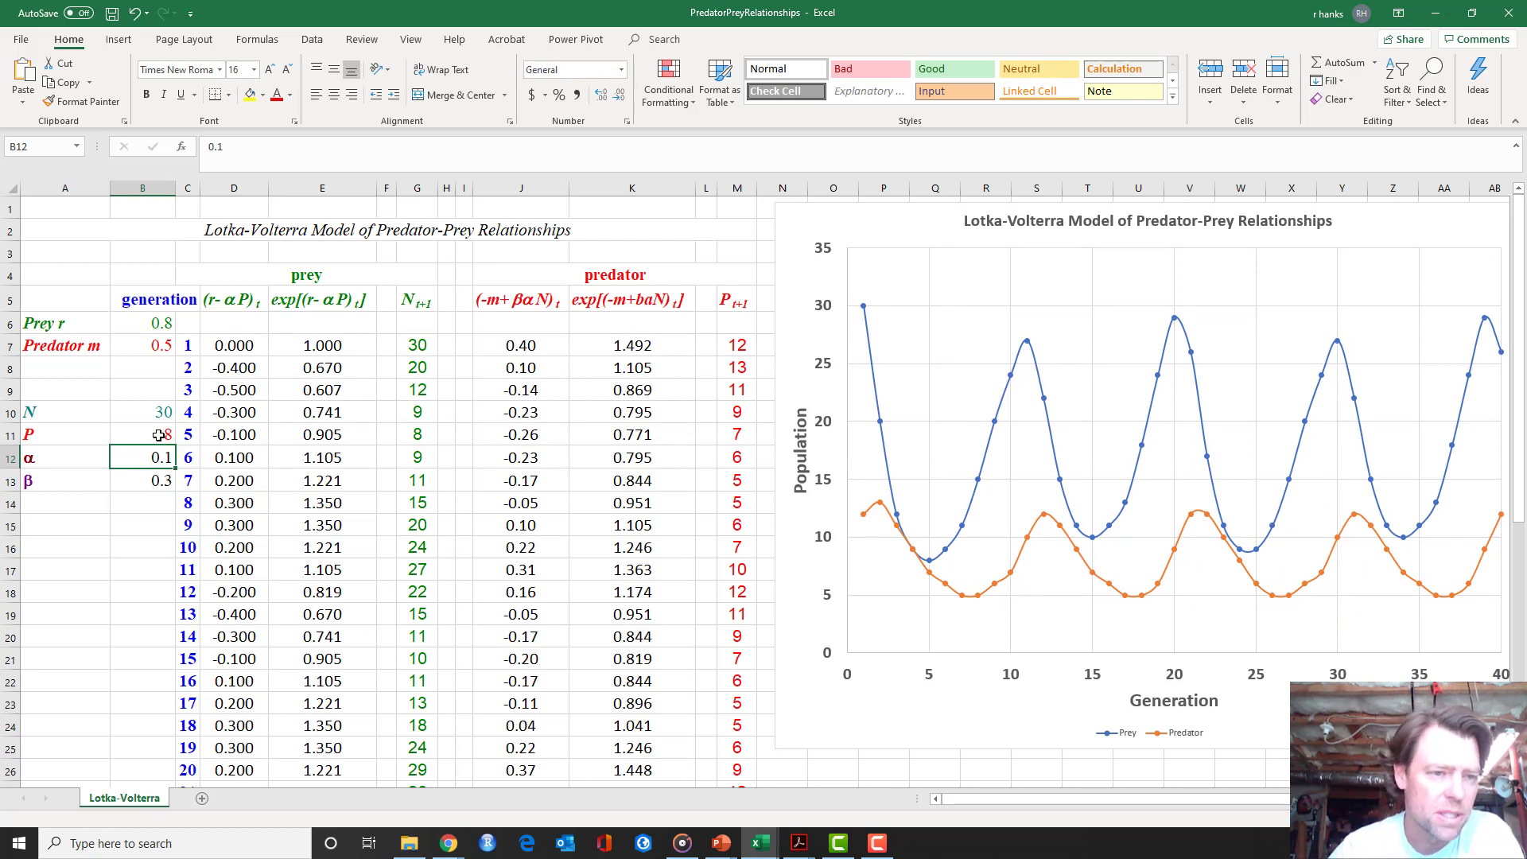
{"action": "type", "text": "5"}
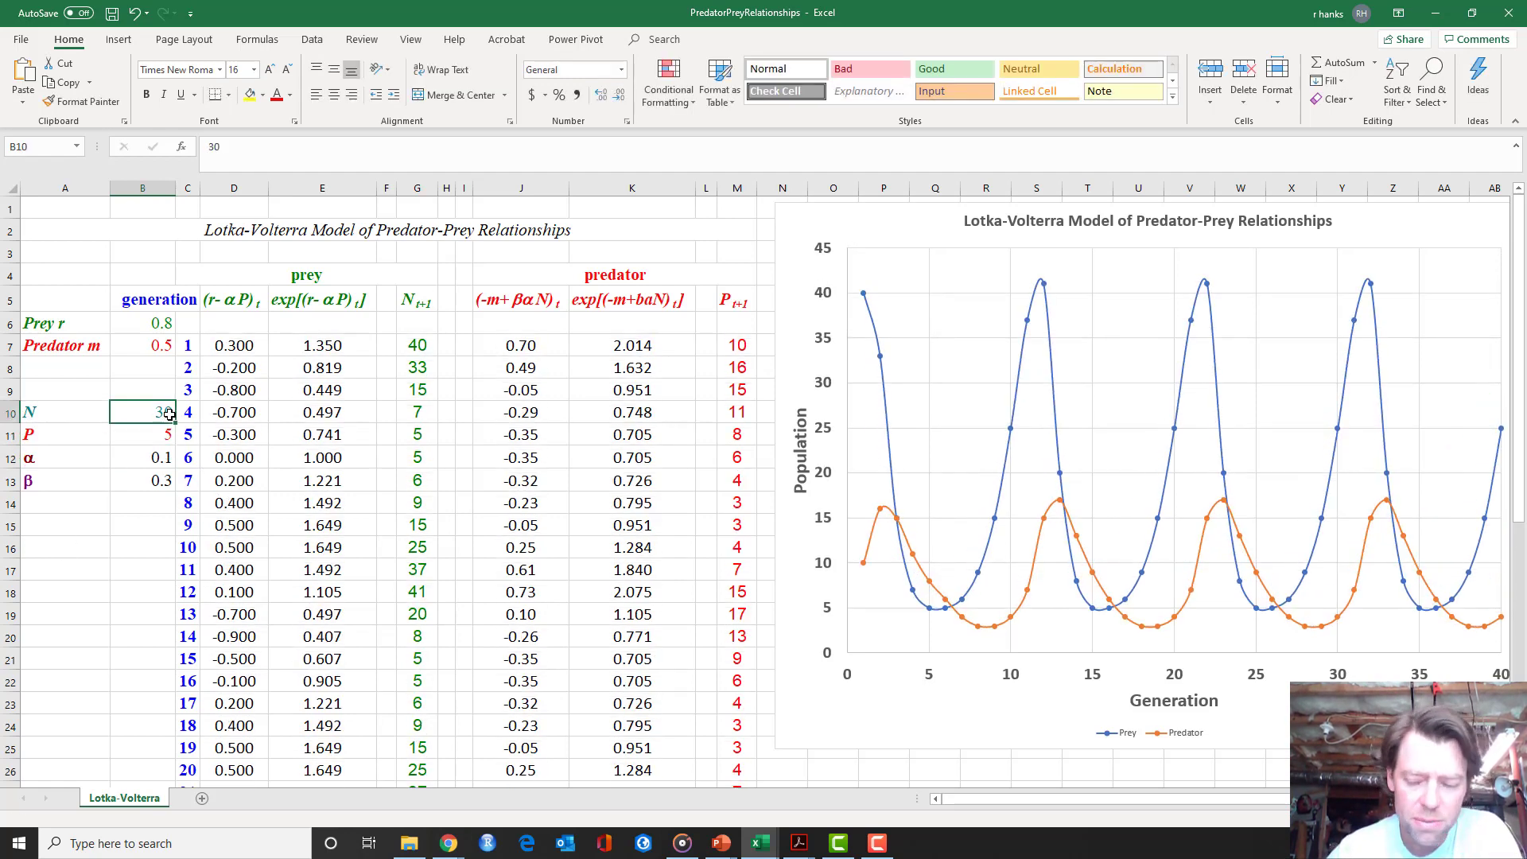
{"action": "type", "text": "60"}
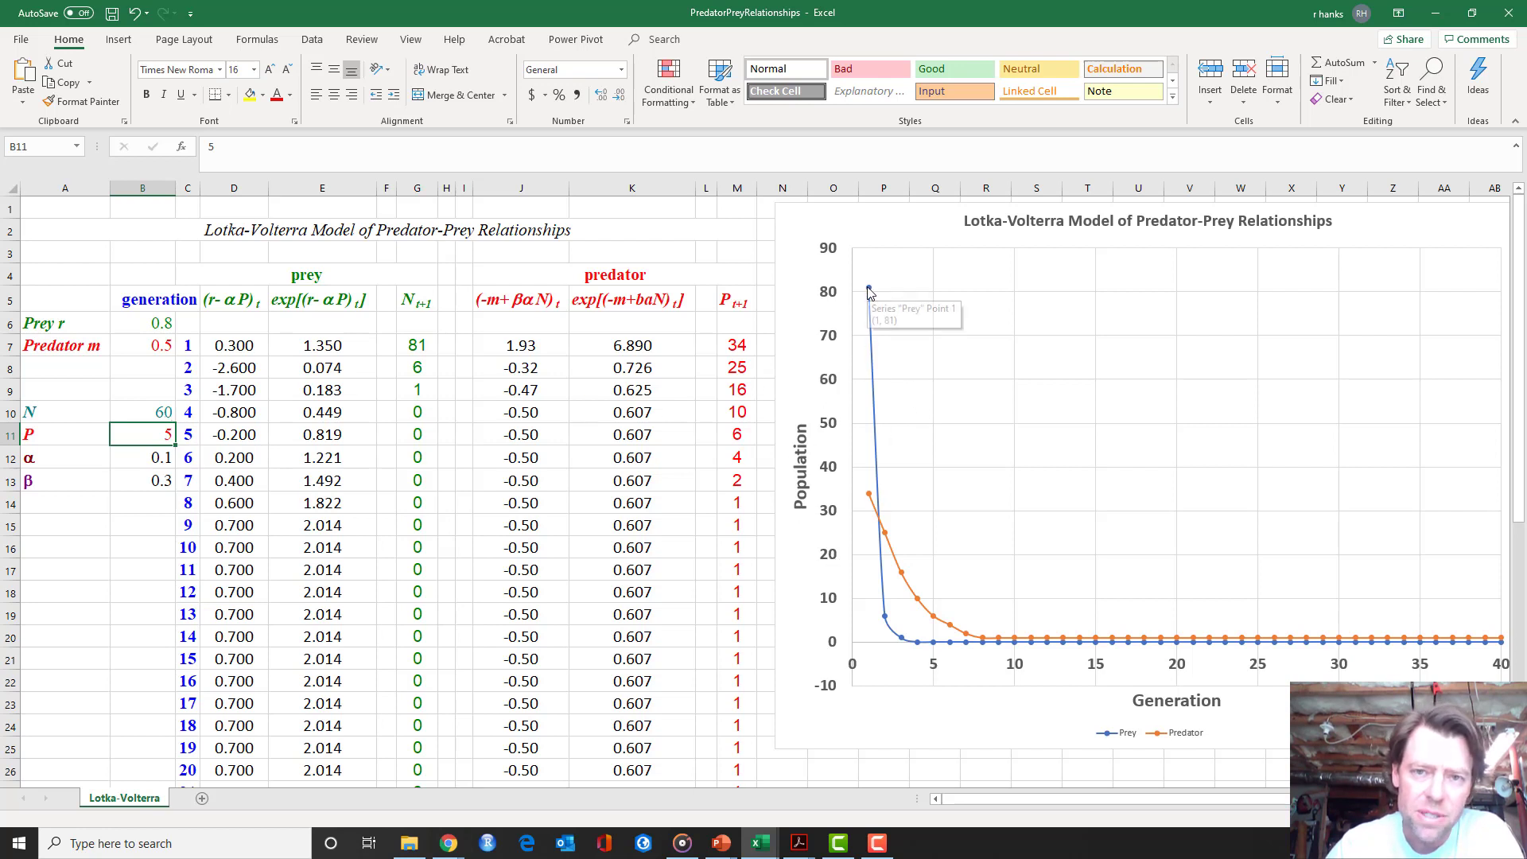
{"action": "mouse_move", "coordinate": [867, 504]}
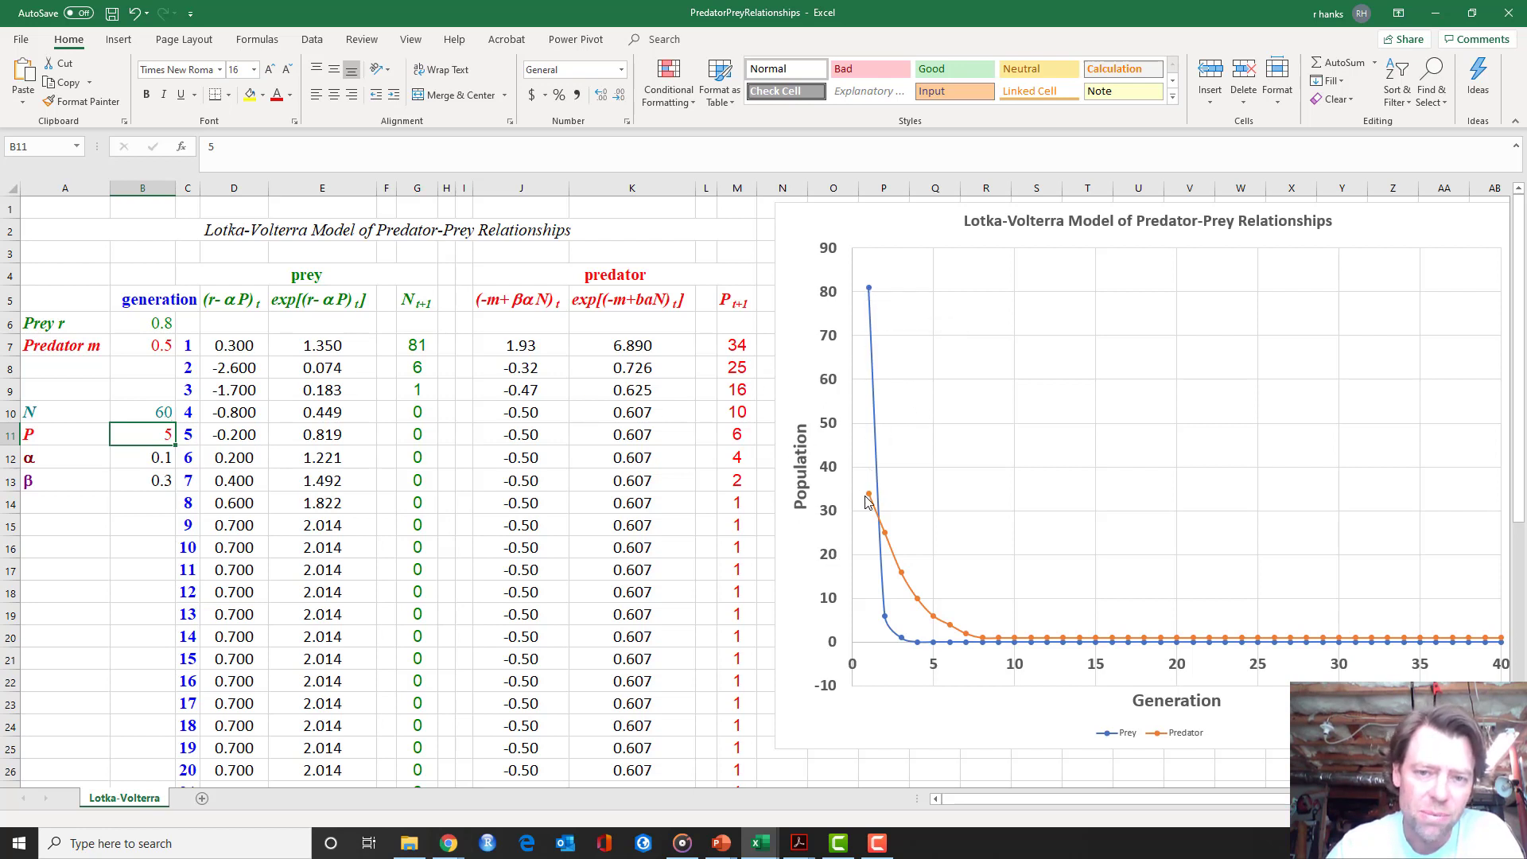
{"action": "mouse_move", "coordinate": [886, 539]}
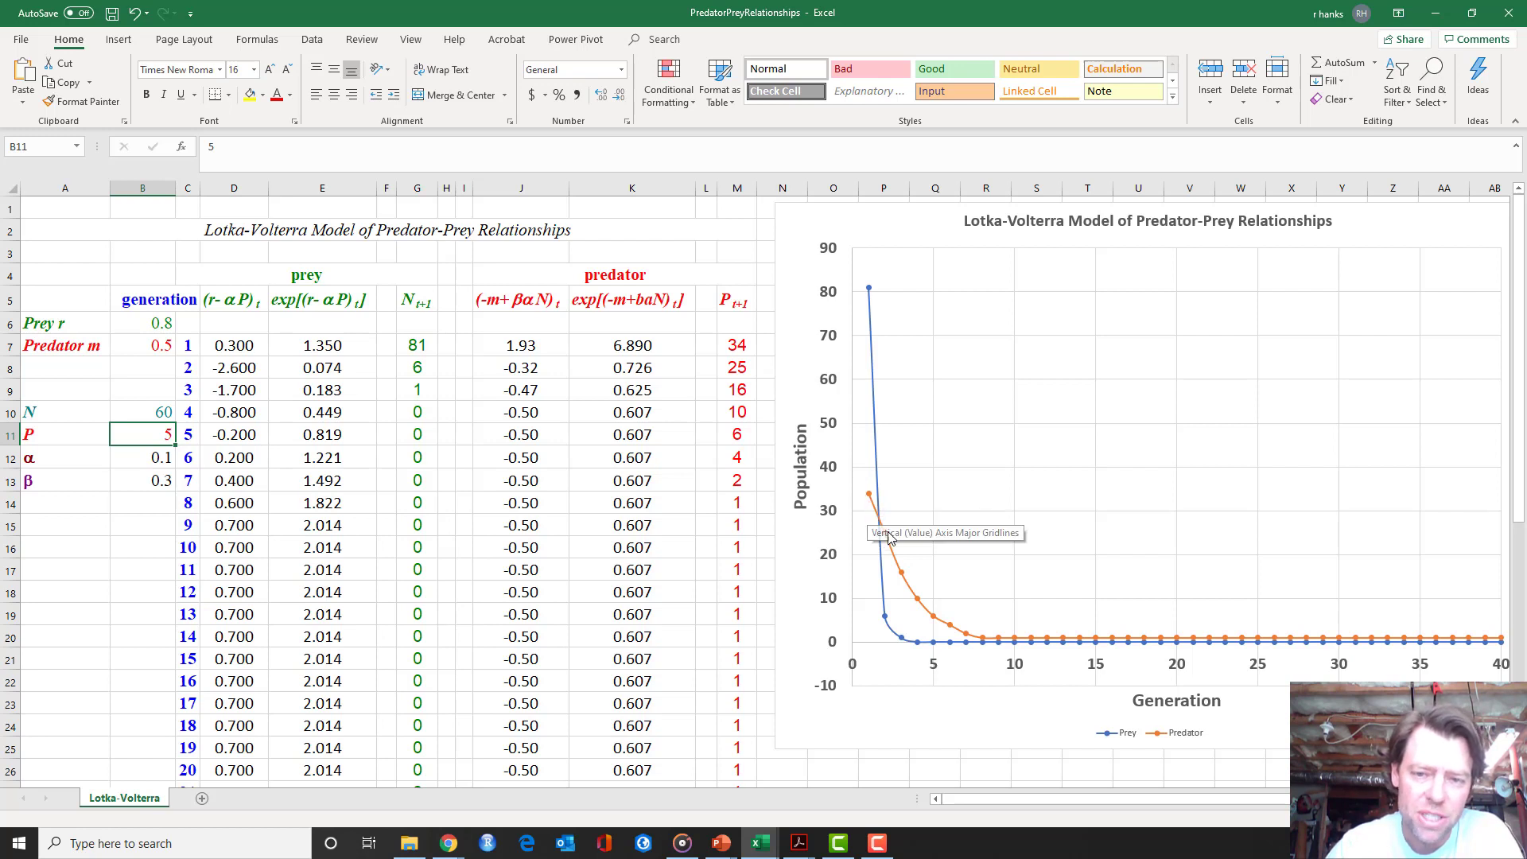
{"action": "mouse_move", "coordinate": [1211, 654]}
{"action": "type", "text": "30"}
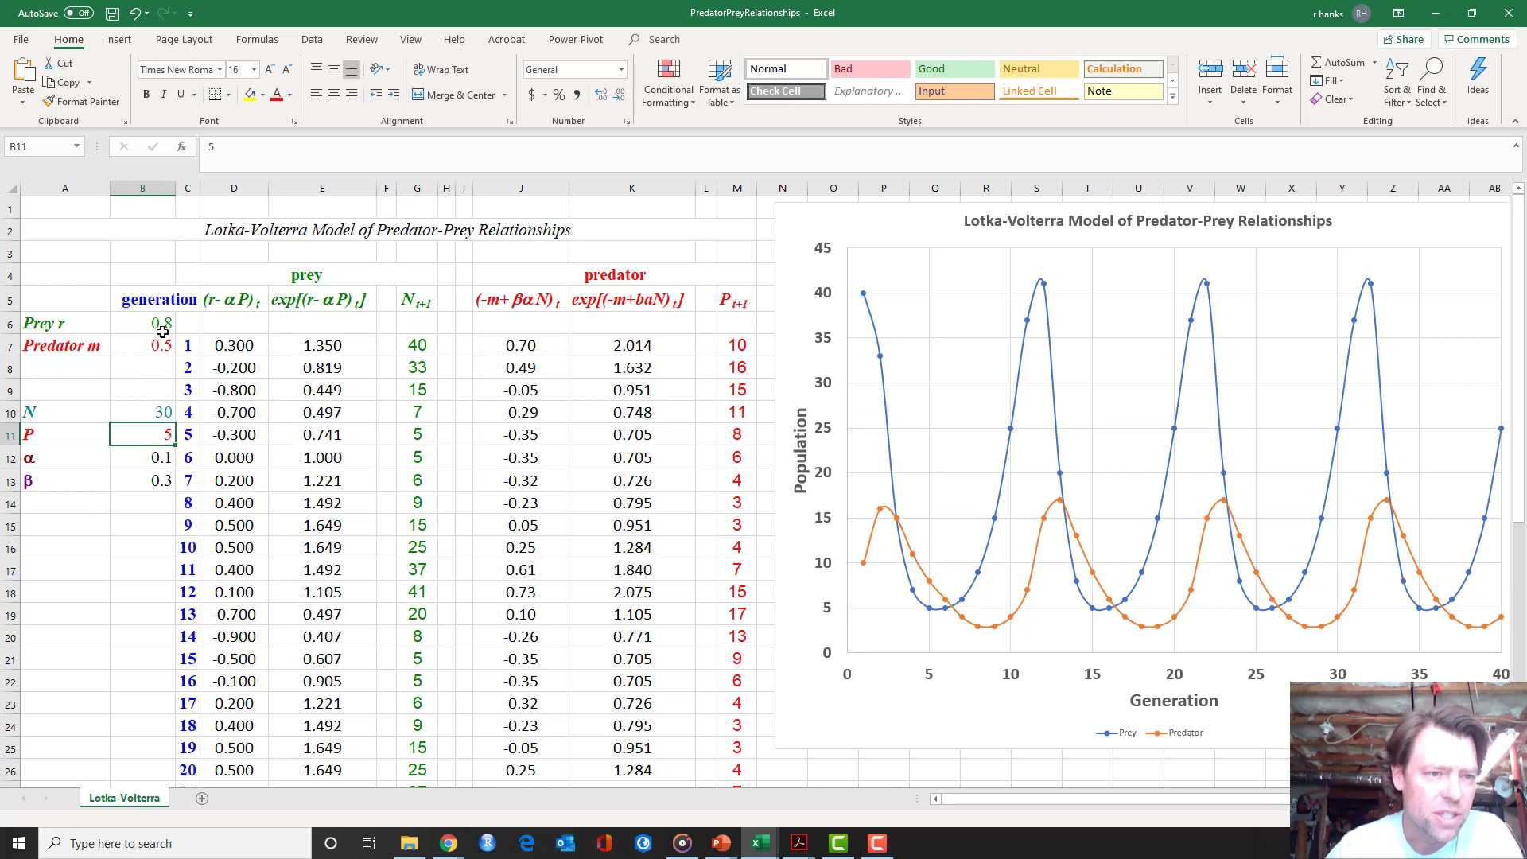
Step: Lower the prey growth rate r in B6 to 0.6
{"action": "left_click", "coordinate": [143, 323]}
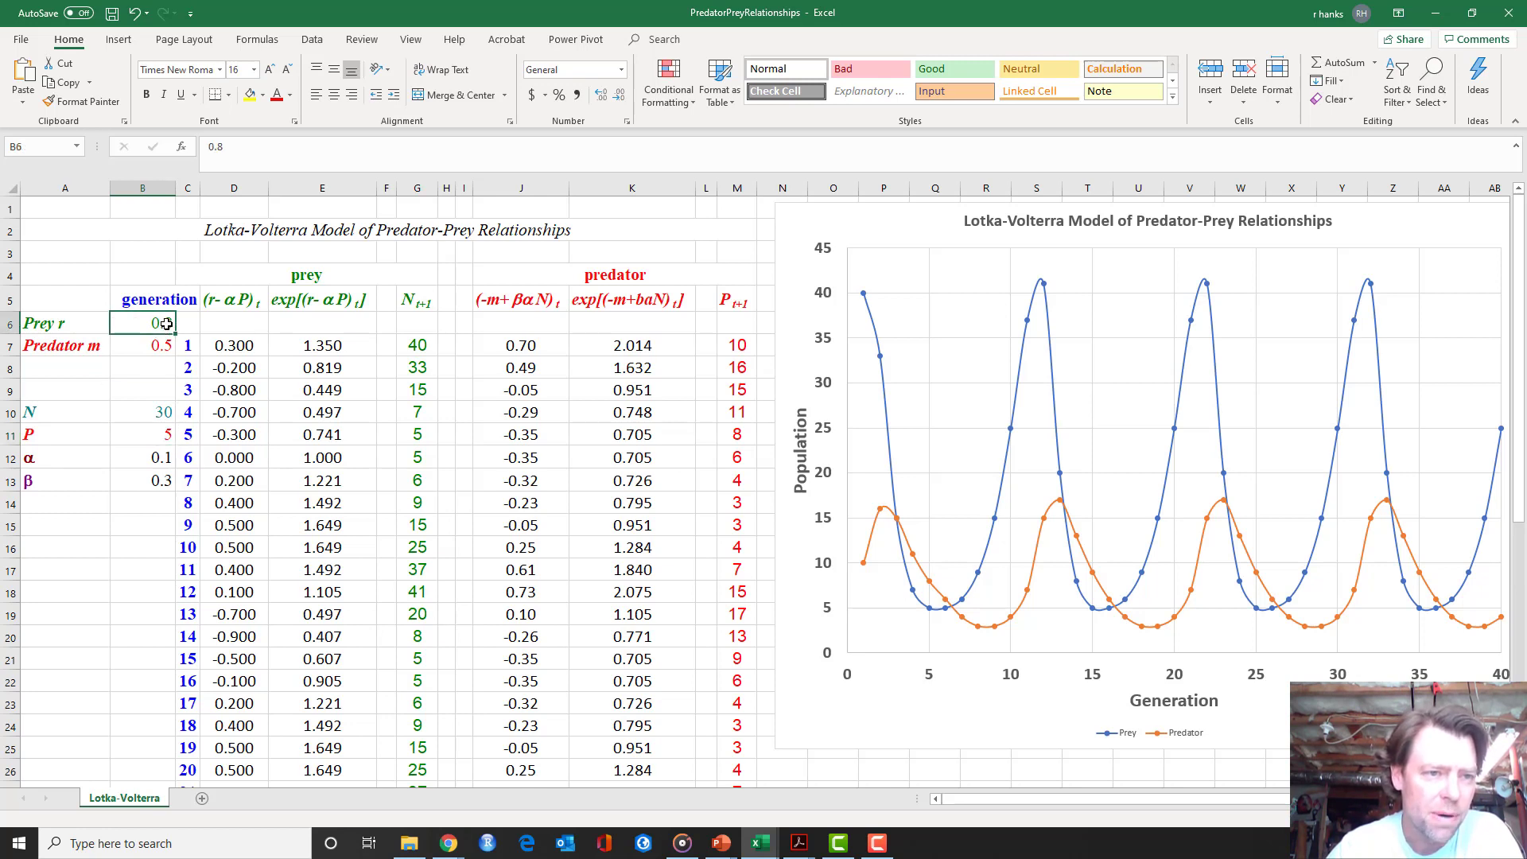
{"action": "type", "text": "0.6"}
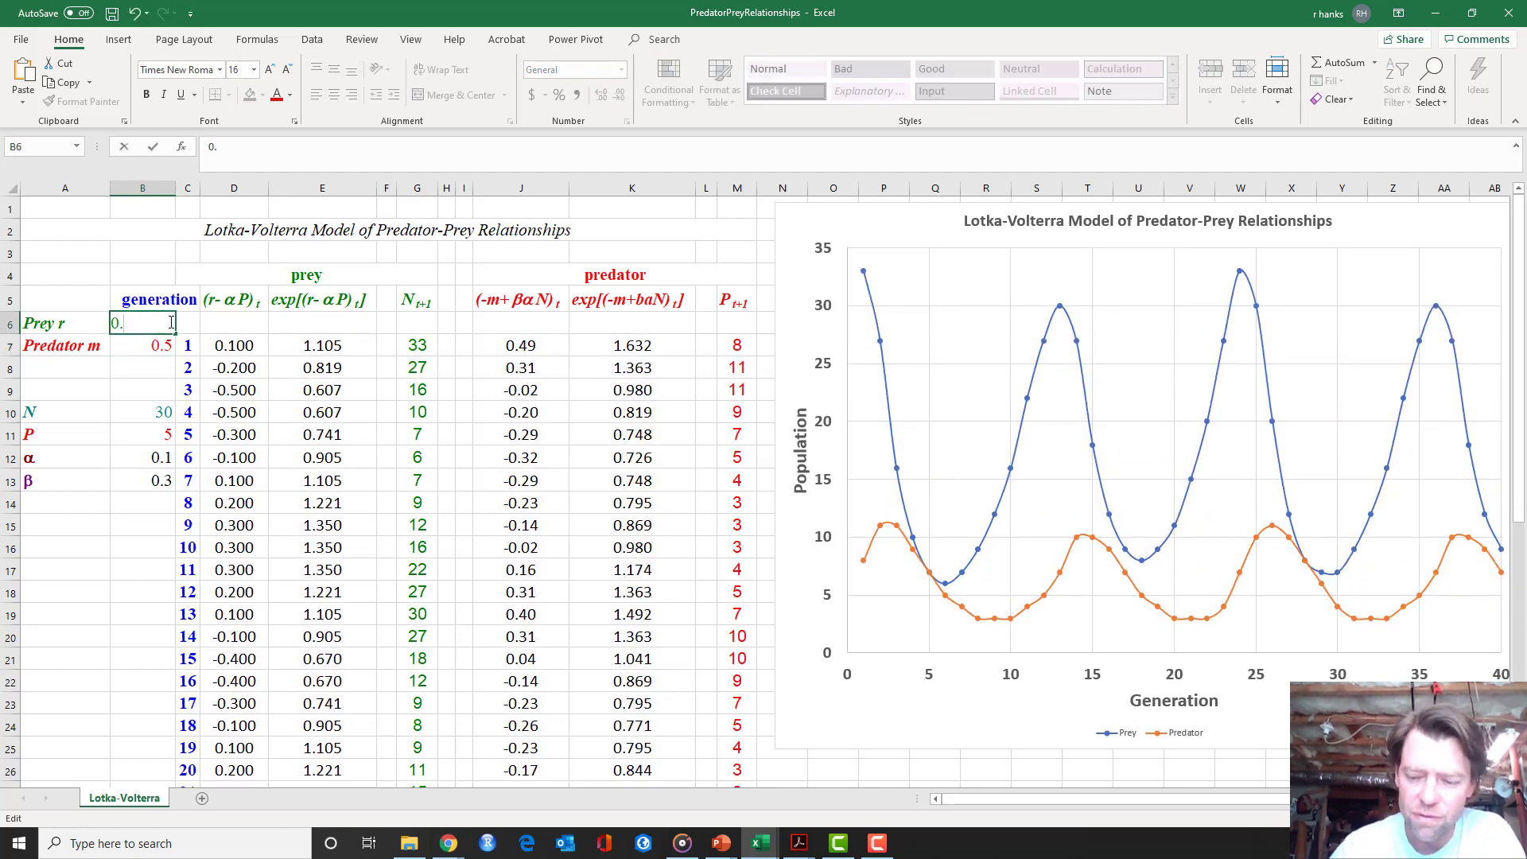
Step: Set prey growth rate r to 0.8 and predator mortality m to 0.2
{"action": "type", "text": "0.4"}
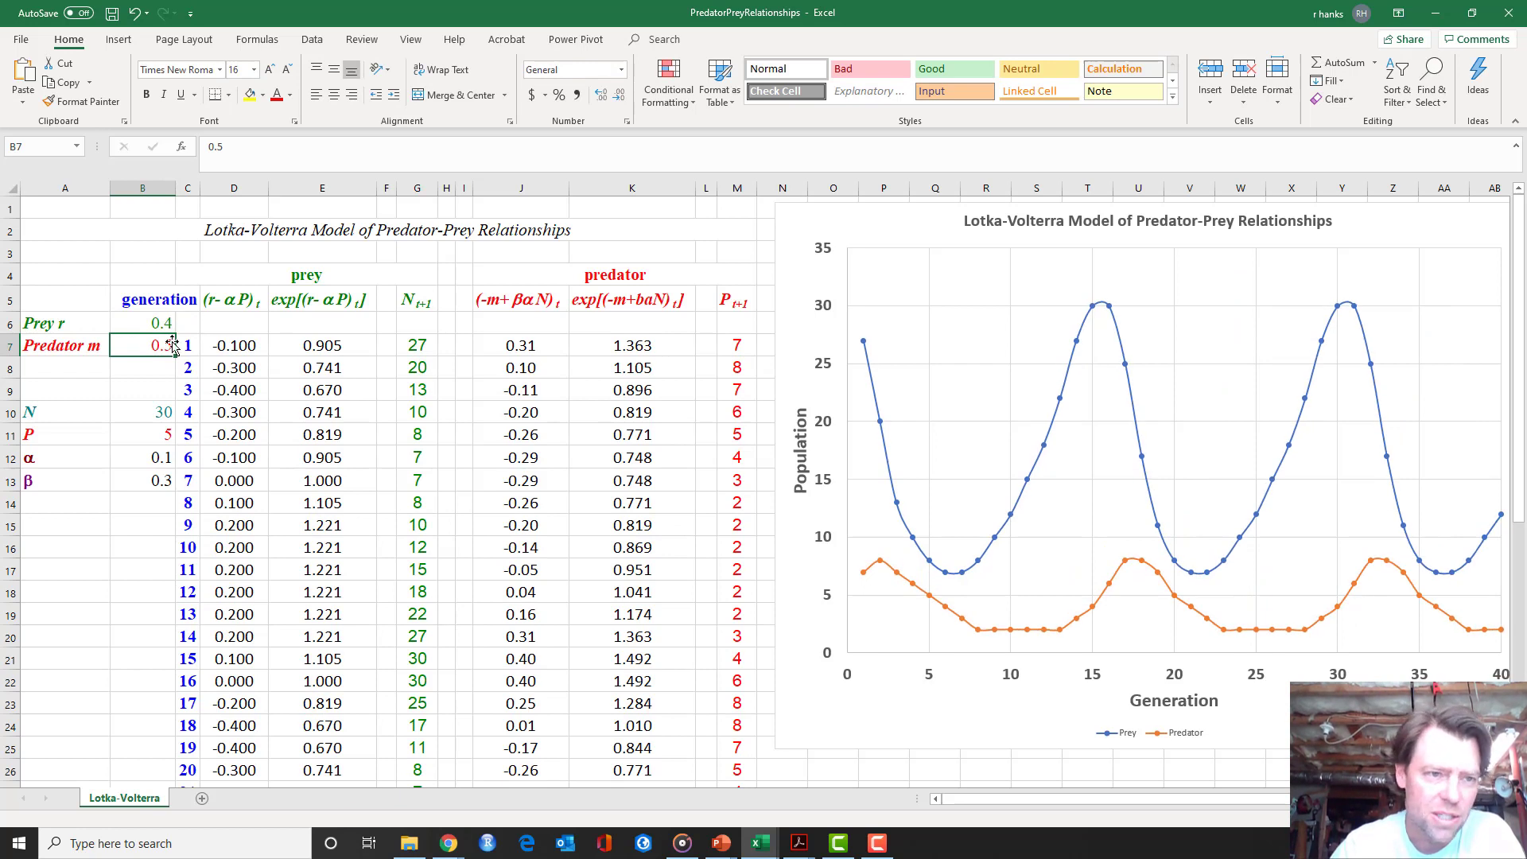
{"action": "left_click", "coordinate": [141, 323]}
{"action": "type", "text": "."}
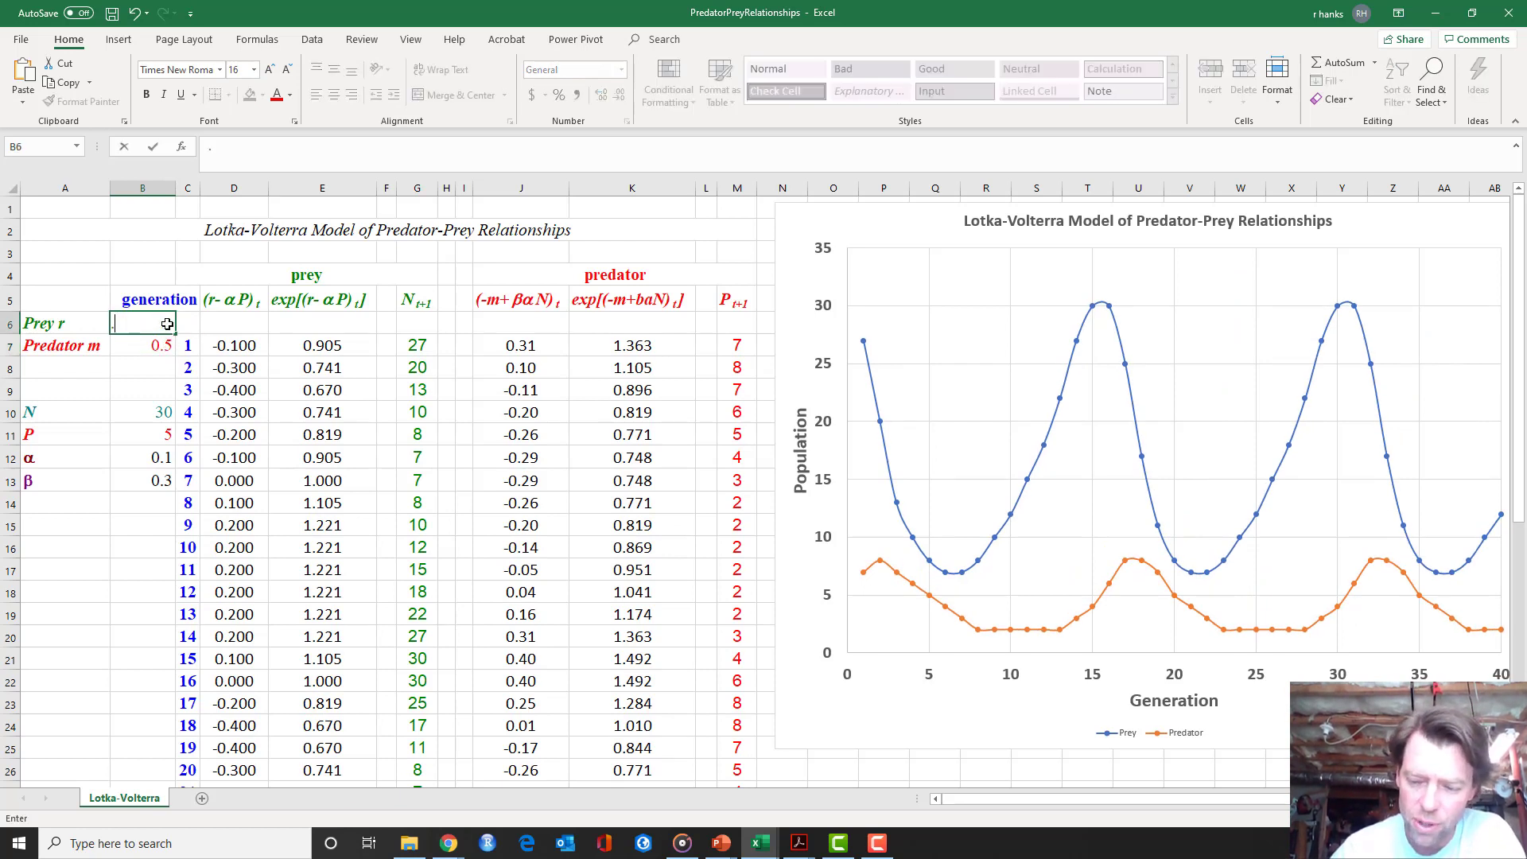
{"action": "type", "text": "0.8"}
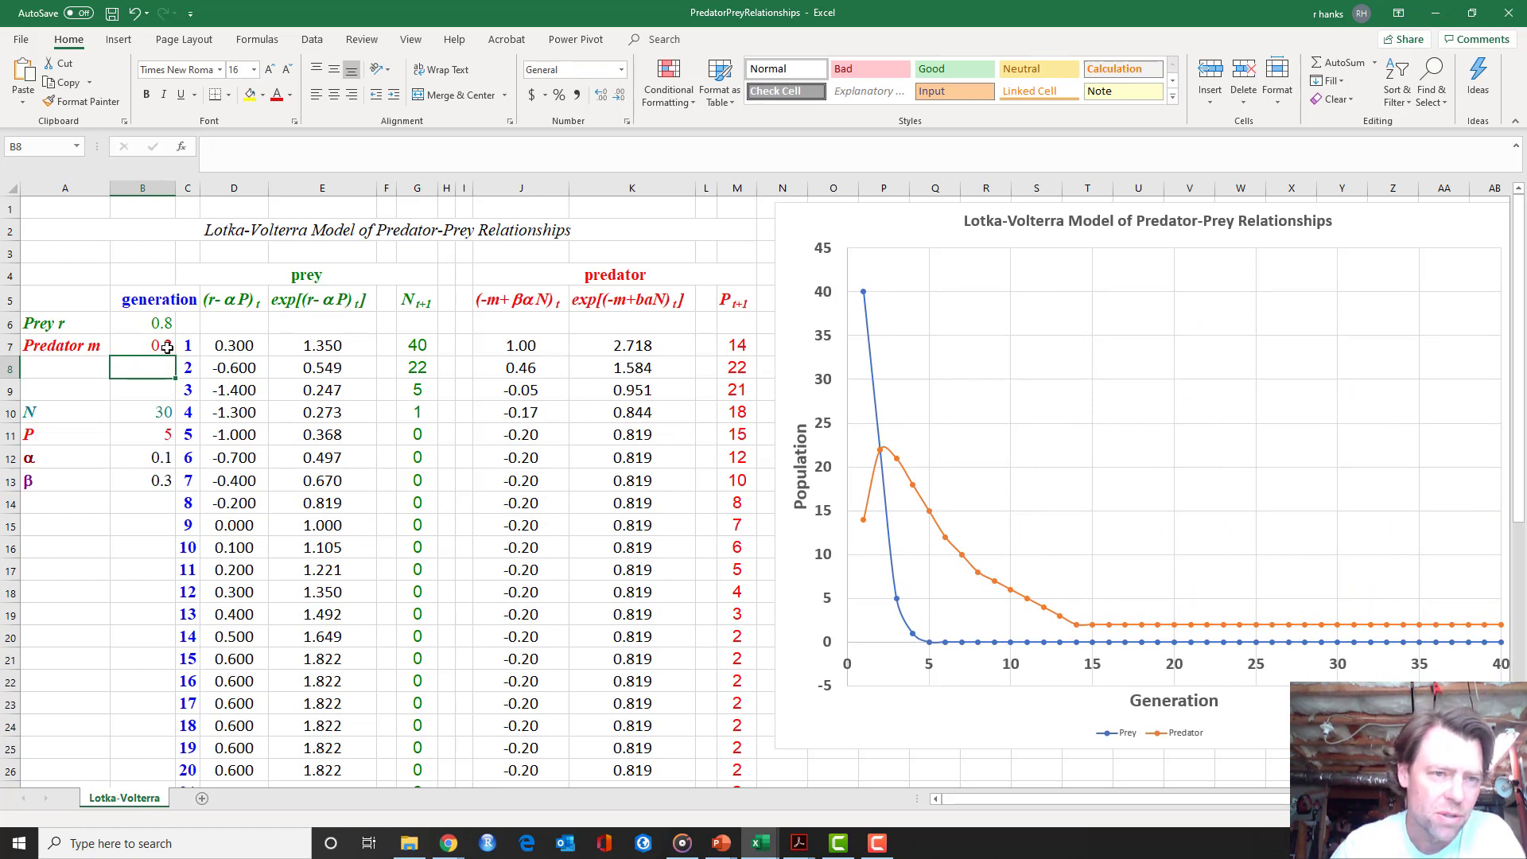
{"action": "type", "text": "0.2"}
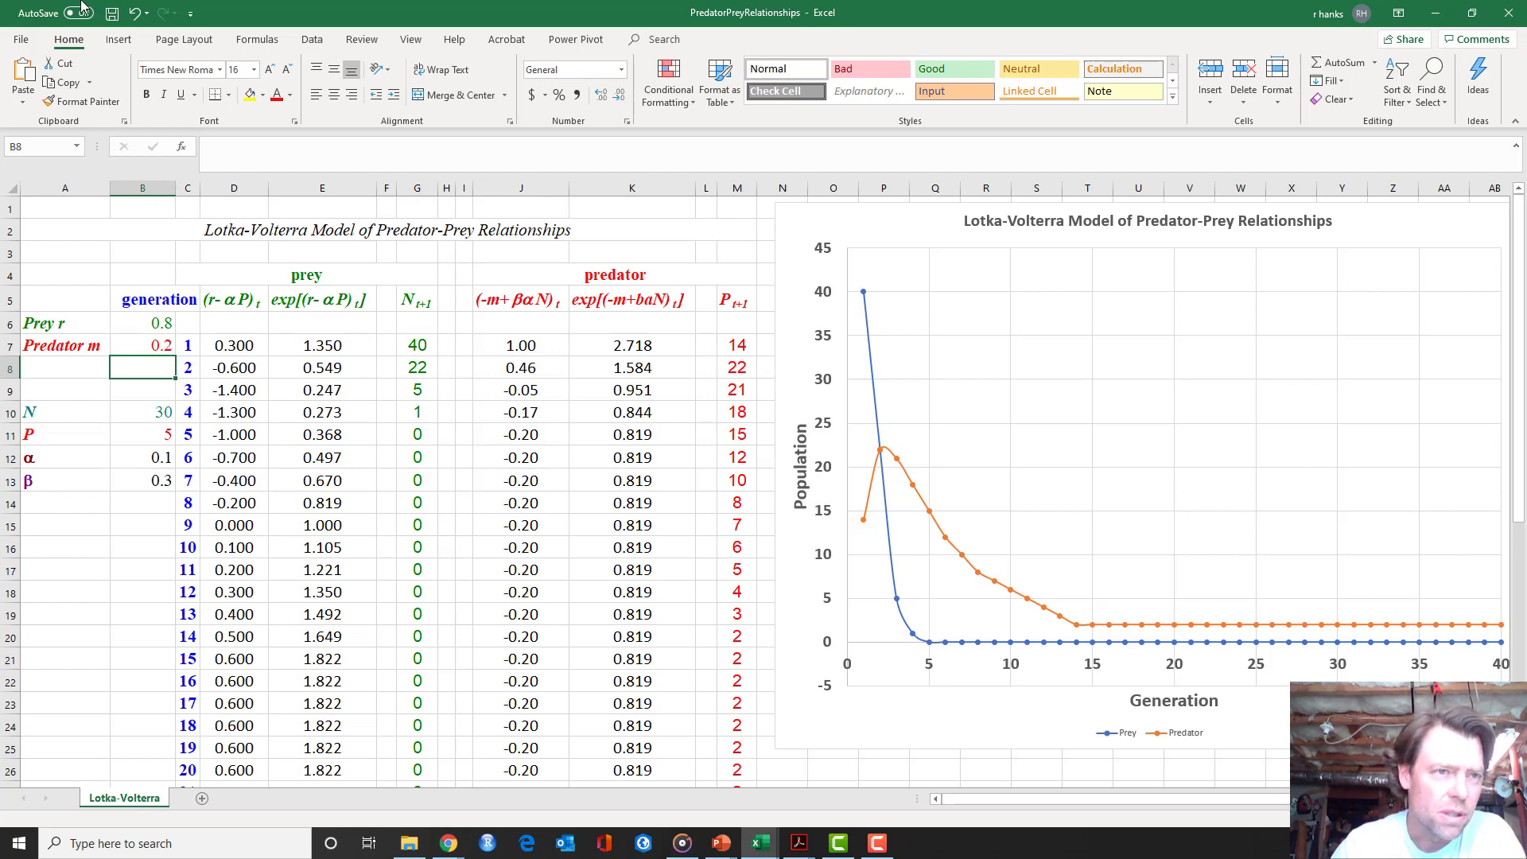
Step: Reset predator m to 0.5, test prey r at 0.2, then restore r to 0.8
{"action": "type", "text": "0.5"}
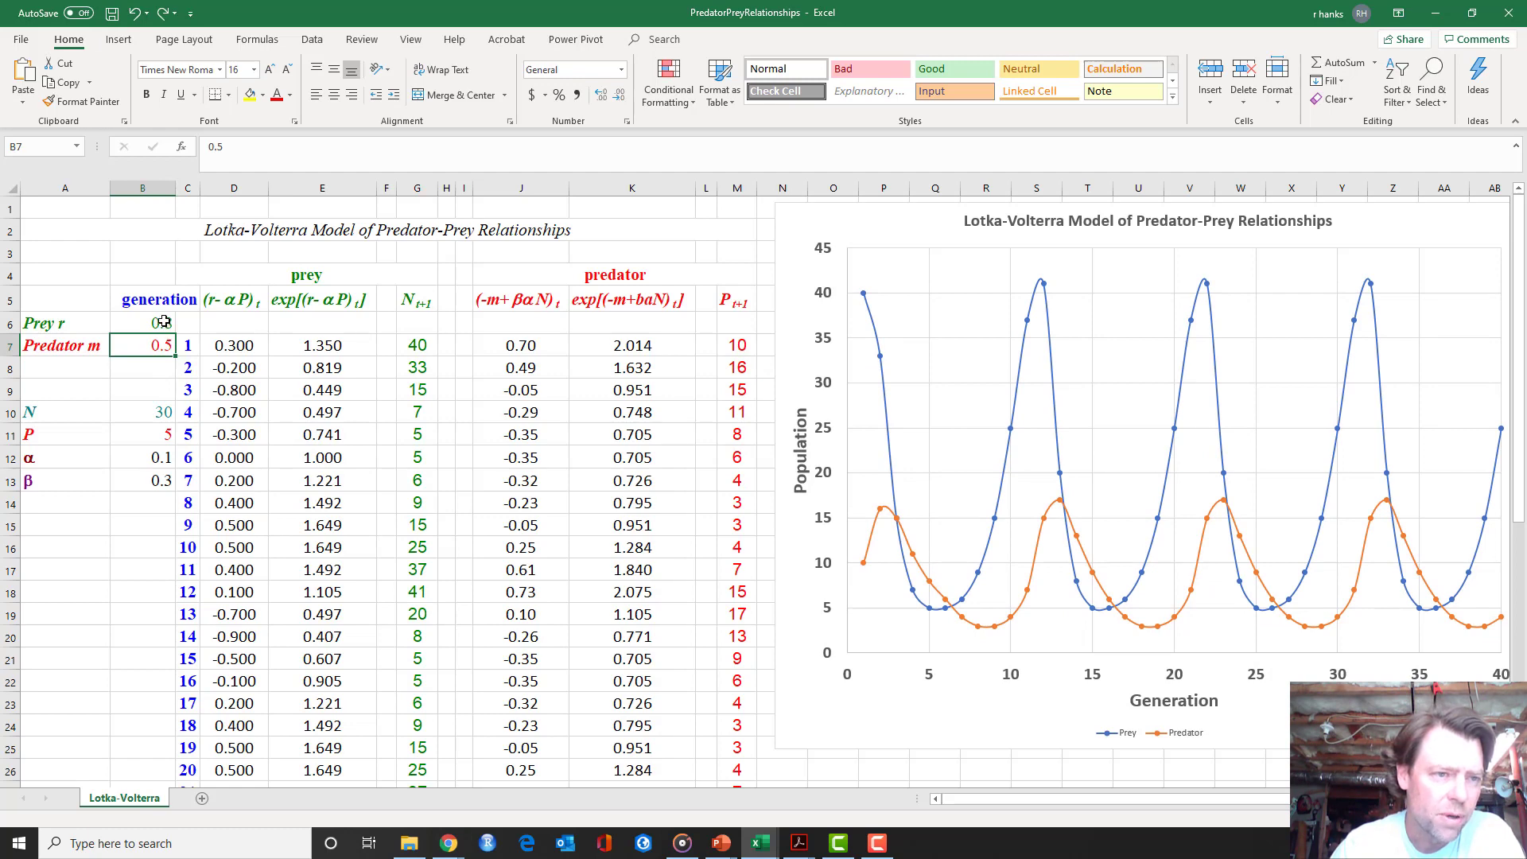
{"action": "type", "text": "0."}
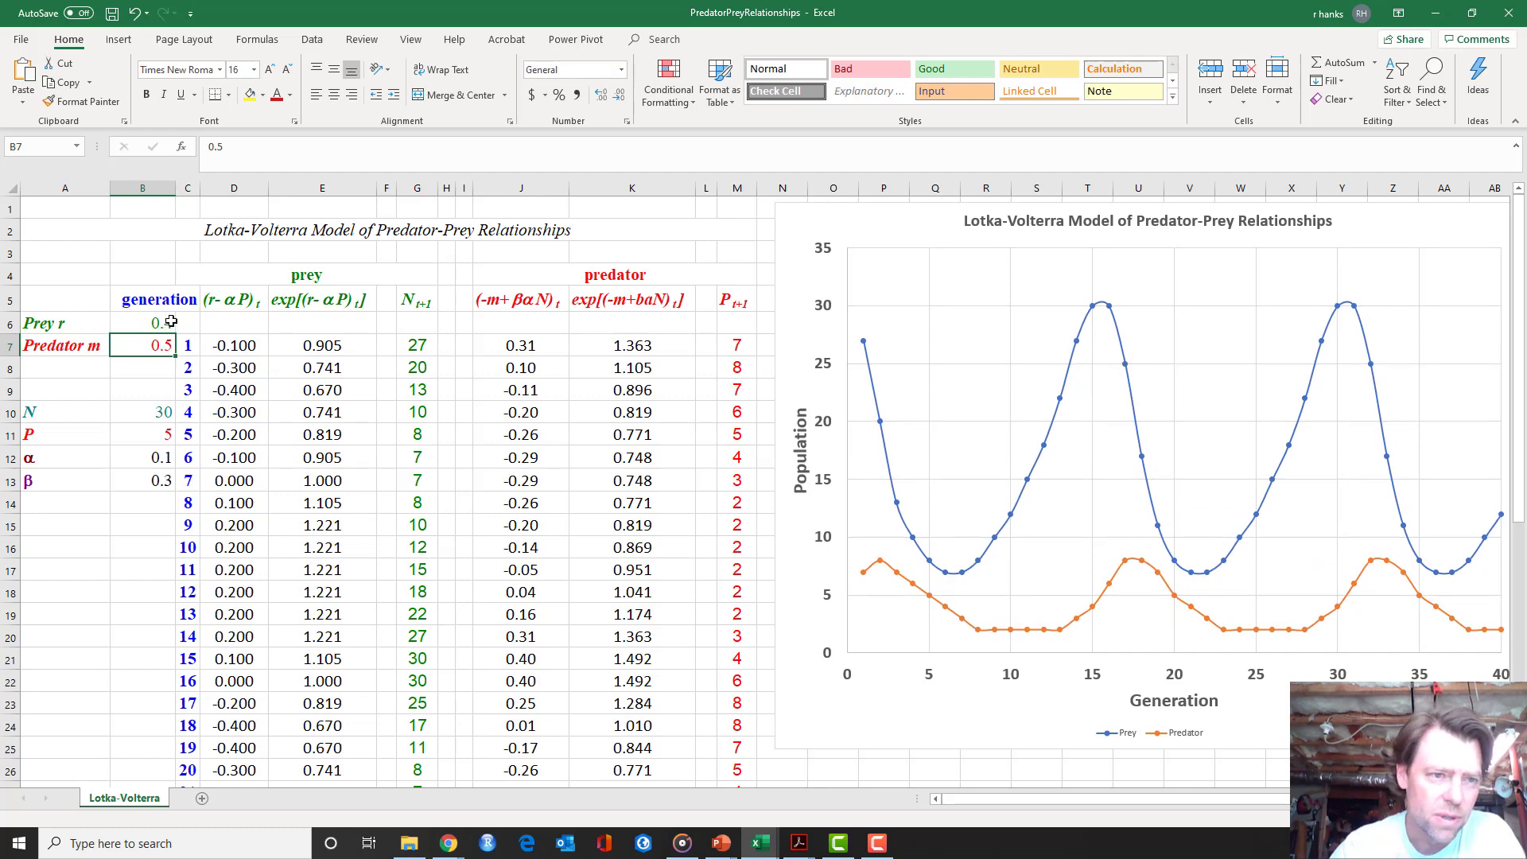
{"action": "type", "text": "0.2"}
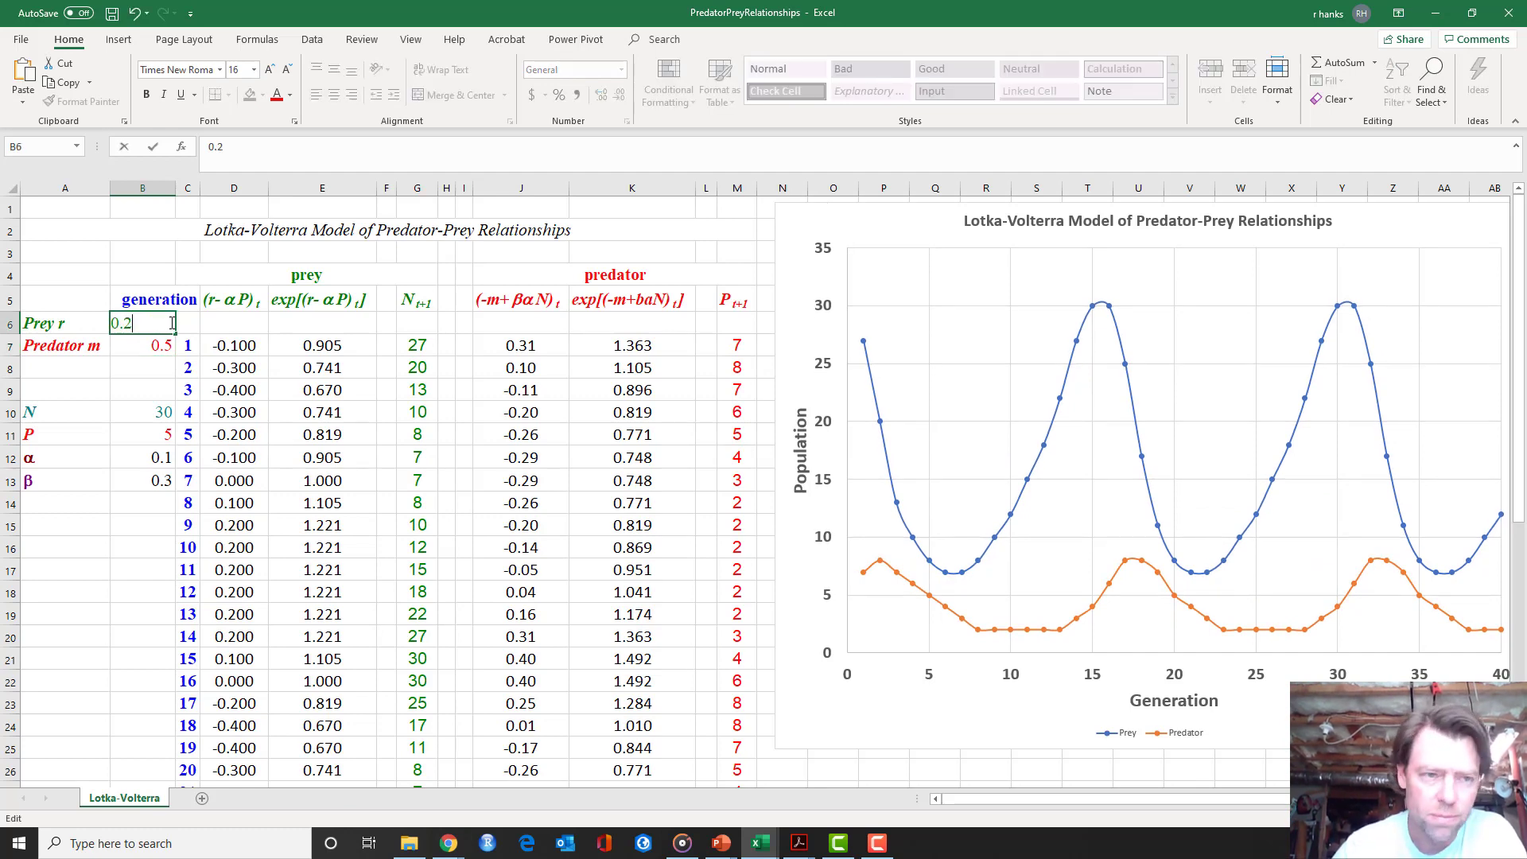
{"action": "key", "text": "enter"}
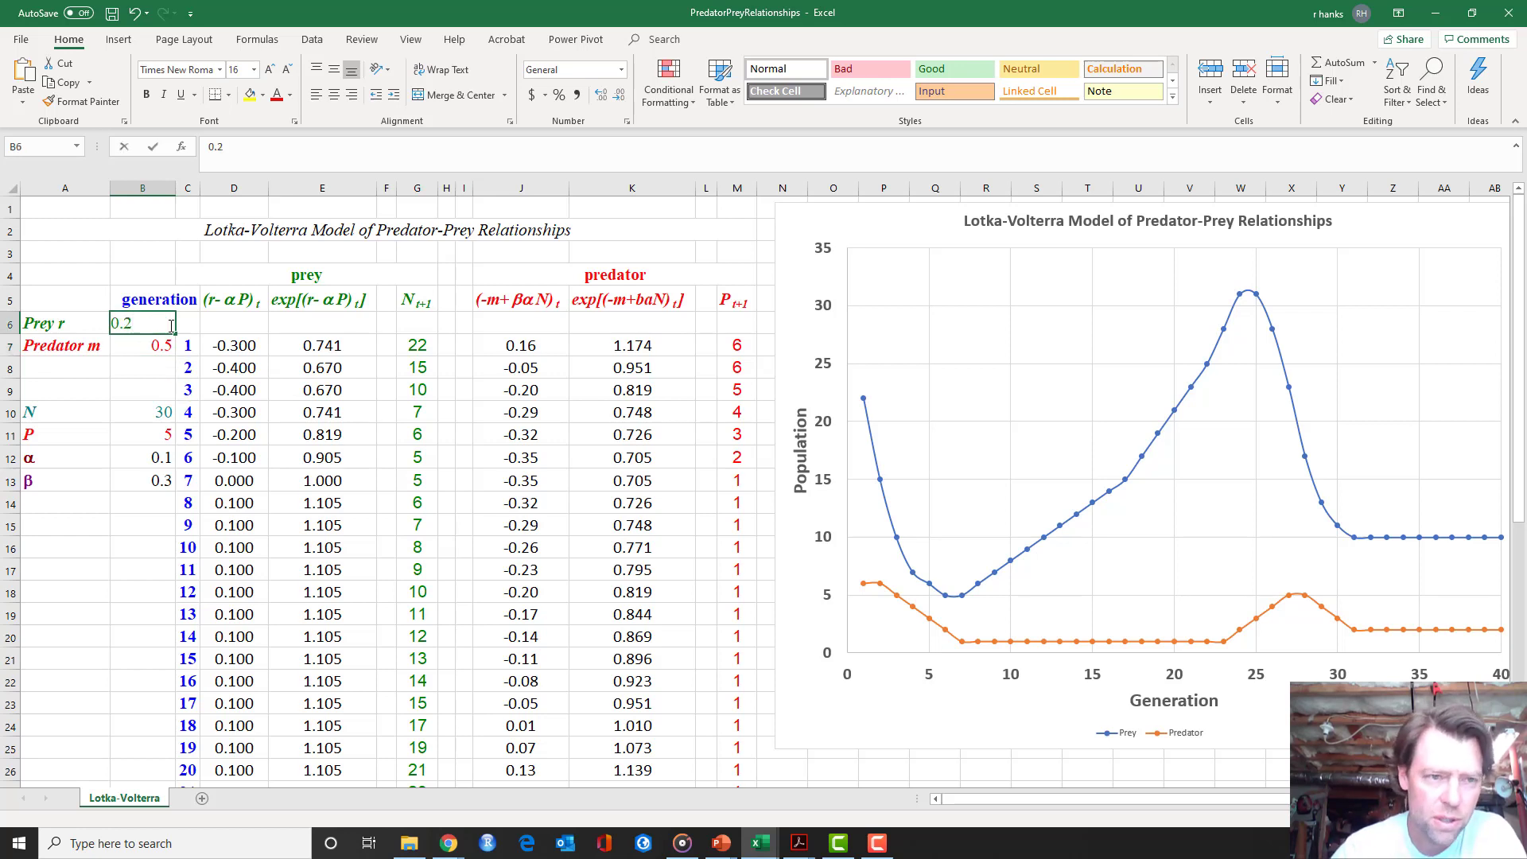
{"action": "type", "text": "0.8"}
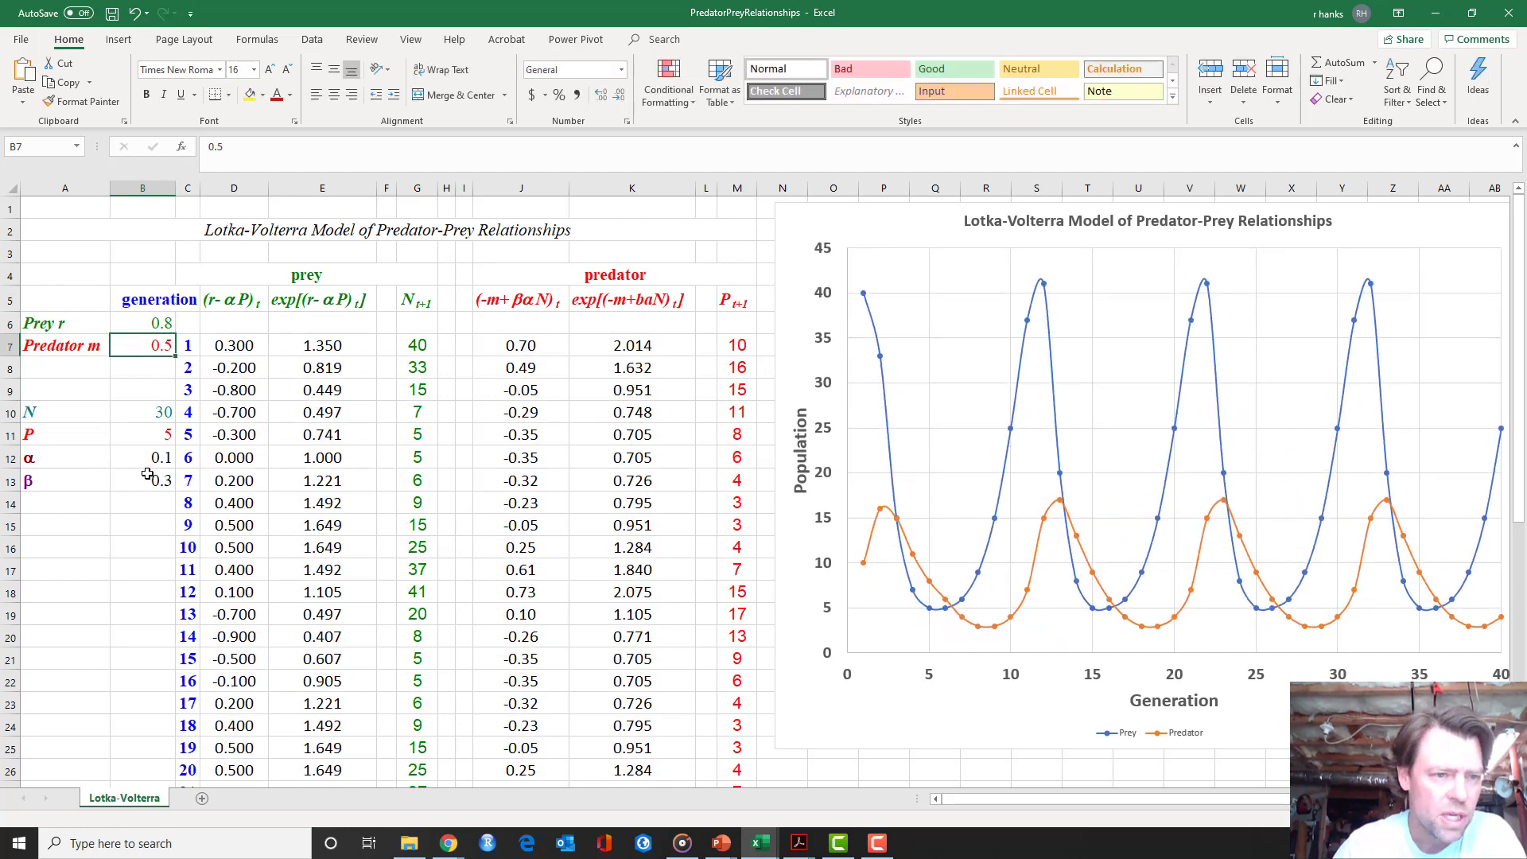
{"action": "left_click", "coordinate": [141, 458]}
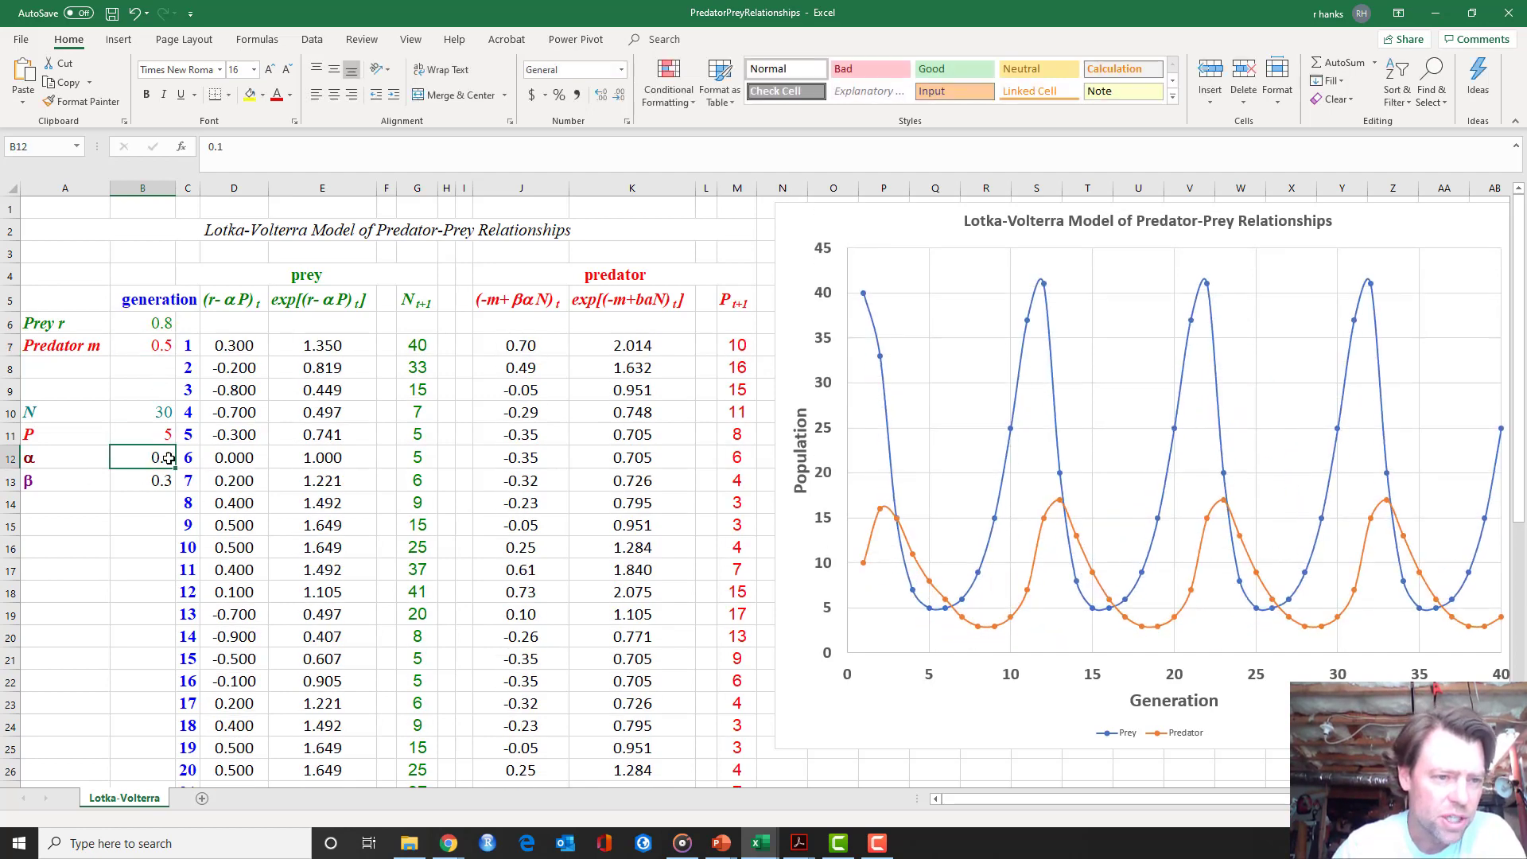
{"action": "type", "text": "0.1"}
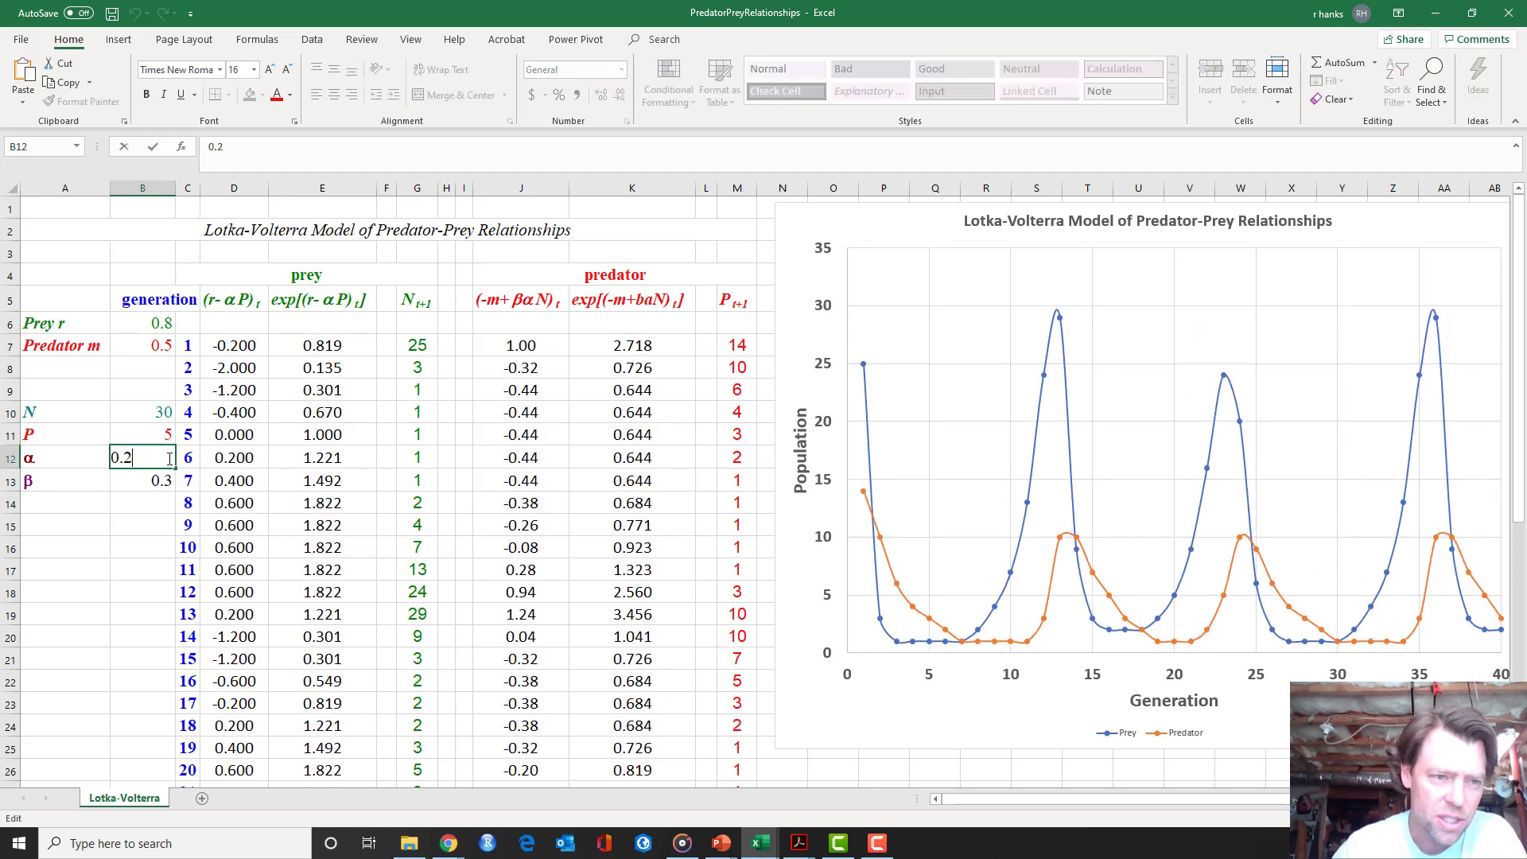
{"action": "type", "text": "0.4"}
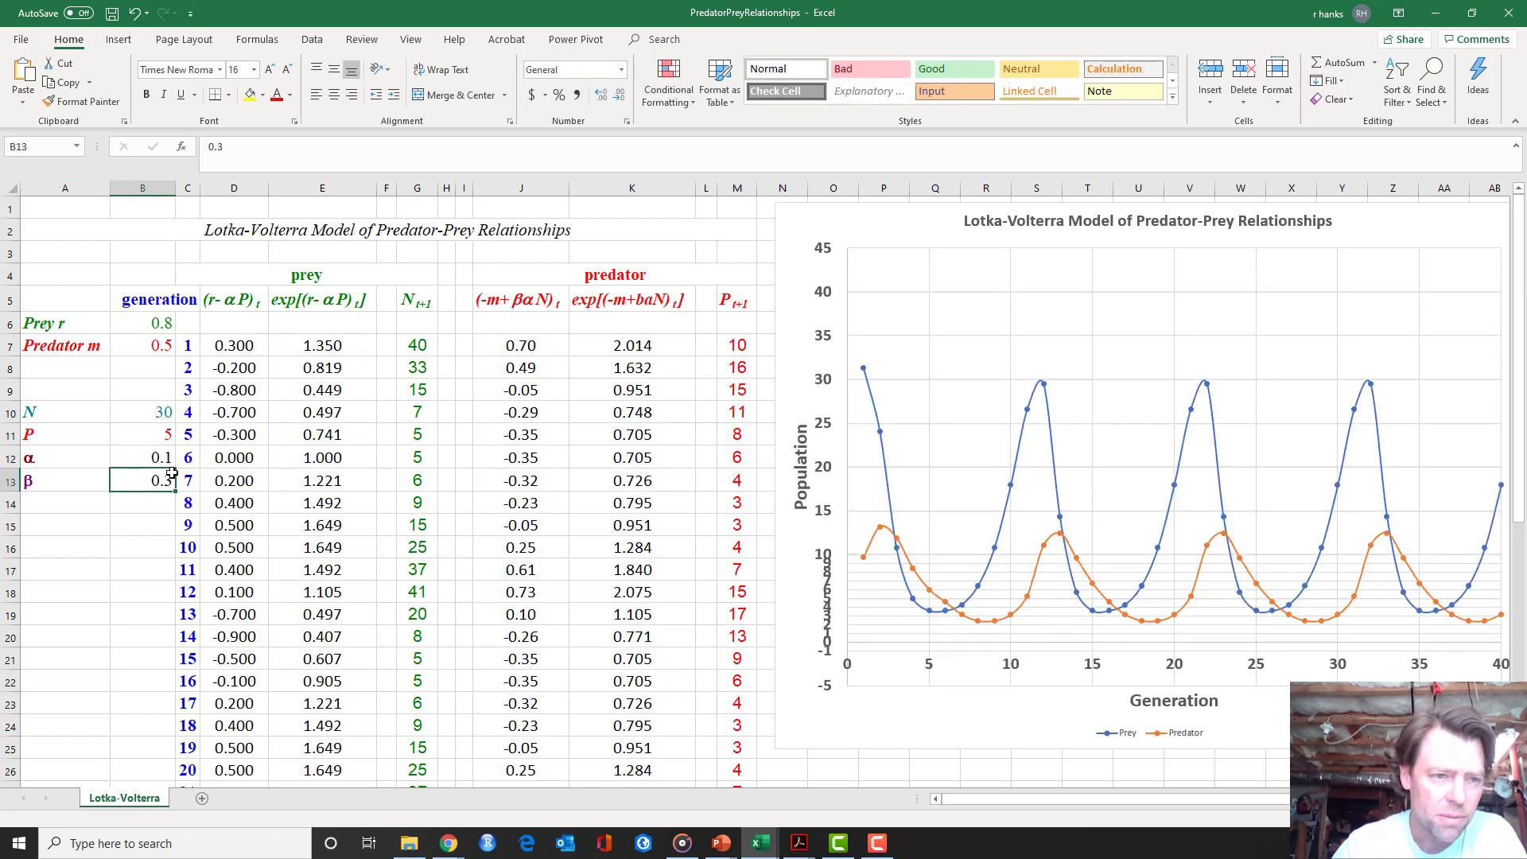
{"action": "type", "text": "0.5"}
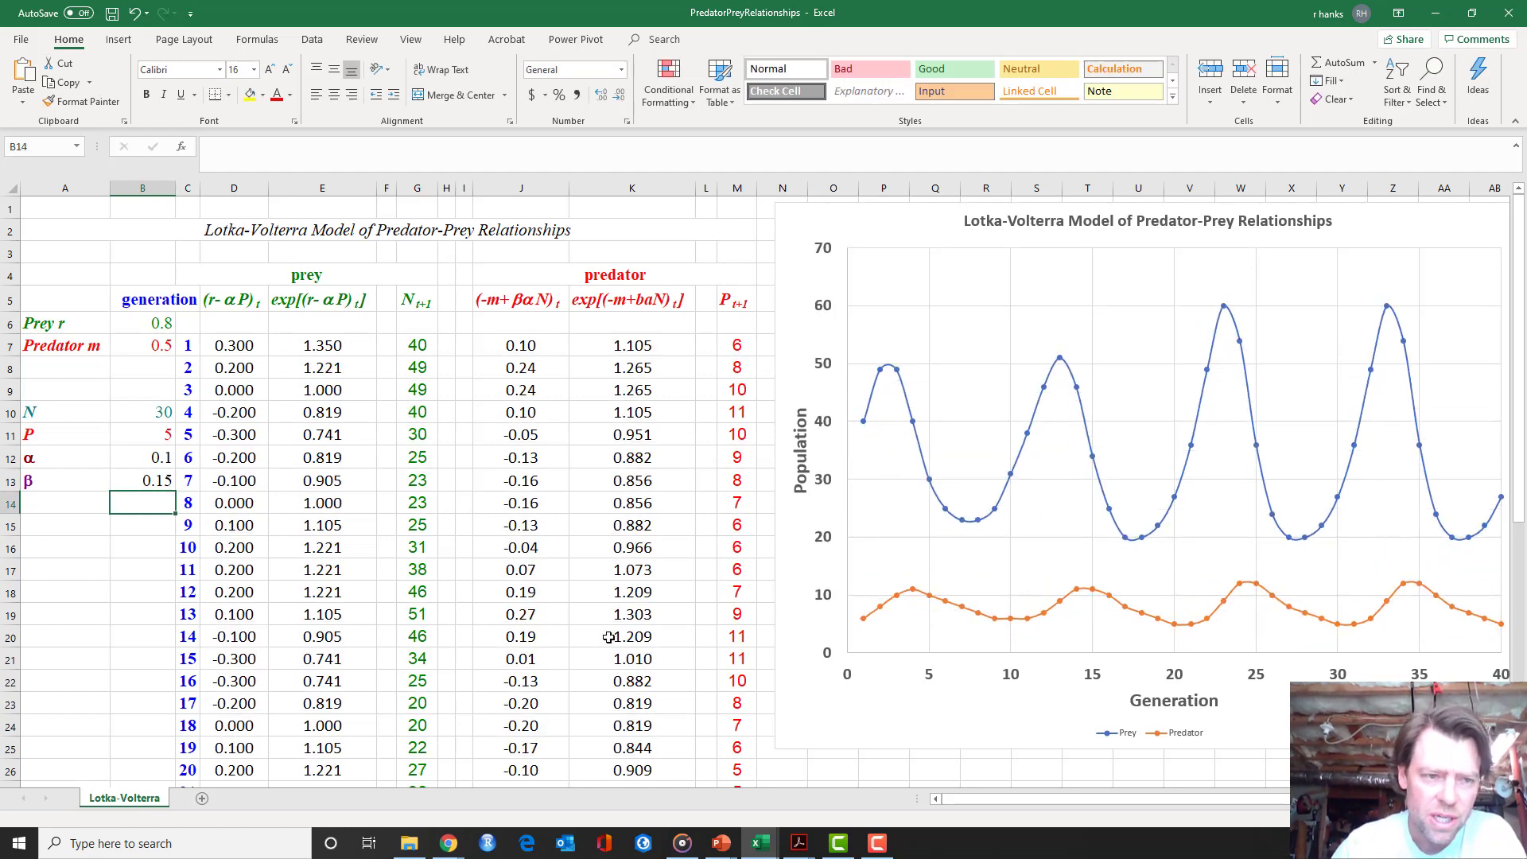
{"action": "mouse_move", "coordinate": [879, 611]}
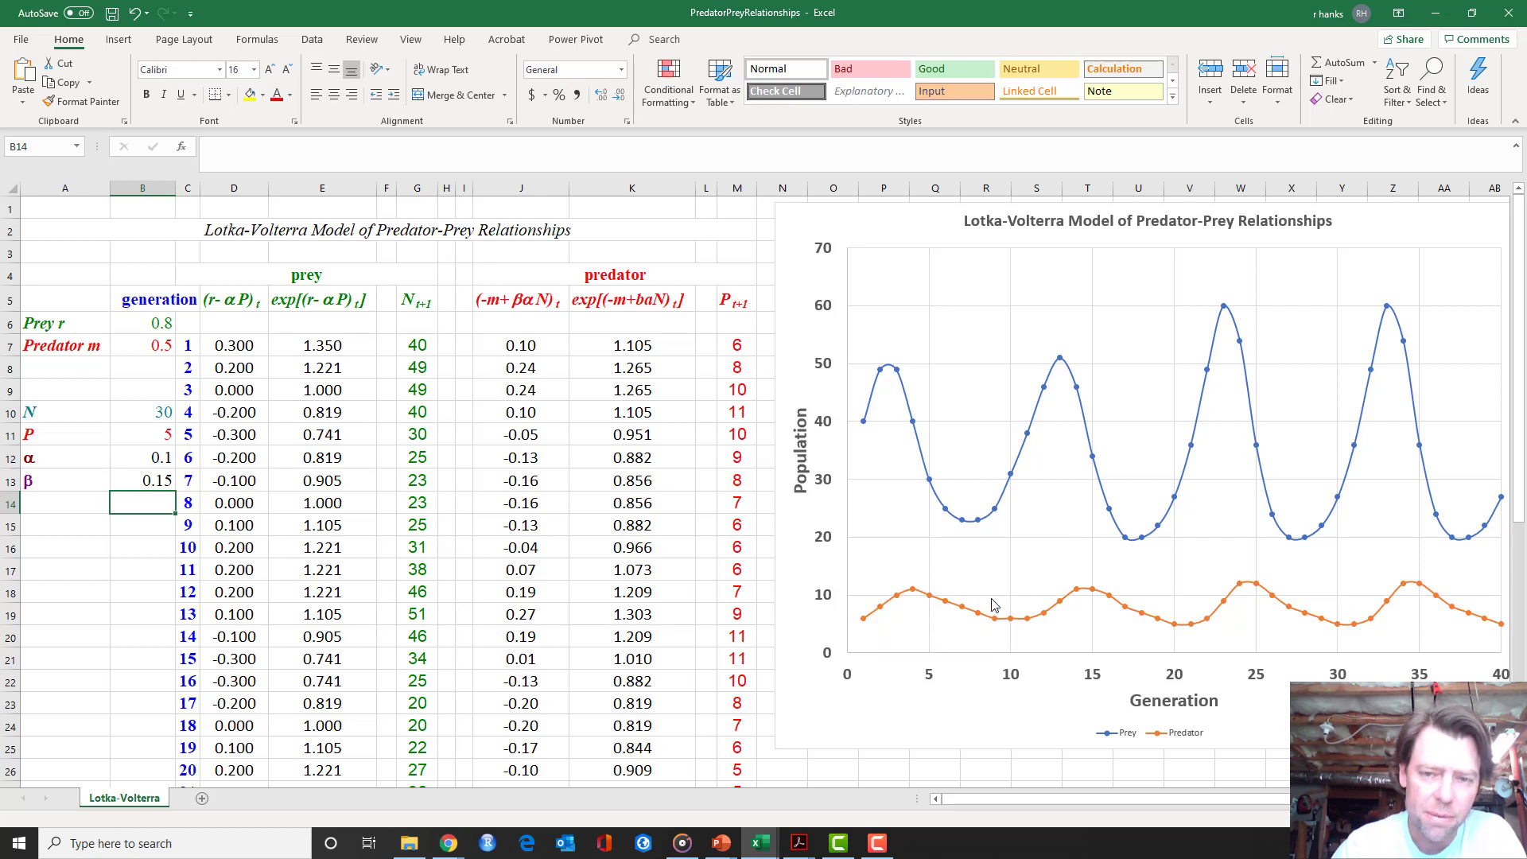
{"action": "mouse_move", "coordinate": [1378, 627]}
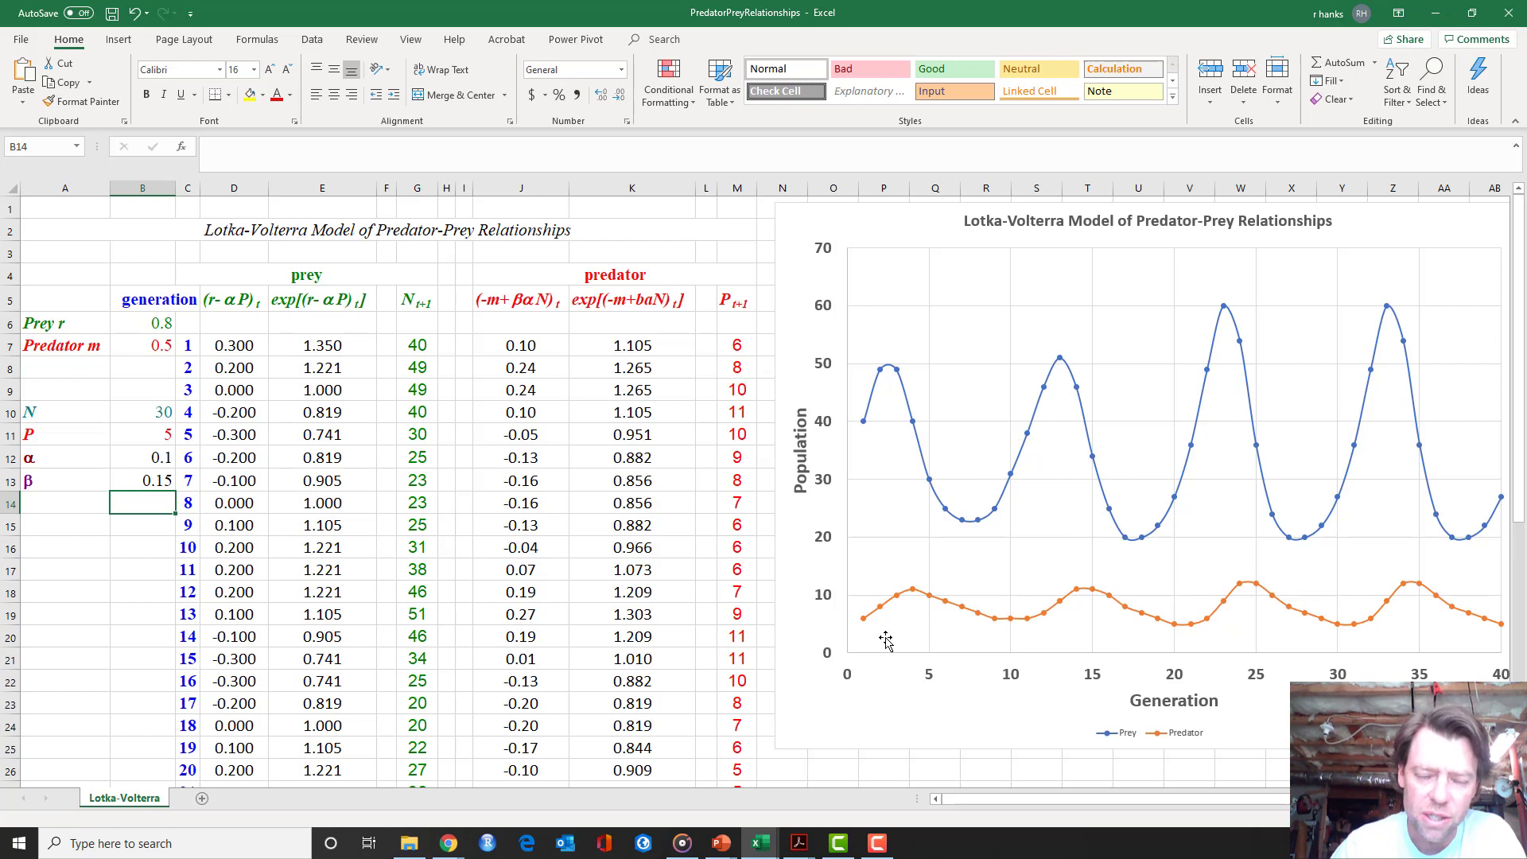
{"action": "mouse_move", "coordinate": [930, 446]}
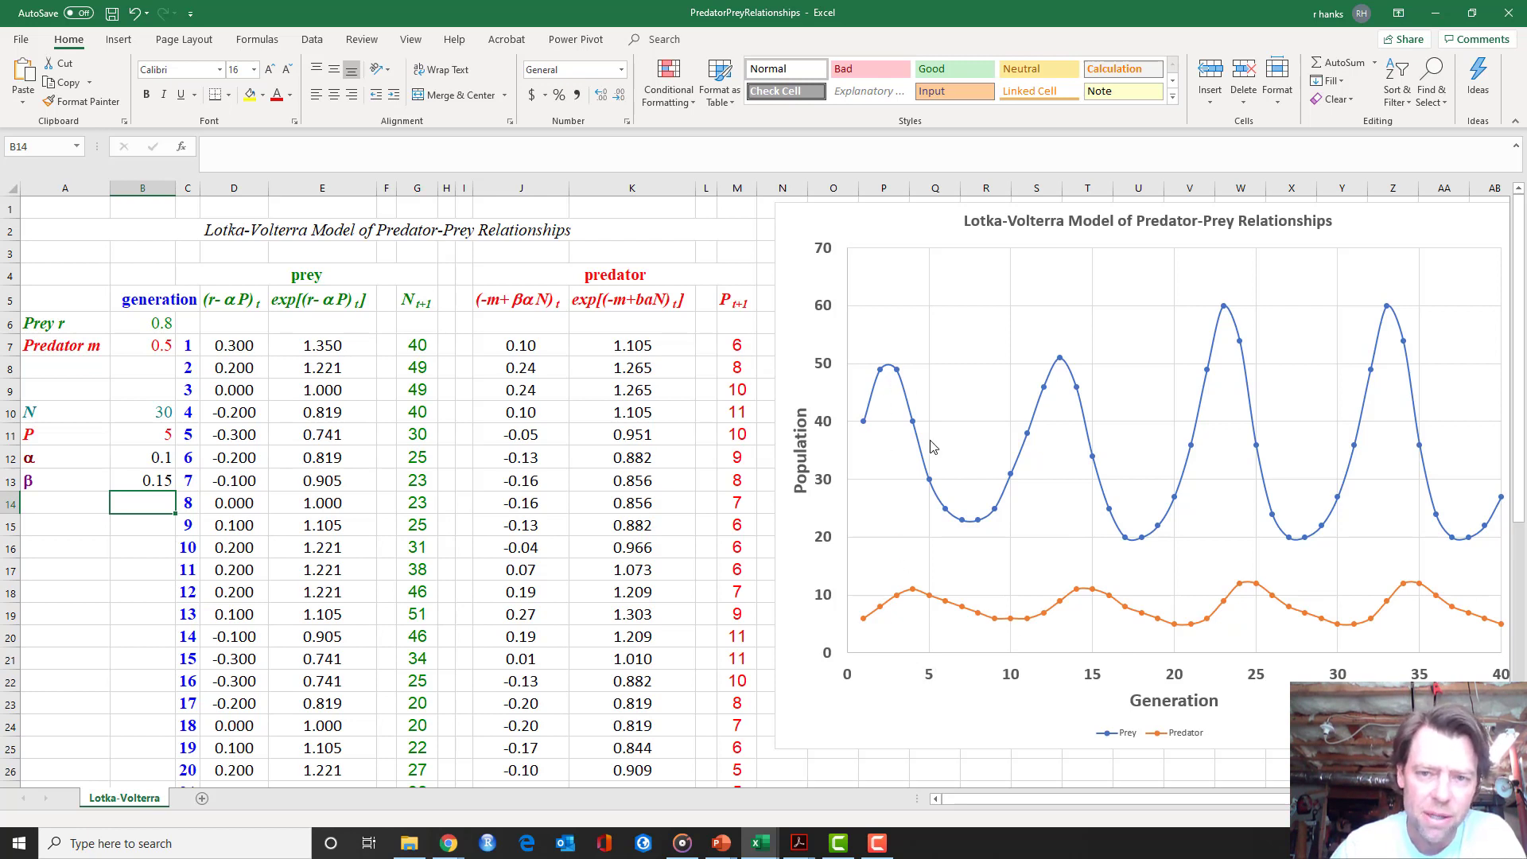
{"action": "mouse_move", "coordinate": [1260, 453]}
{"action": "type", "text": "0.3"}
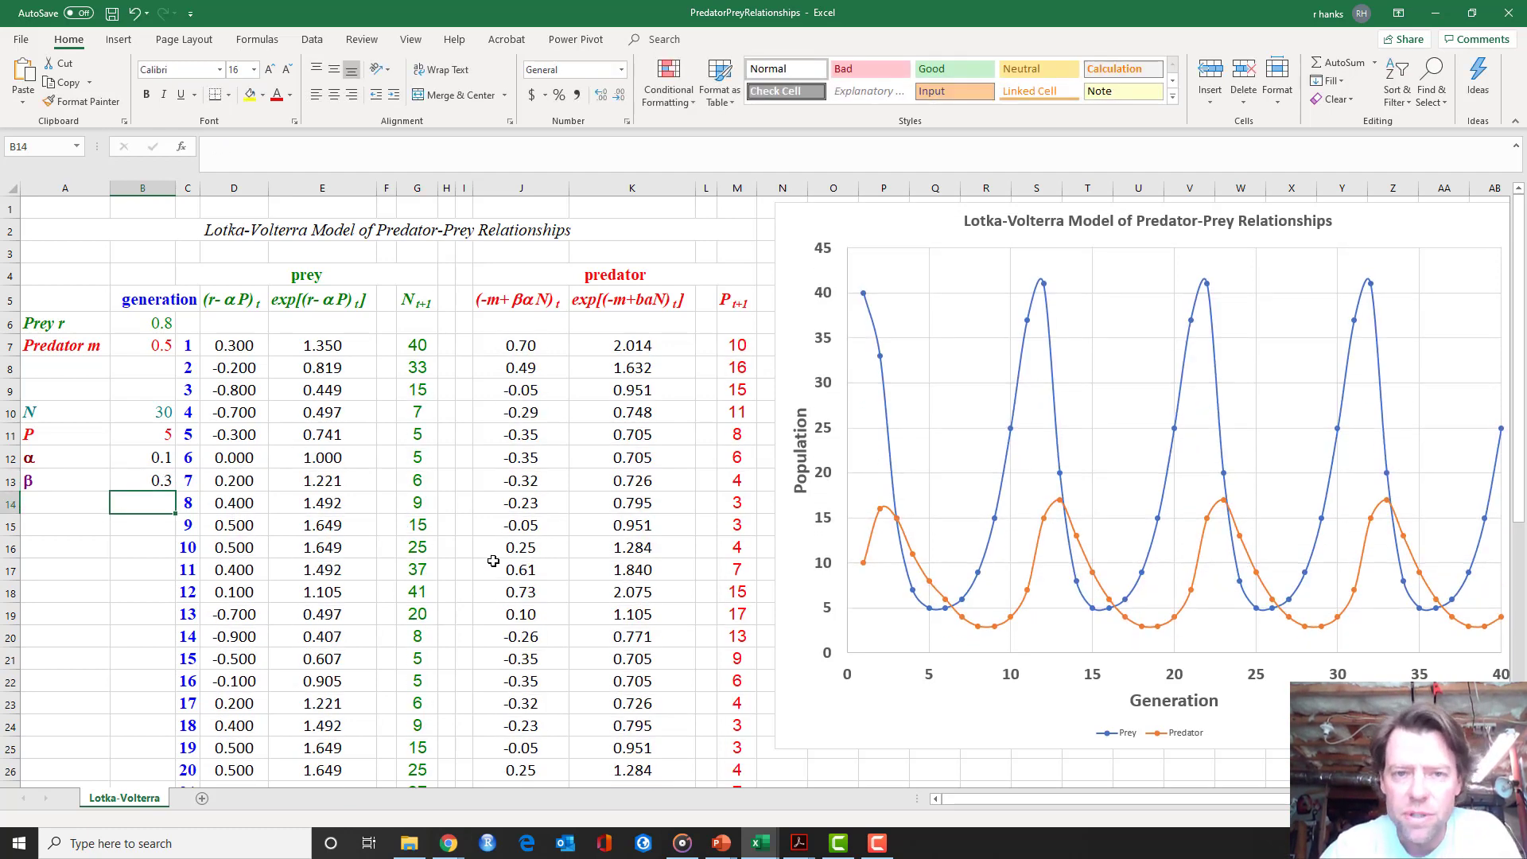
{"action": "mouse_move", "coordinate": [583, 233]}
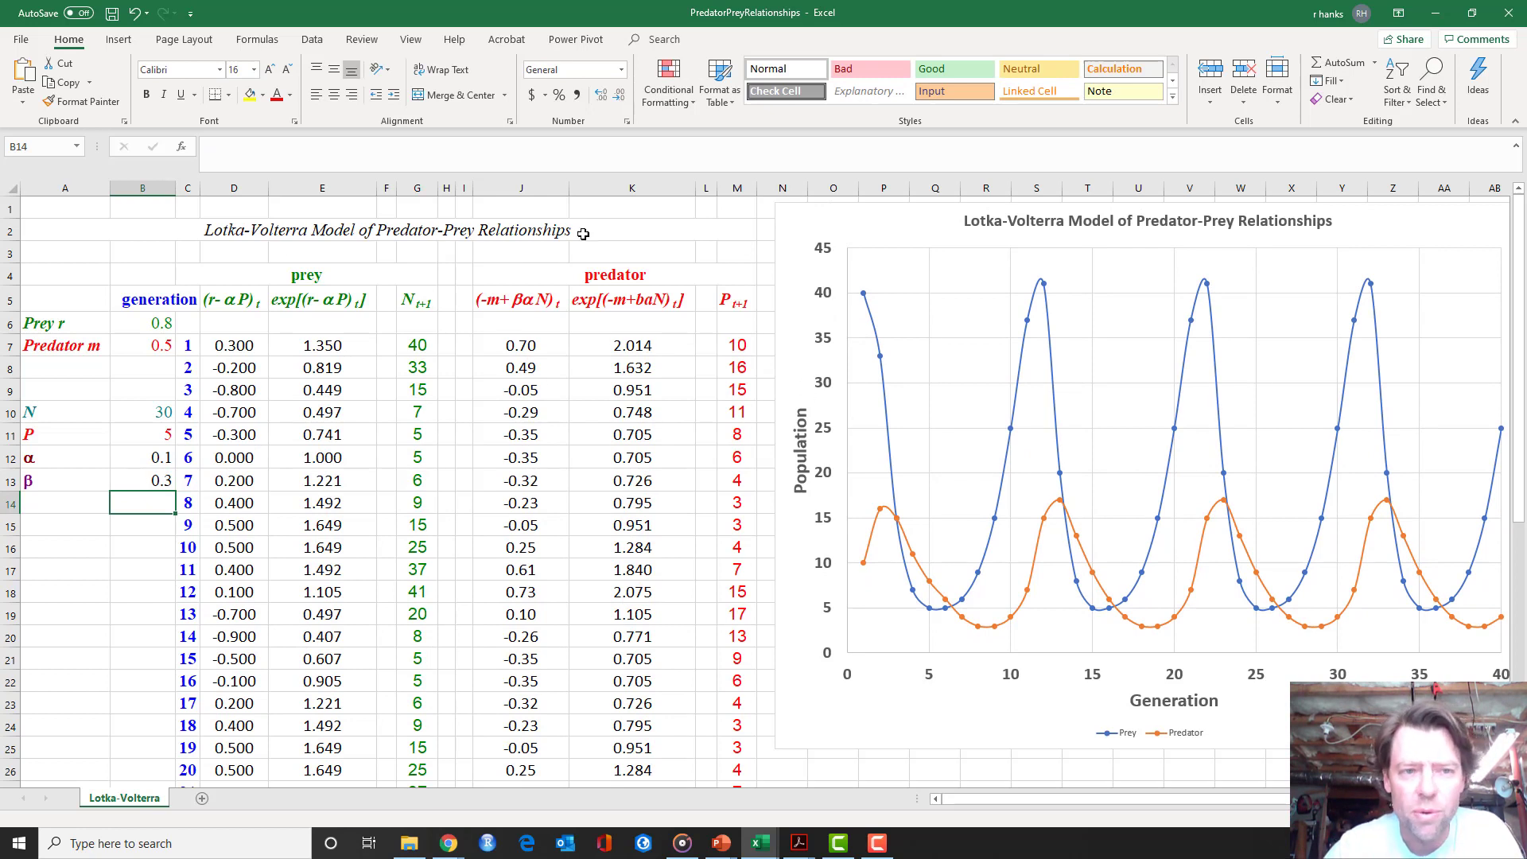
{"action": "mouse_move", "coordinate": [474, 481]}
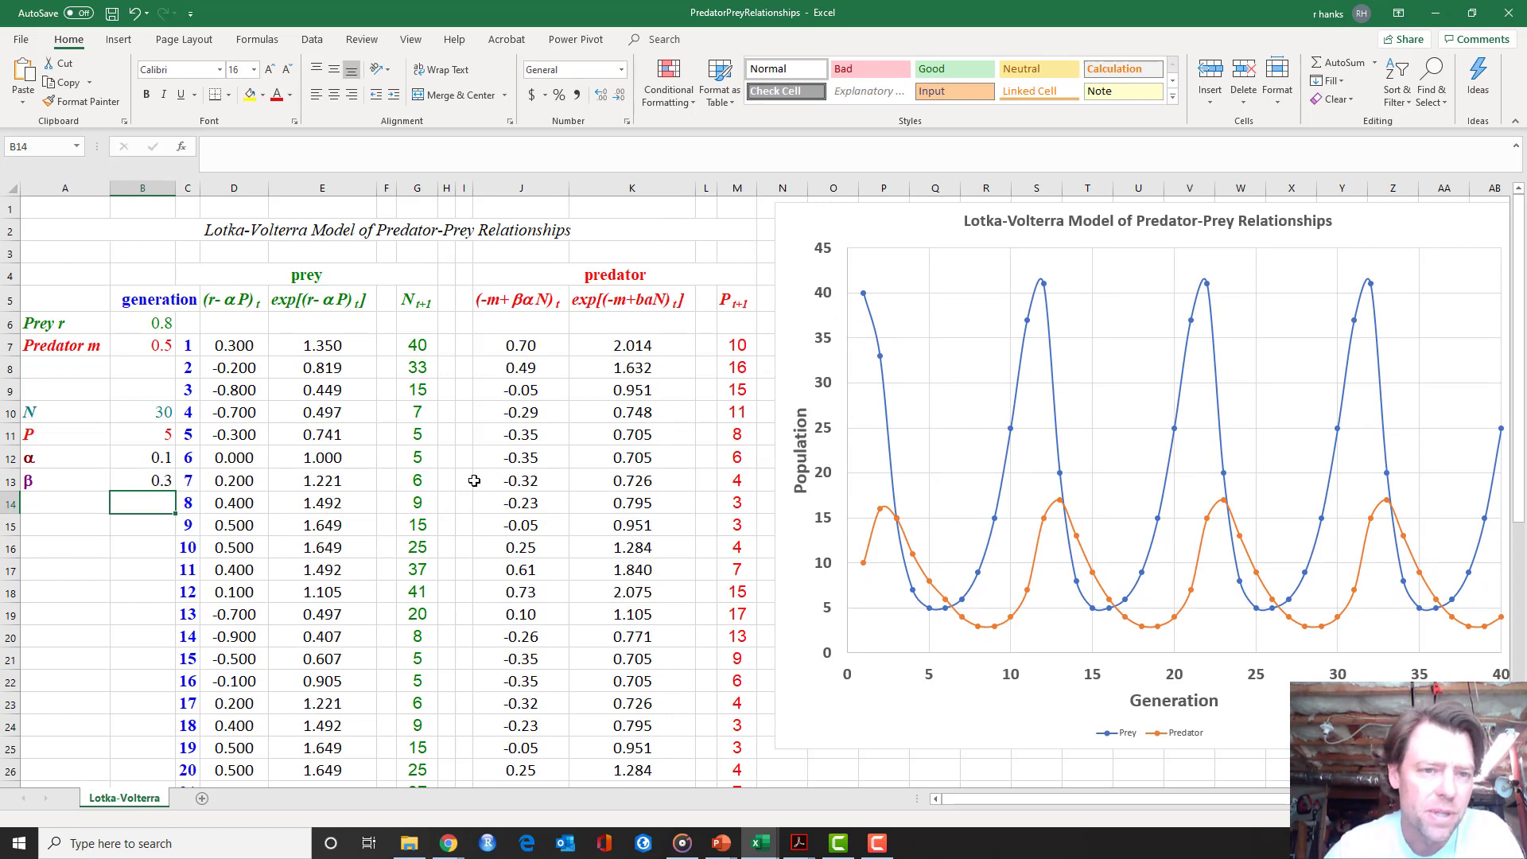
{"action": "mouse_move", "coordinate": [253, 302]}
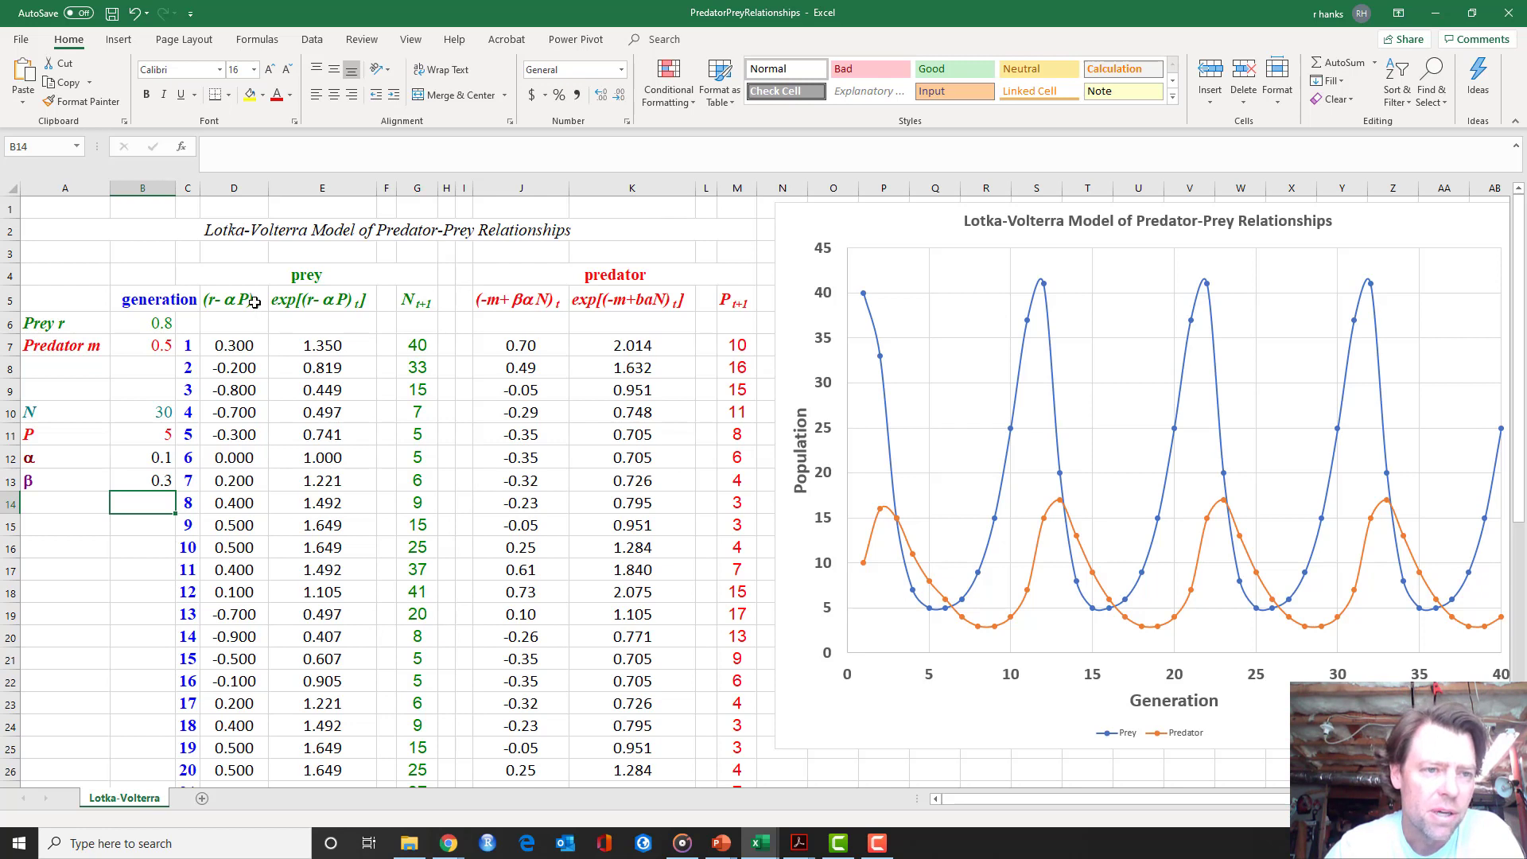
{"action": "left_click", "coordinate": [234, 299]}
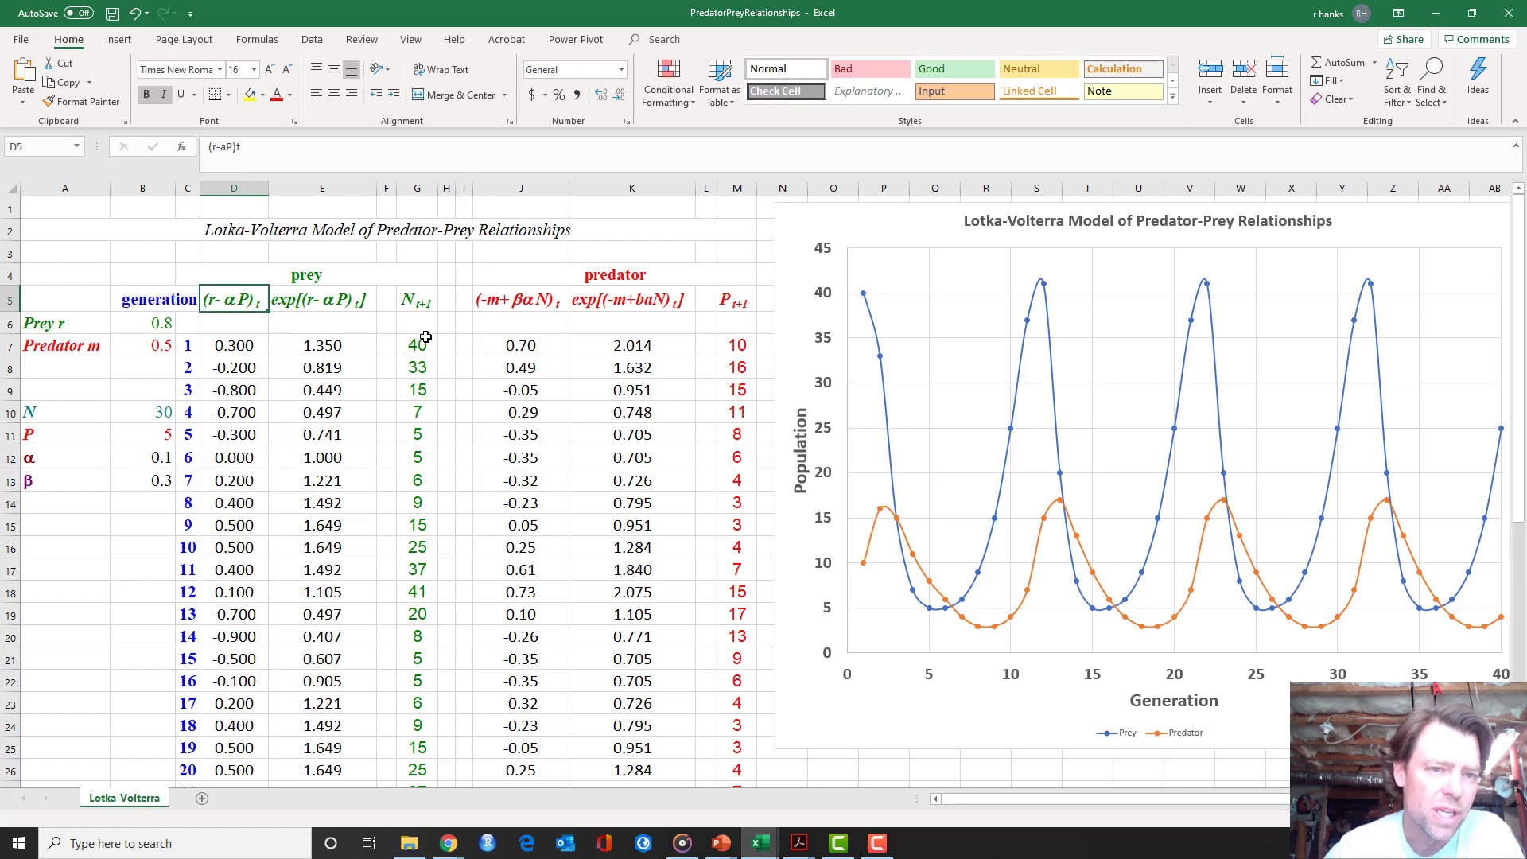
{"action": "mouse_move", "coordinate": [273, 318]}
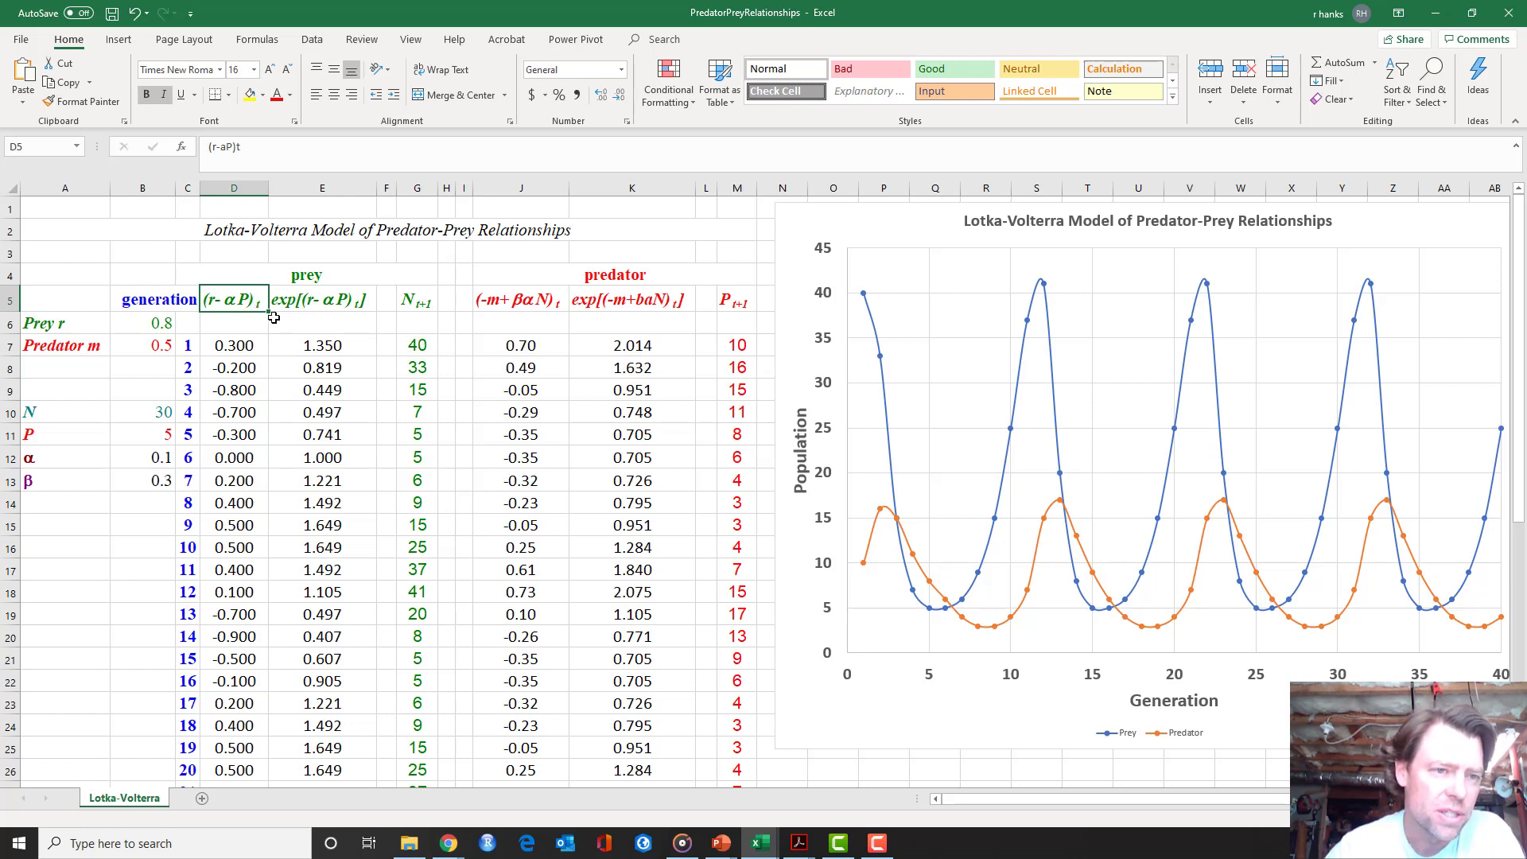
{"action": "mouse_move", "coordinate": [226, 313]}
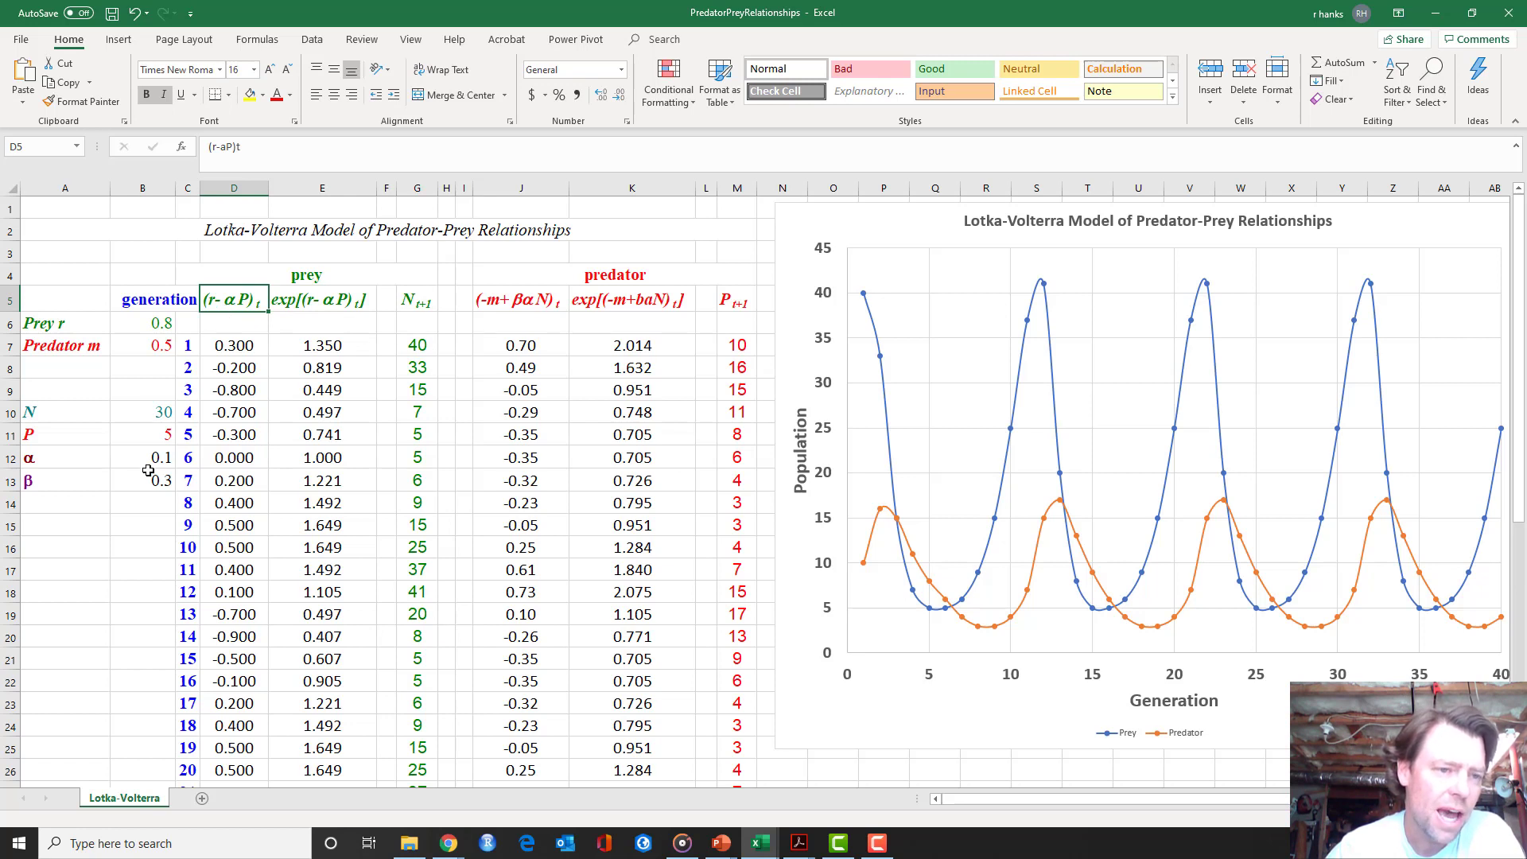
{"action": "mouse_move", "coordinate": [148, 458]}
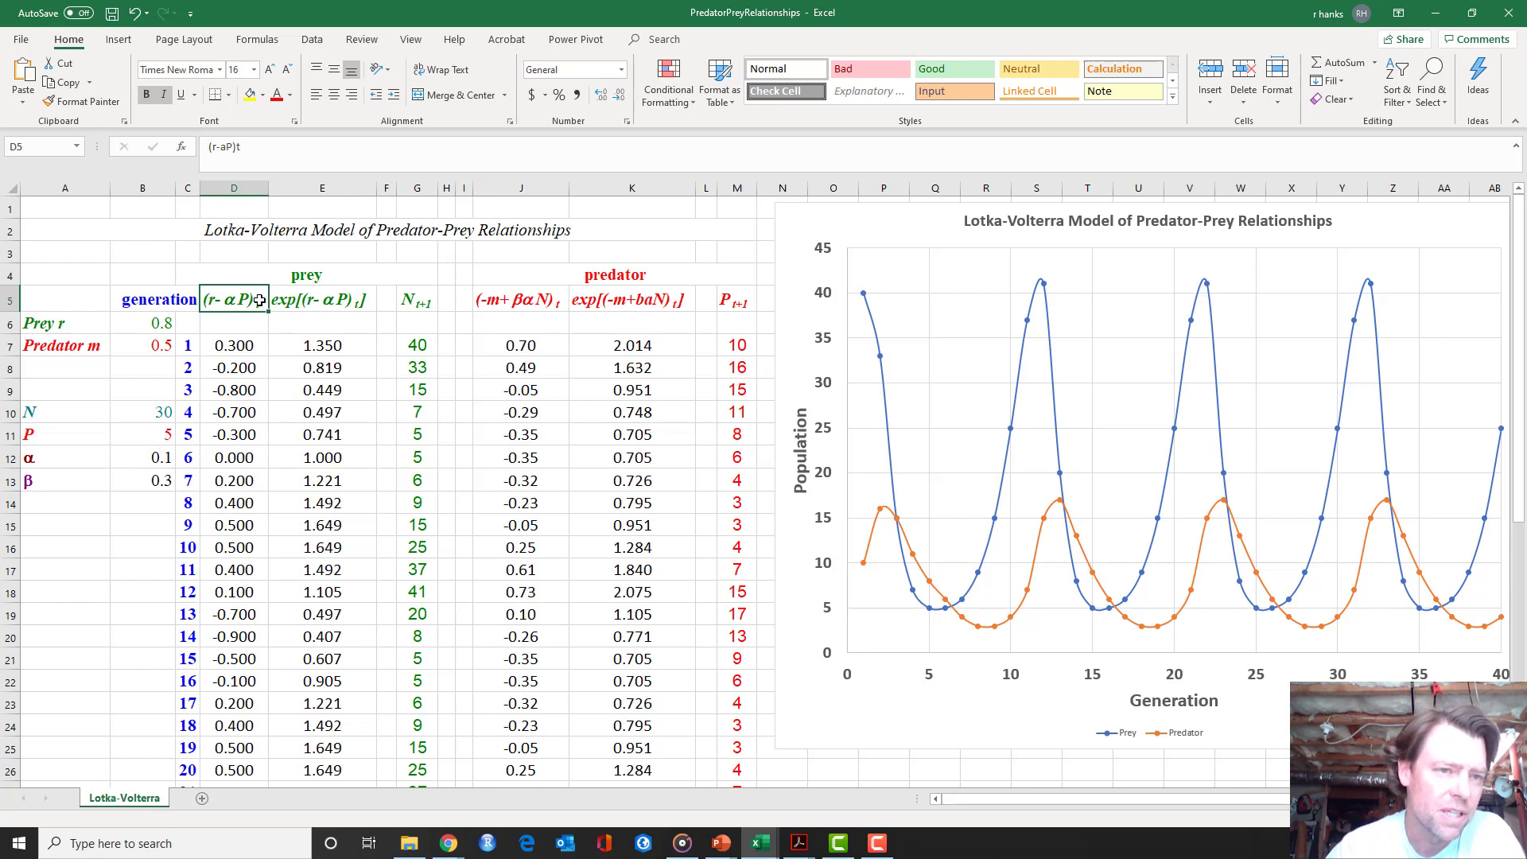
{"action": "mouse_move", "coordinate": [326, 295]}
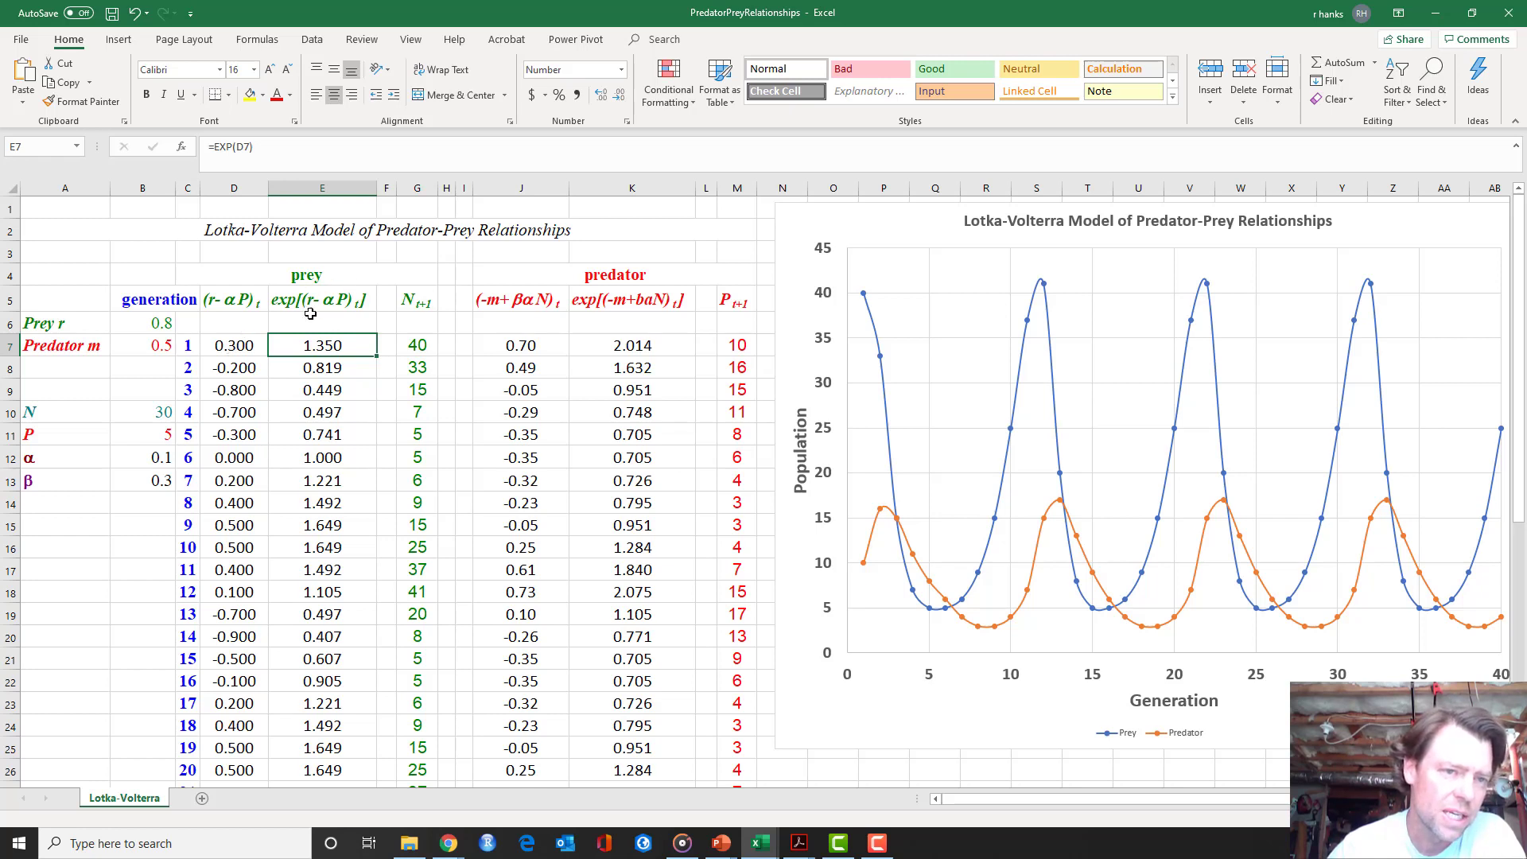
{"action": "mouse_move", "coordinate": [291, 320]}
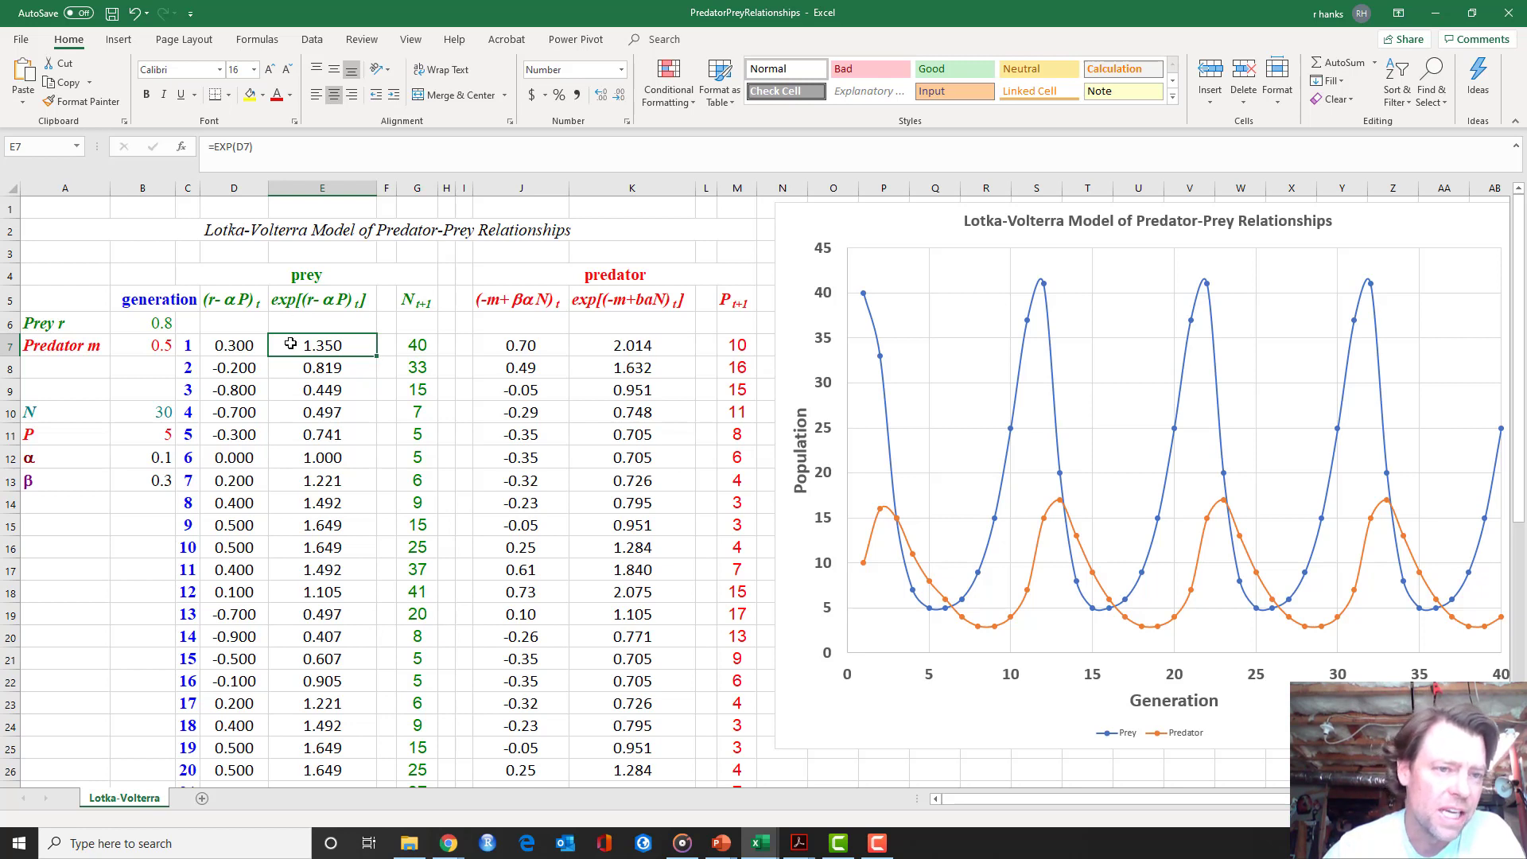
{"action": "mouse_move", "coordinate": [283, 323]}
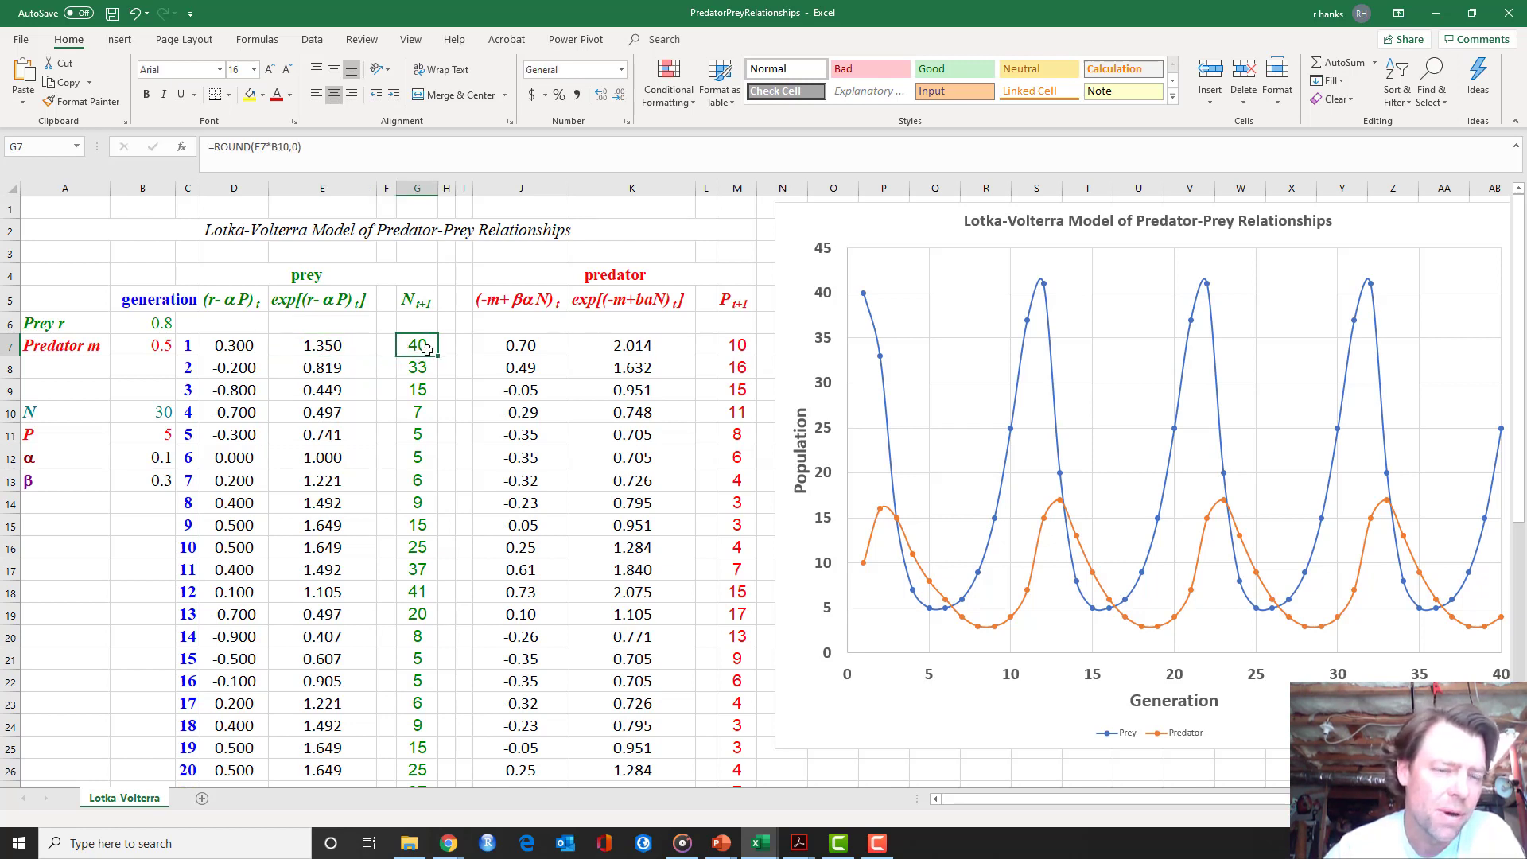
{"action": "double_click", "coordinate": [416, 345]}
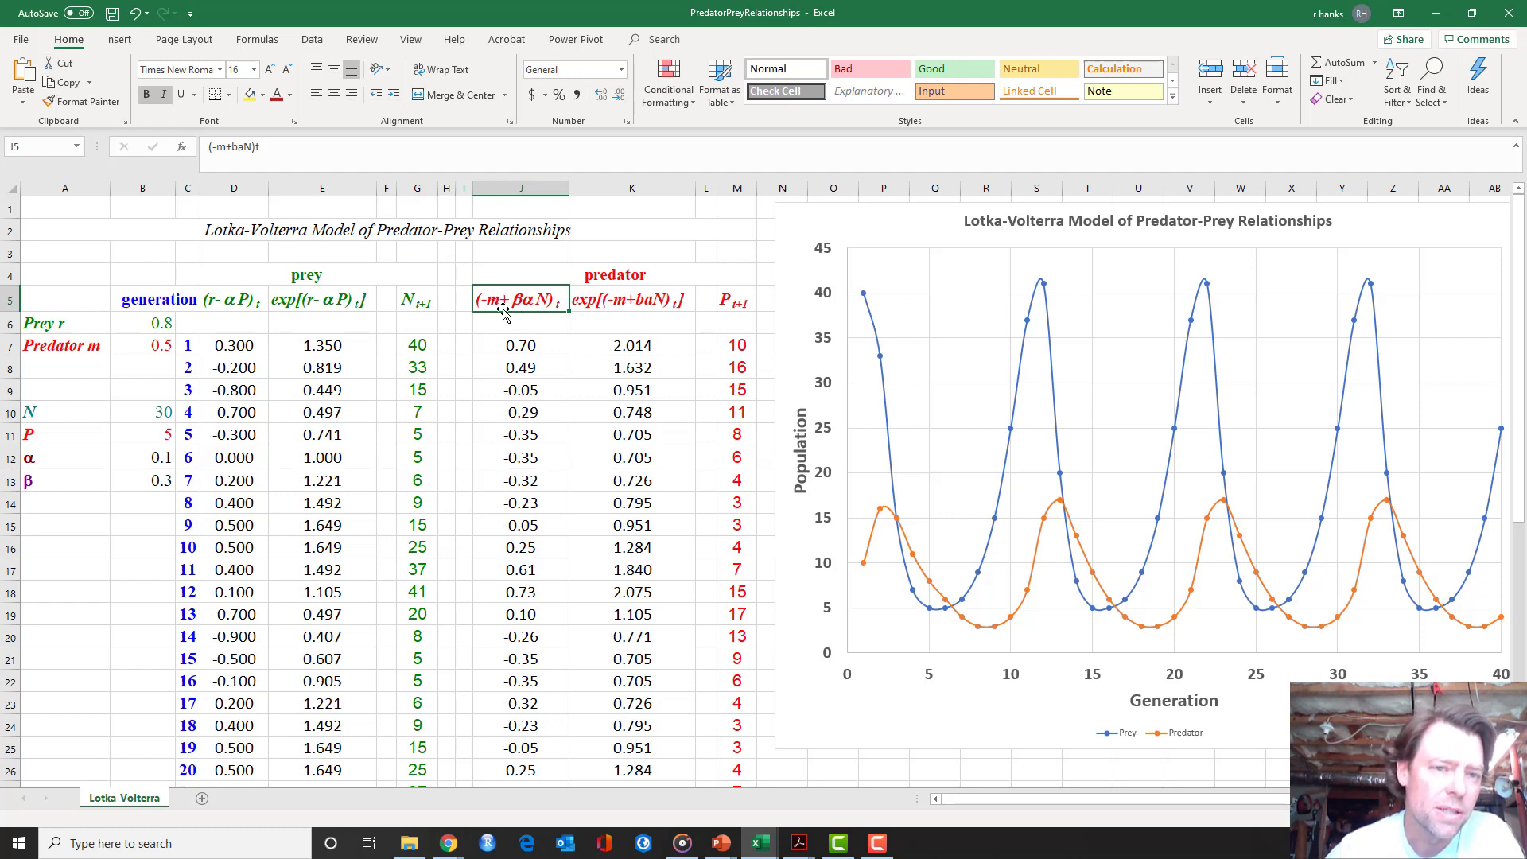
{"action": "mouse_move", "coordinate": [520, 322]}
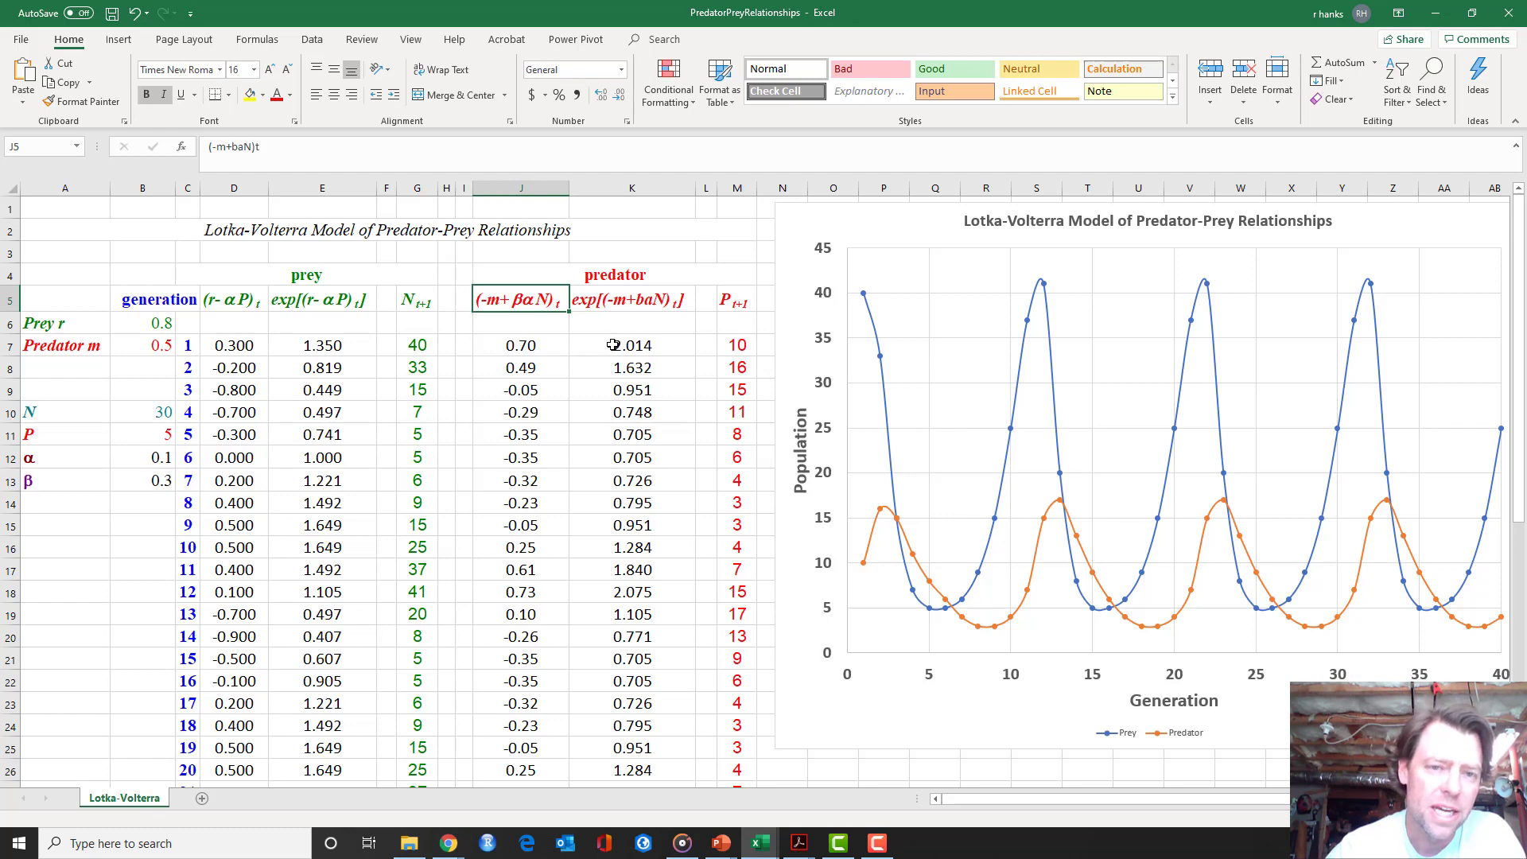
{"action": "left_click", "coordinate": [630, 344]}
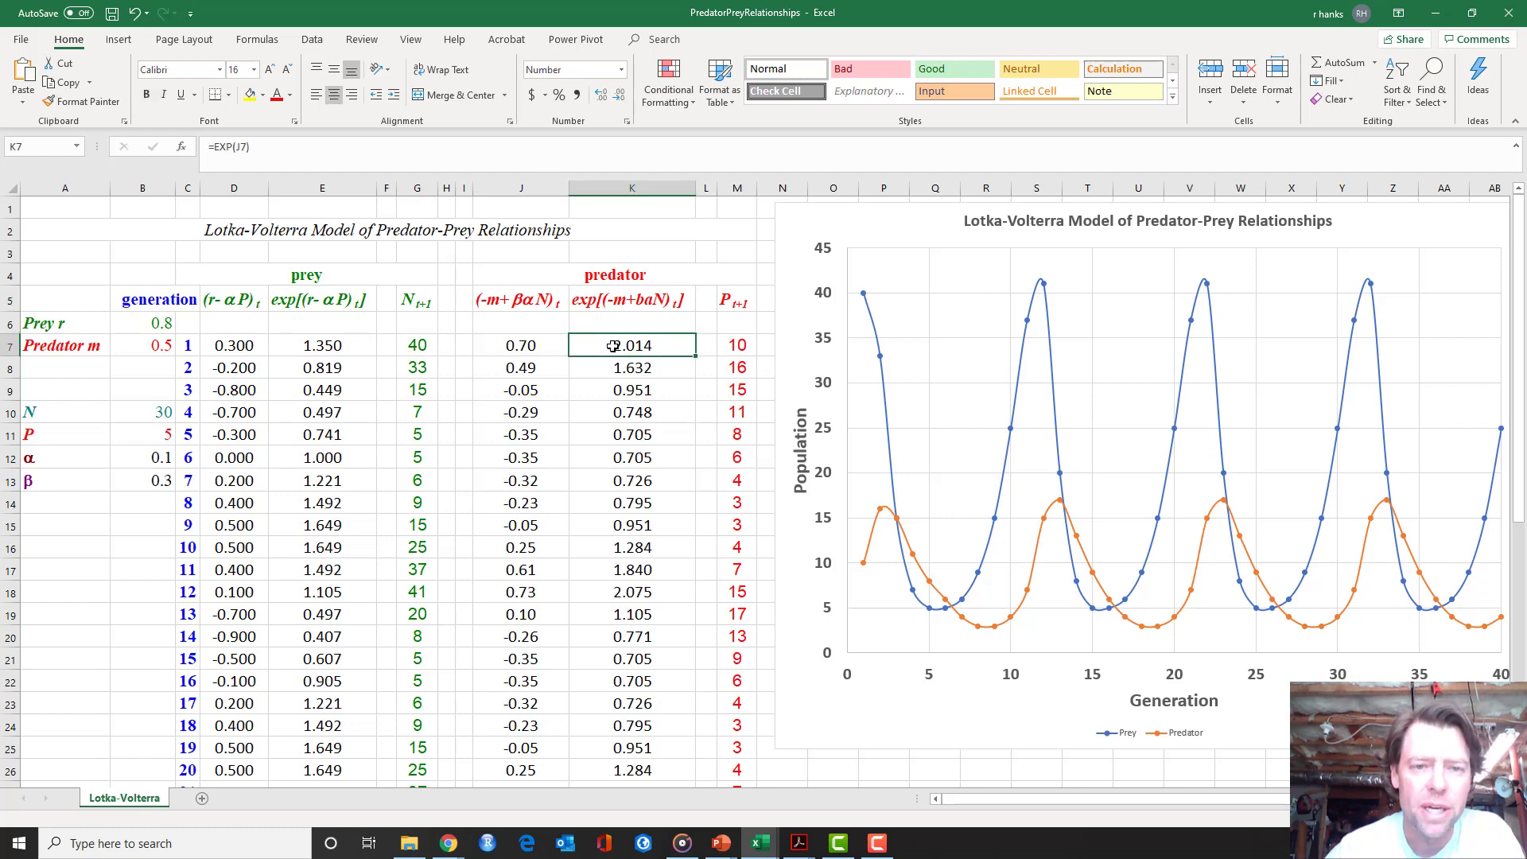